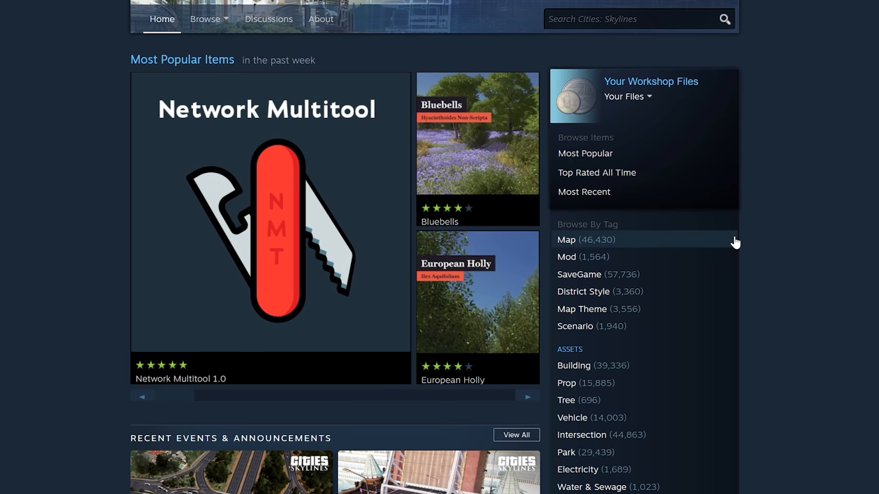
Step: Browse the Workshop's Collections and open the Mile Bay collection page
scroll(down, 3)
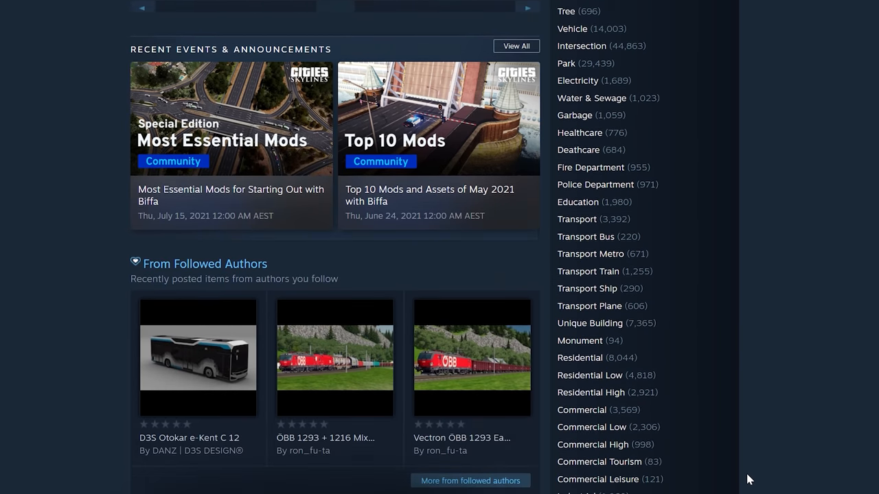
scroll(down, 3)
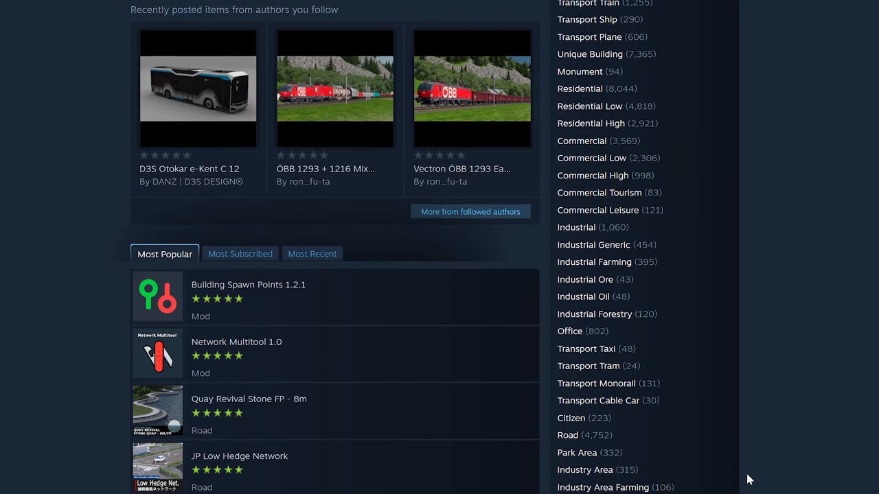
scroll(down, 3)
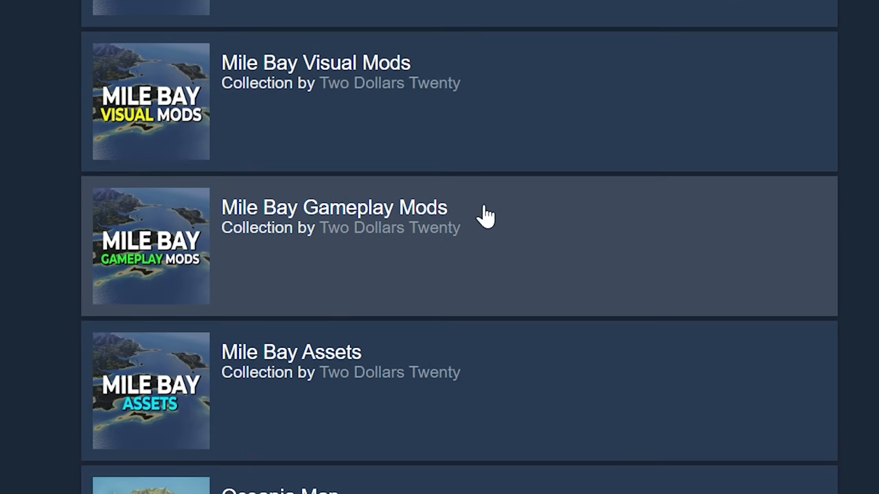
mouse_move(547, 368)
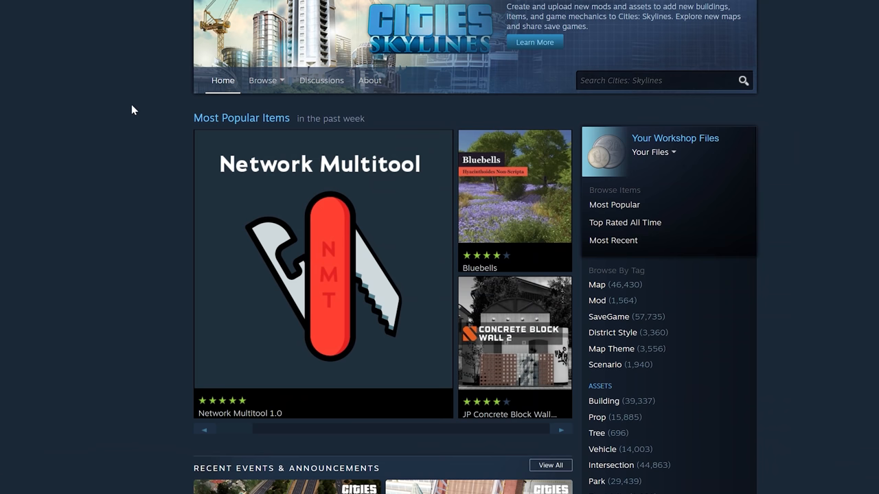
click(262, 79)
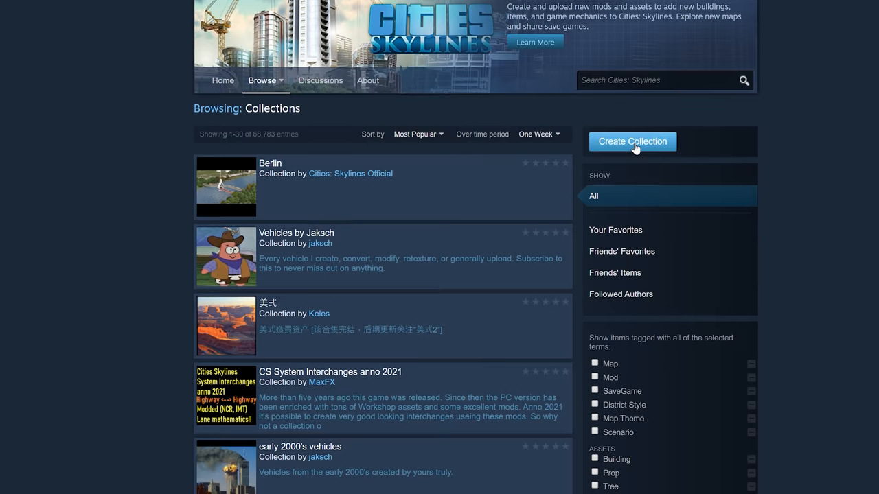
click(631, 141)
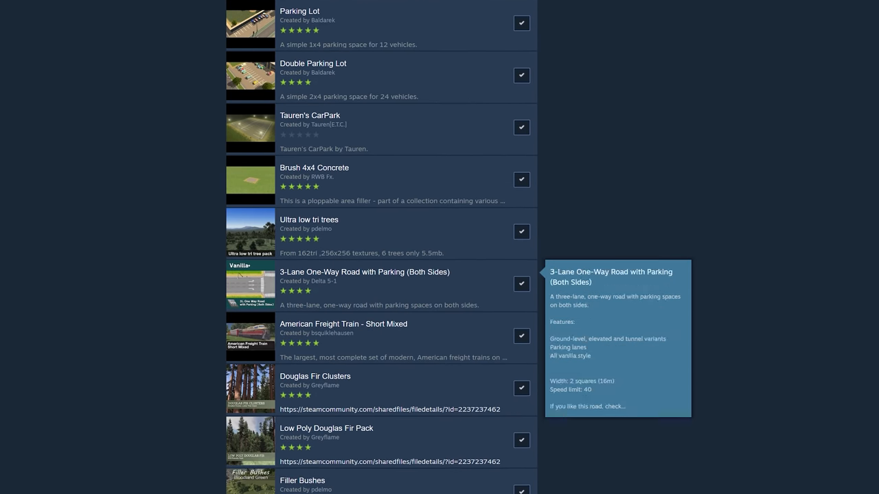
Step: Scroll through the collection's item list of mods such as Ultimate Eyecandy and Theme Mixer 2
scroll(down, 3)
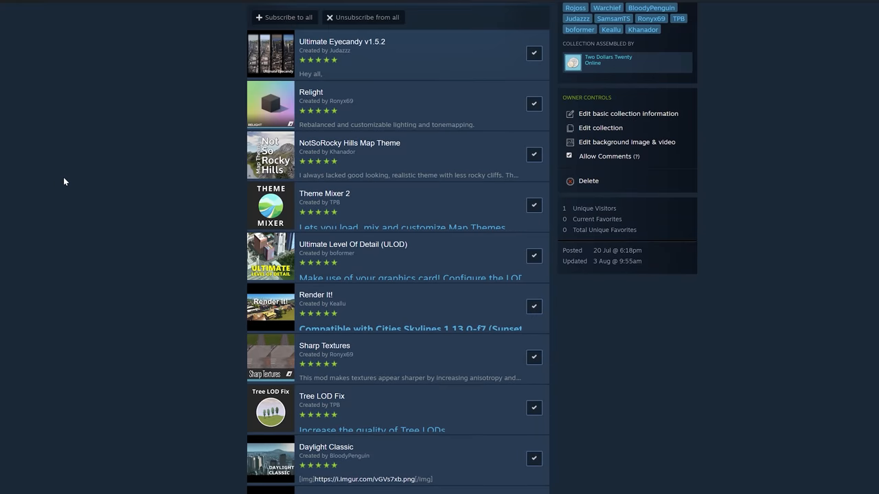
scroll(down, 3)
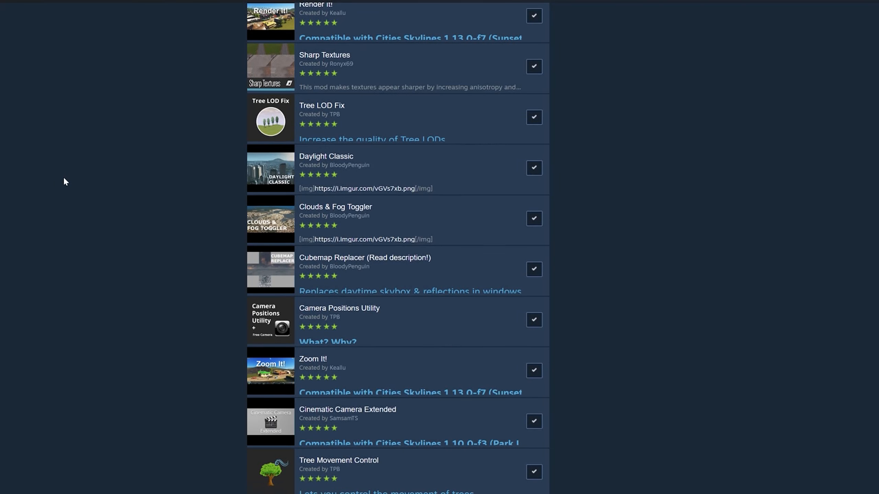
scroll(down, 3)
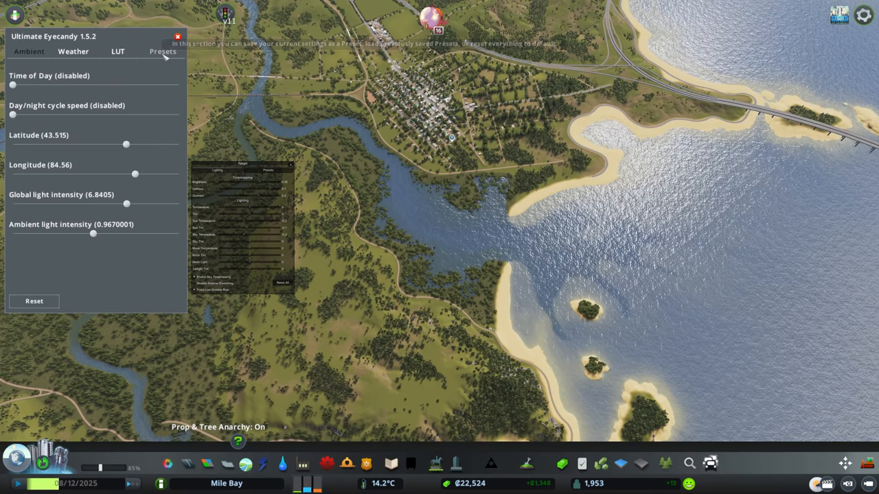
Step: Load the Mile Bay lighting preset from Ultimate Eyecandy's Presets and return to Ambient
click(162, 51)
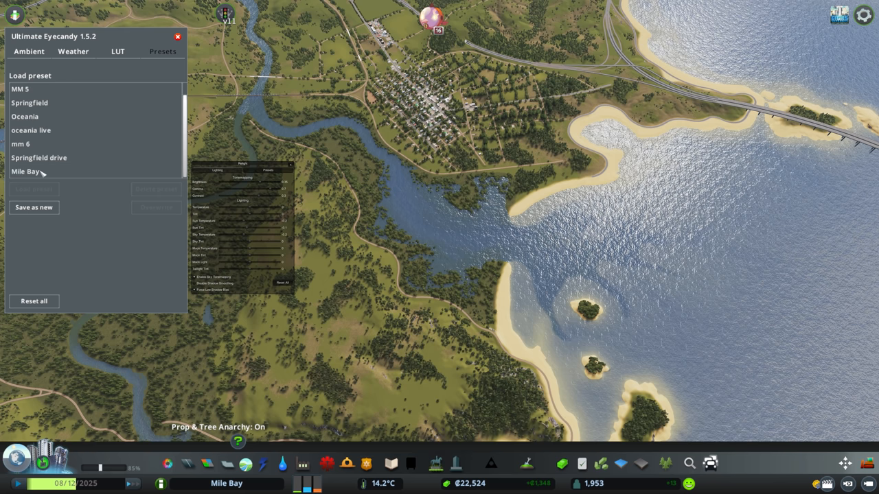
click(268, 170)
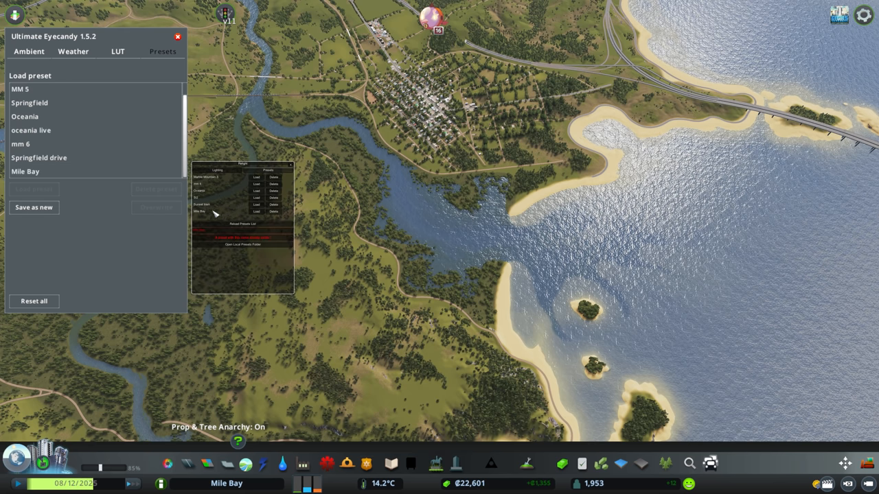
click(29, 51)
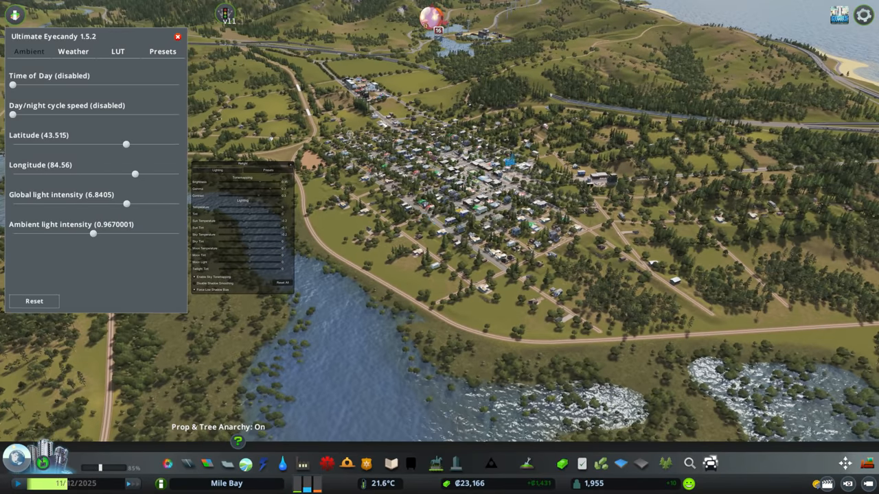
click(118, 51)
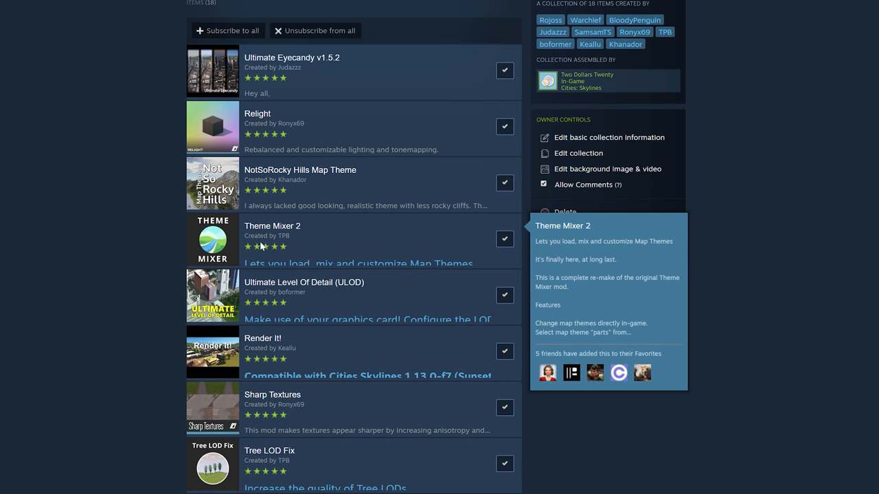
mouse_move(270, 236)
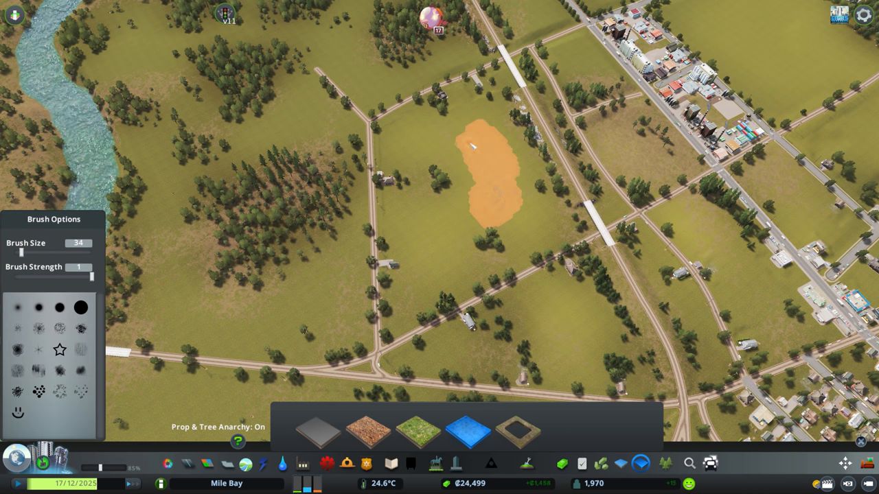
Step: Load the Mile Bay V2 mix in Theme Mixer so the dirt patch blends into the grass
click(497, 151)
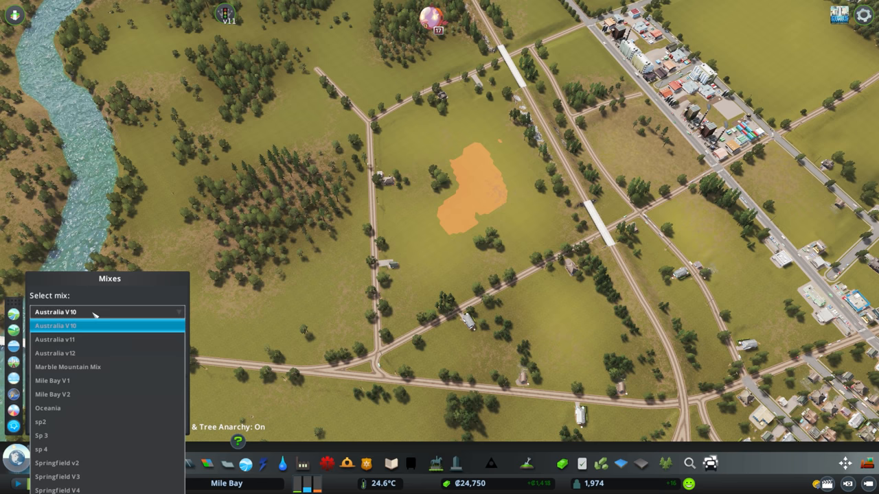
click(52, 394)
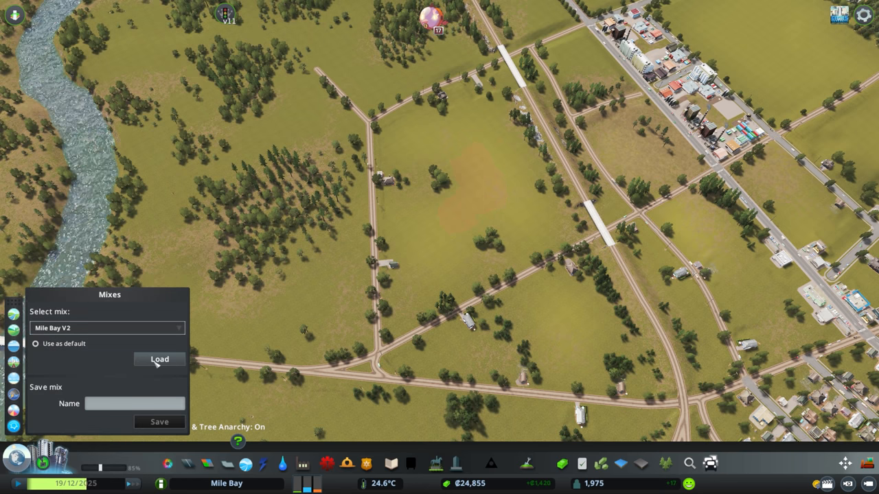
click(159, 360)
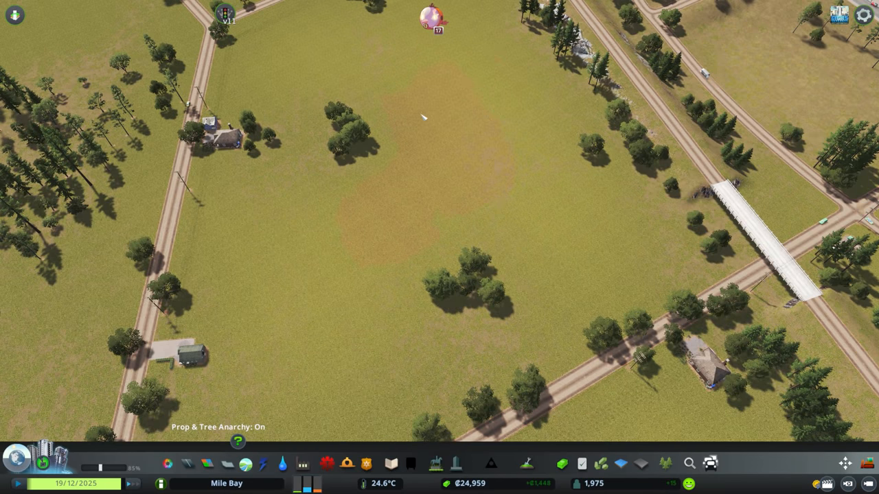
scroll(down, 3)
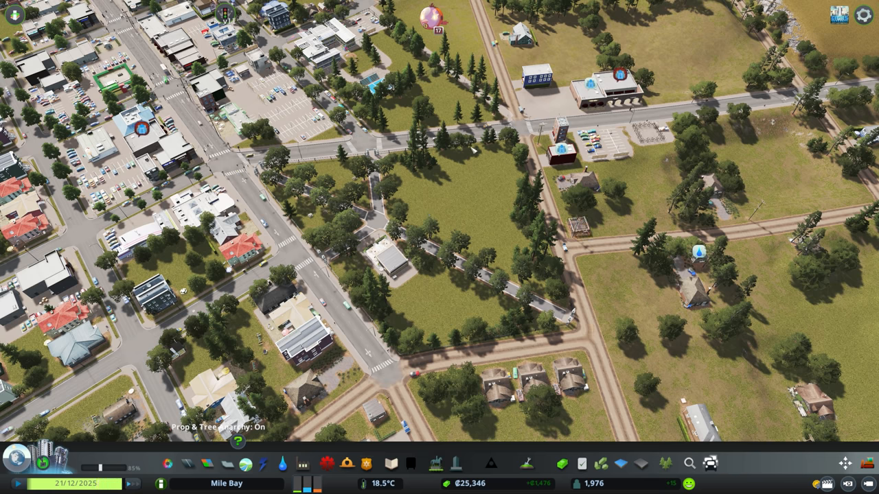
mouse_move(458, 198)
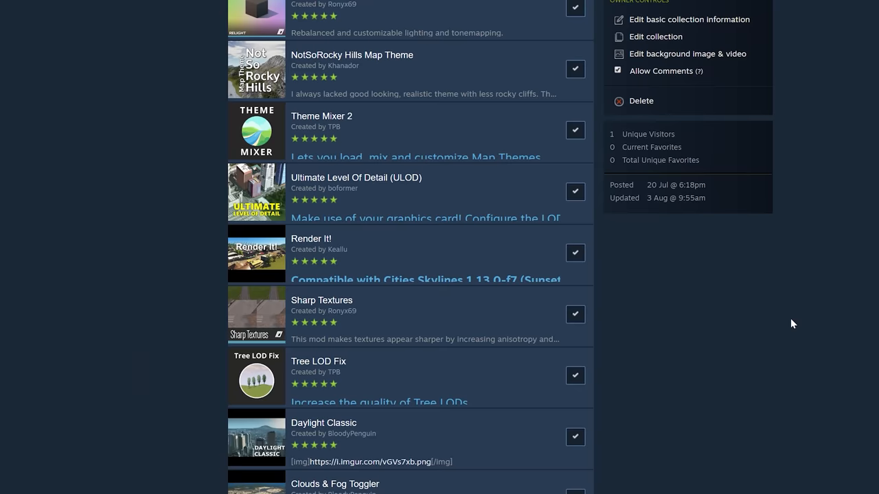
mouse_move(356, 190)
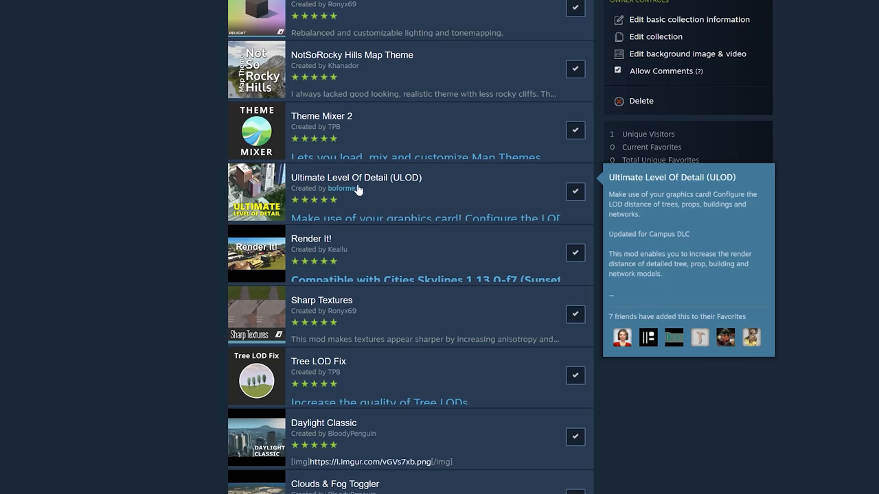
mouse_move(335, 299)
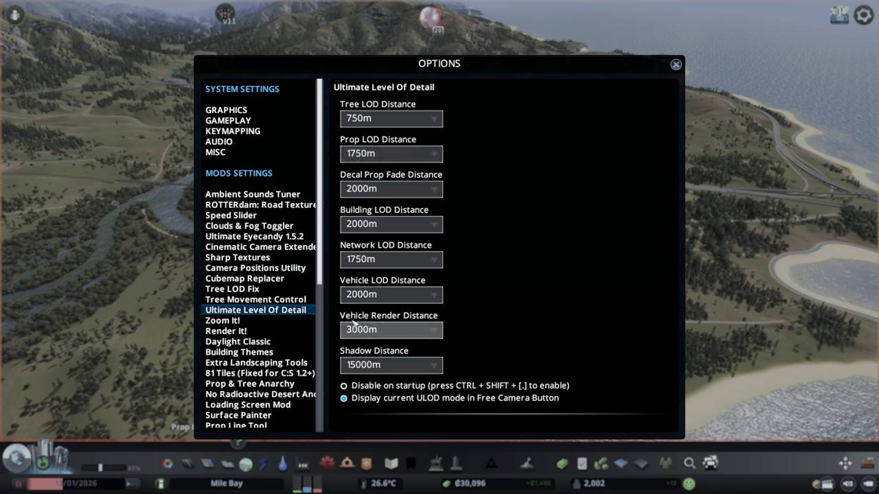
Step: Review the Sharp Textures settings and close the Options window
click(236, 257)
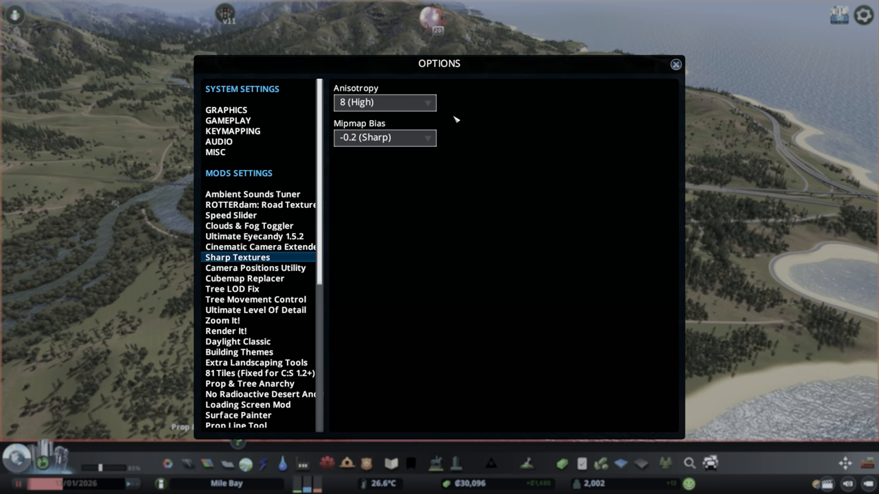
click(675, 64)
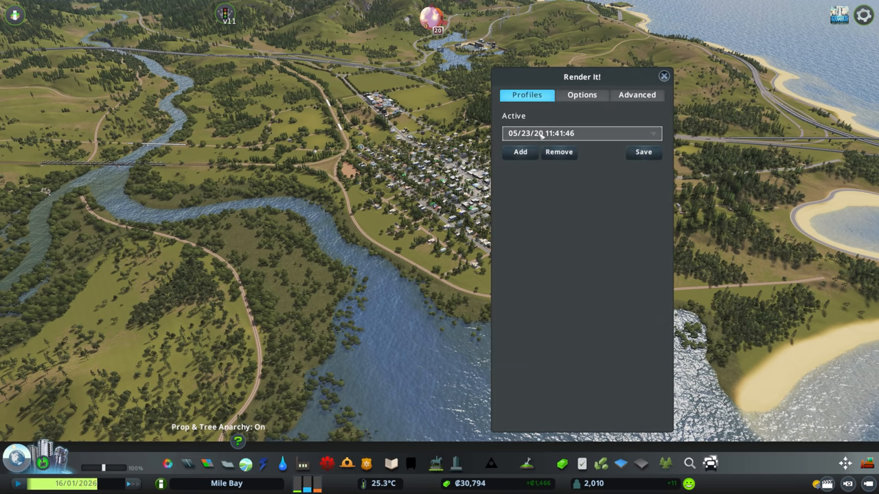
Step: In Render It!, try Default anti-aliasing and switch it back to TAA
click(582, 95)
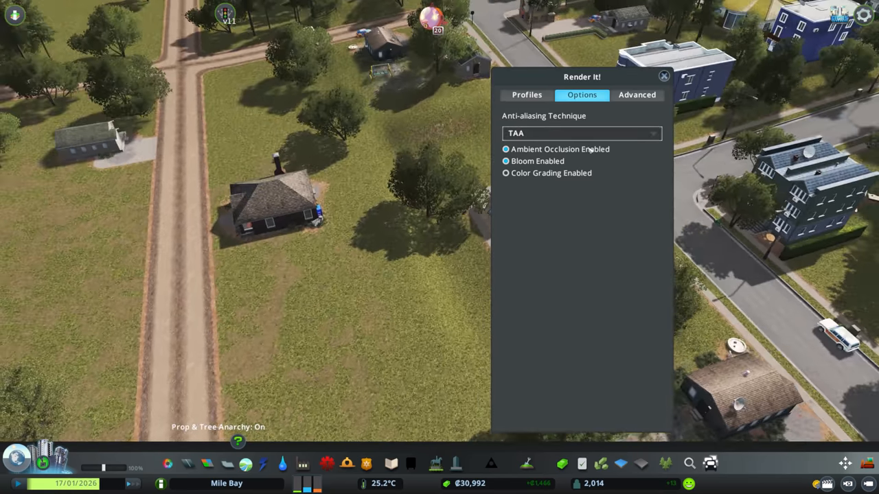
click(582, 133)
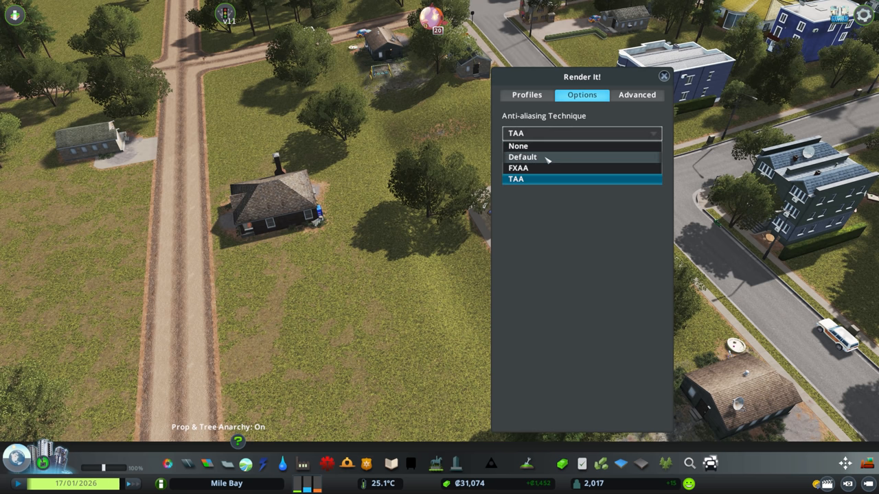
click(522, 157)
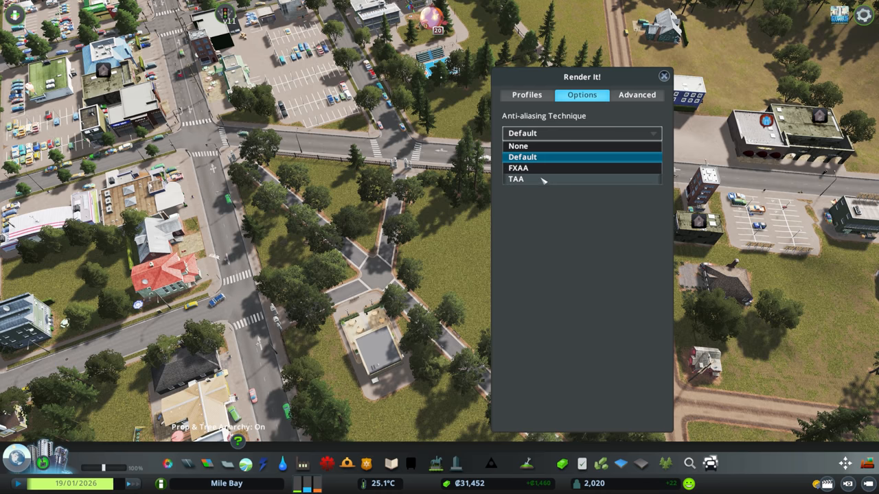
click(516, 178)
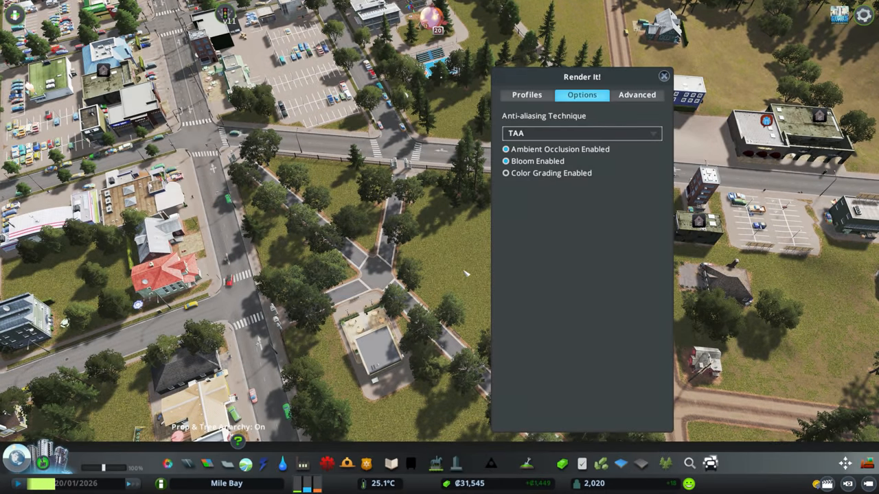
Step: Review the Advanced settings for ambient occlusion, bloom and colour grading
click(637, 95)
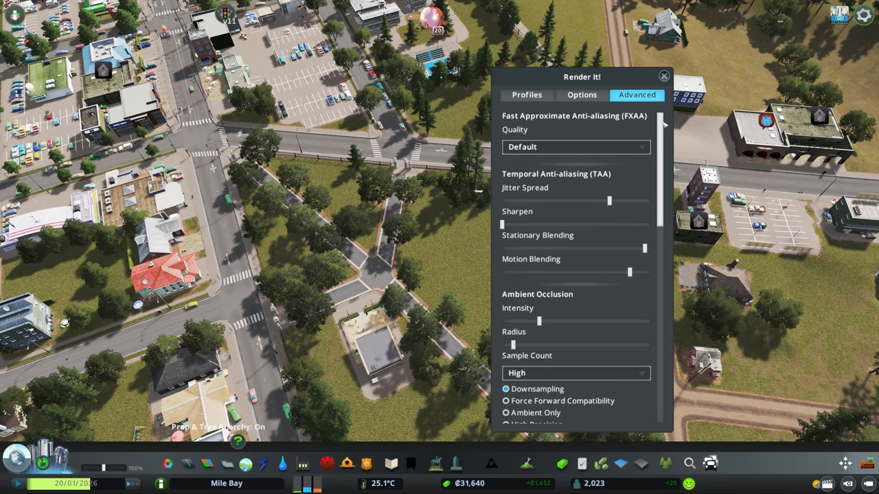
scroll(down, 3)
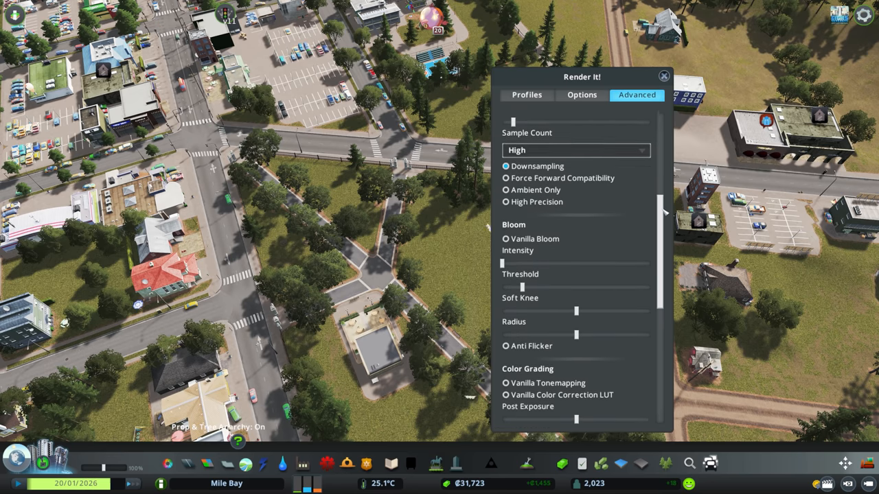
scroll(down, 3)
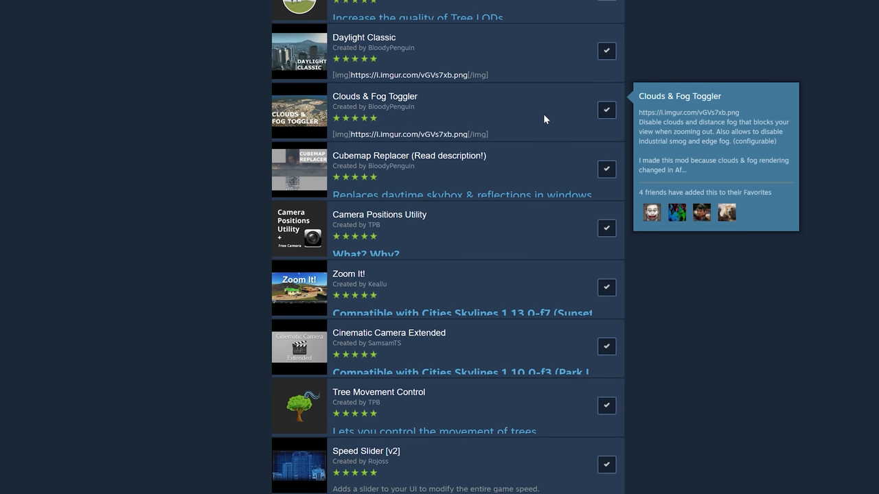
mouse_move(544, 176)
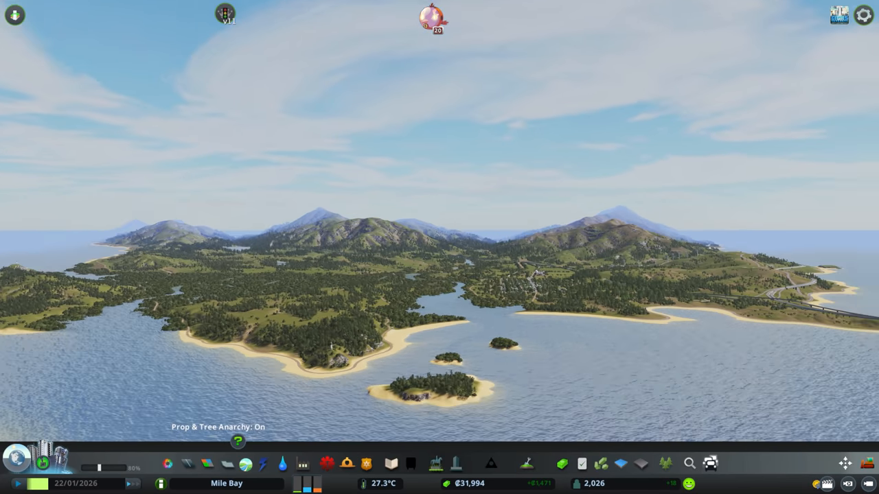
Step: In Options, keep Cubemap Replacer's daytime cubemap as Example - 1 piece
key(Escape)
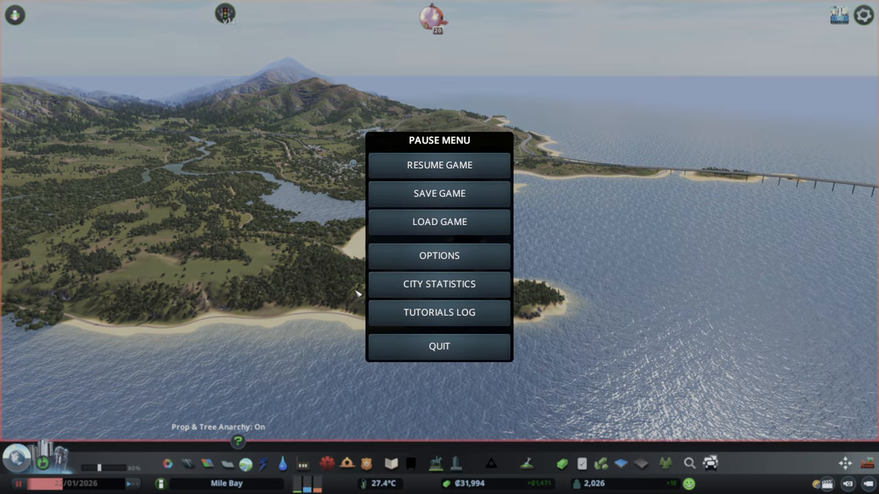
click(439, 255)
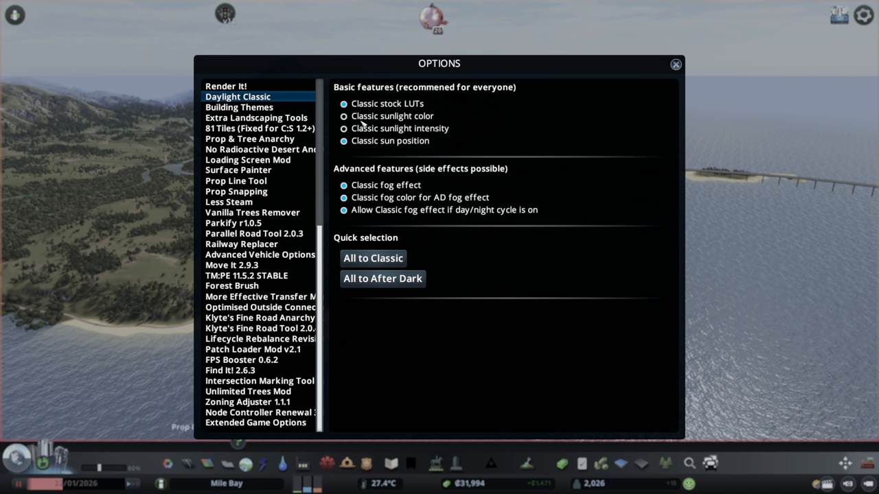
mouse_move(448, 116)
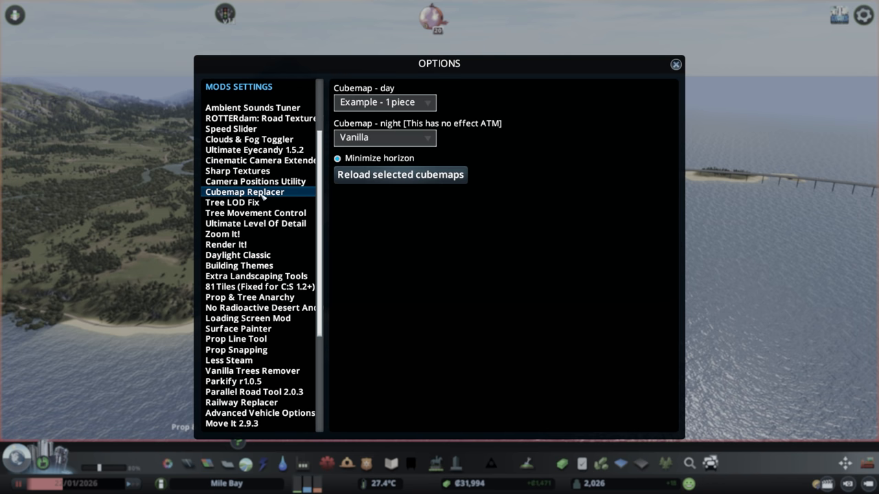
click(384, 102)
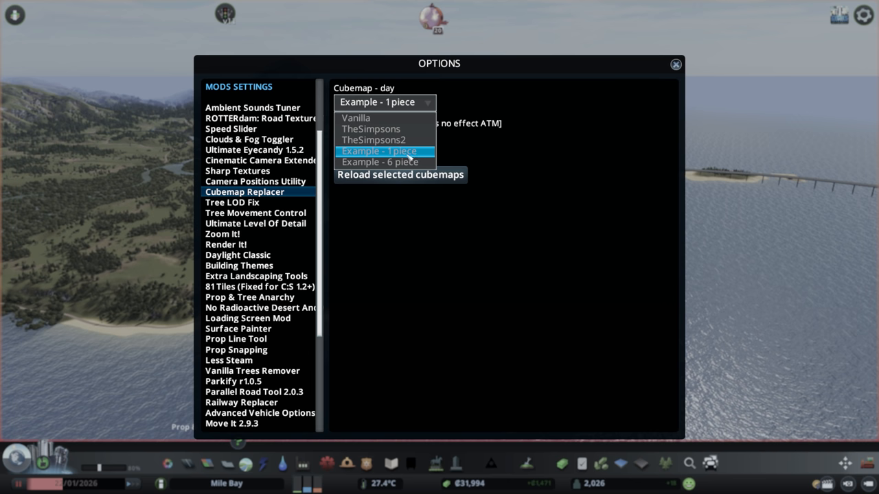
mouse_move(417, 156)
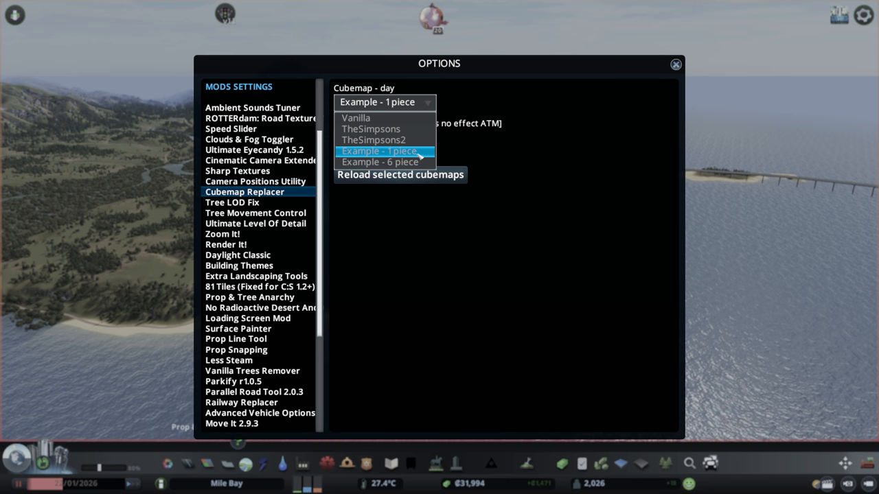
click(378, 151)
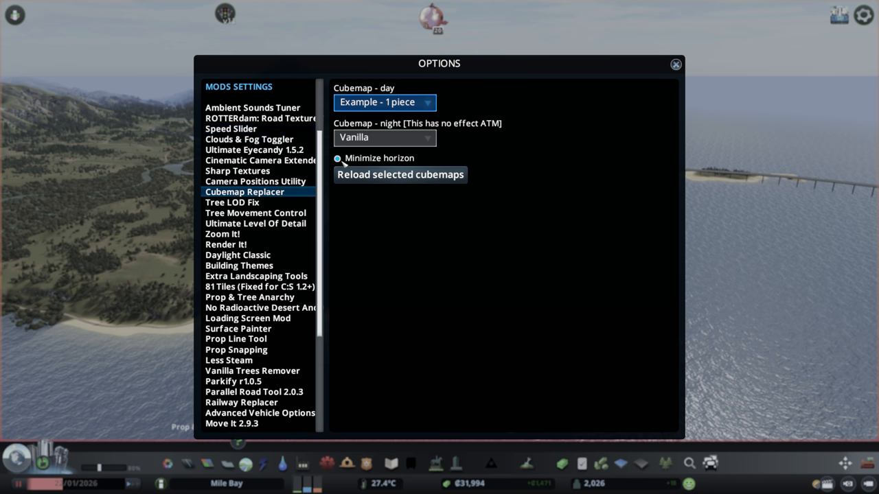
Step: Enable Disable clouds in Clouds & Fog Toggler and close Options
click(249, 141)
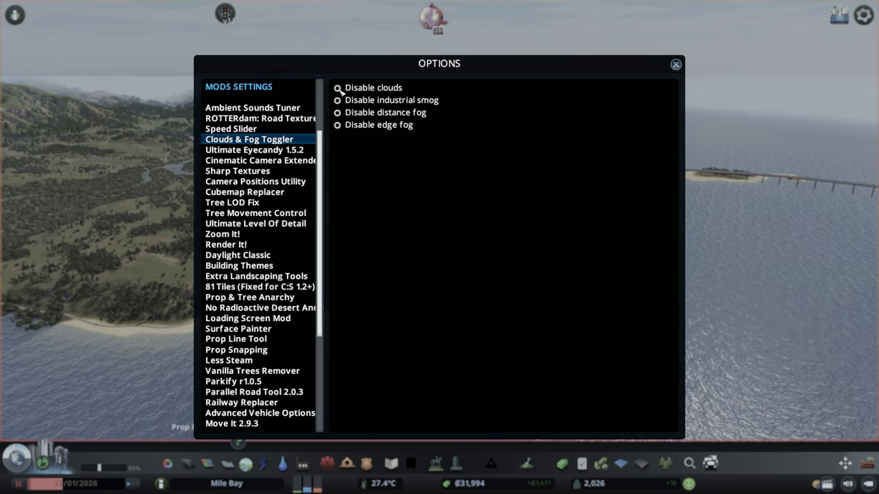
click(337, 88)
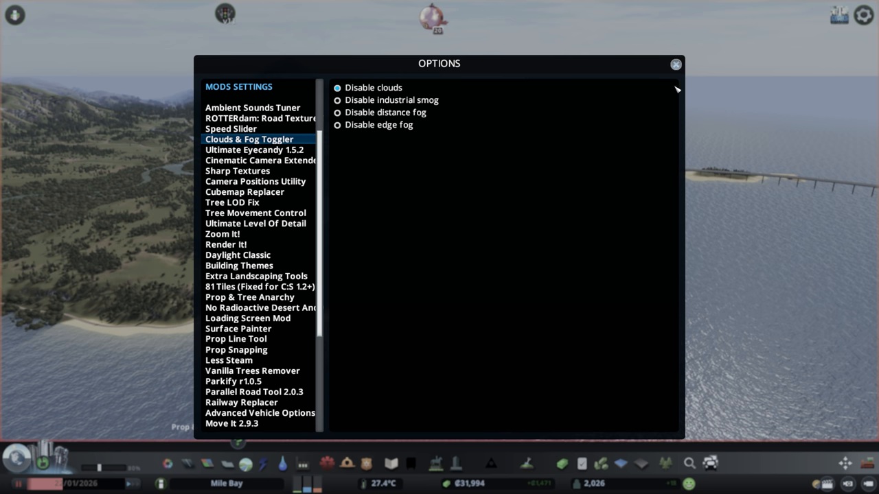
click(676, 65)
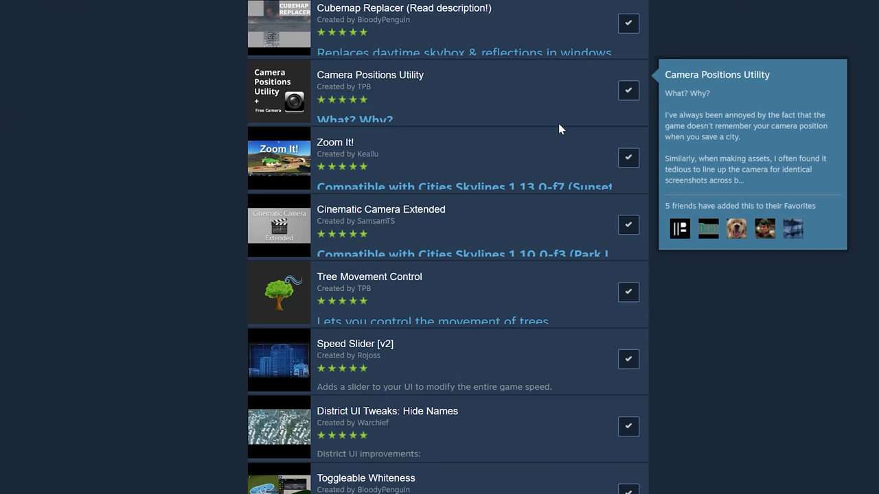
mouse_move(625, 238)
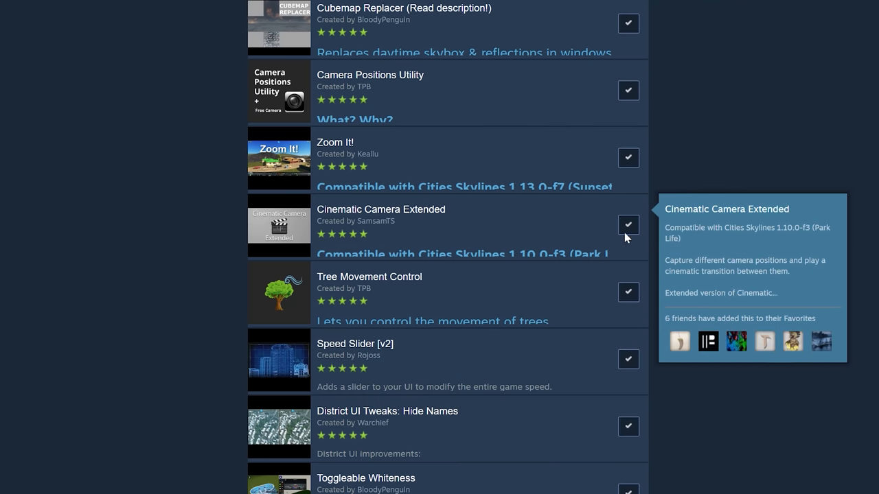
mouse_move(516, 224)
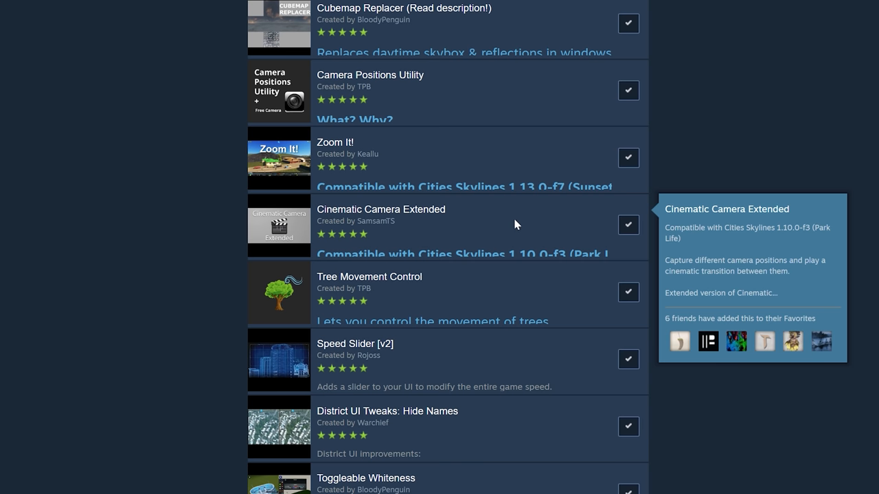
mouse_move(544, 217)
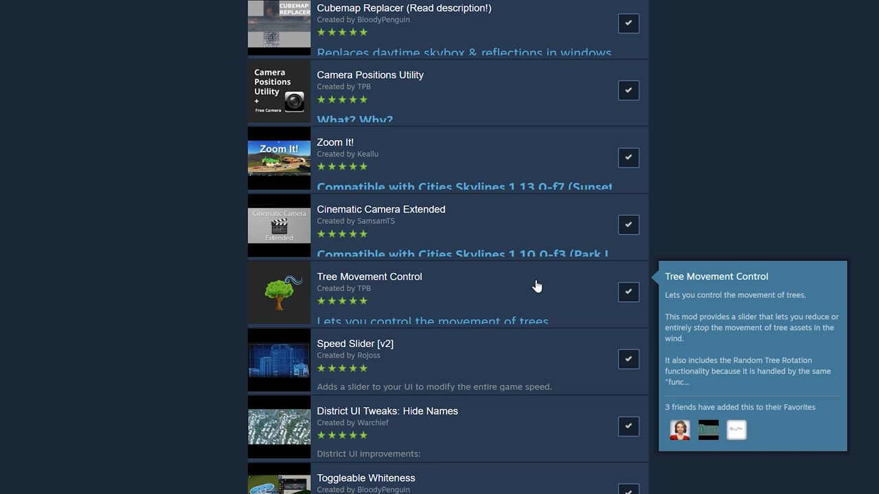
mouse_move(558, 297)
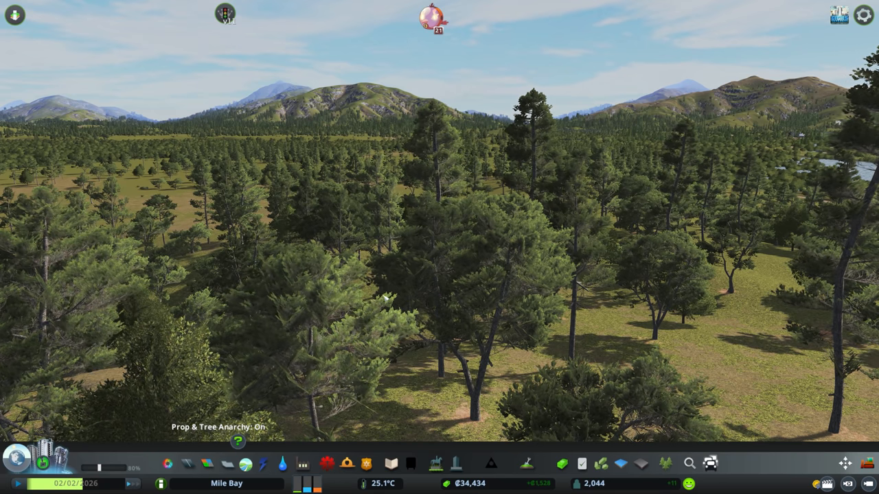
Step: In Options, drag Tree Movement Control's movement factor to minimum and close Options
key(Escape)
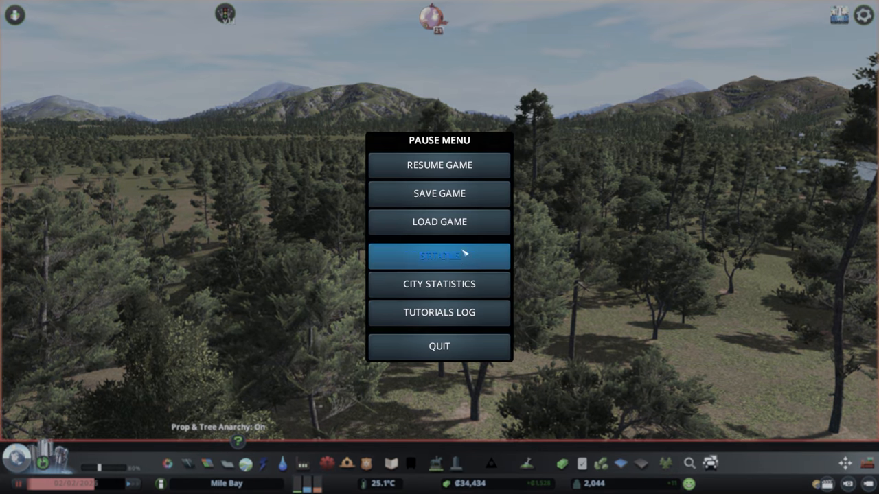
click(439, 257)
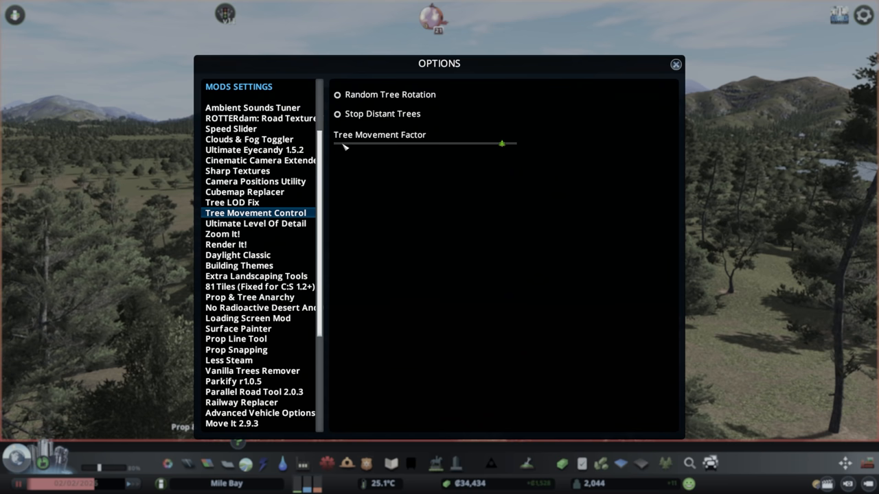
drag(502, 144, 340, 144)
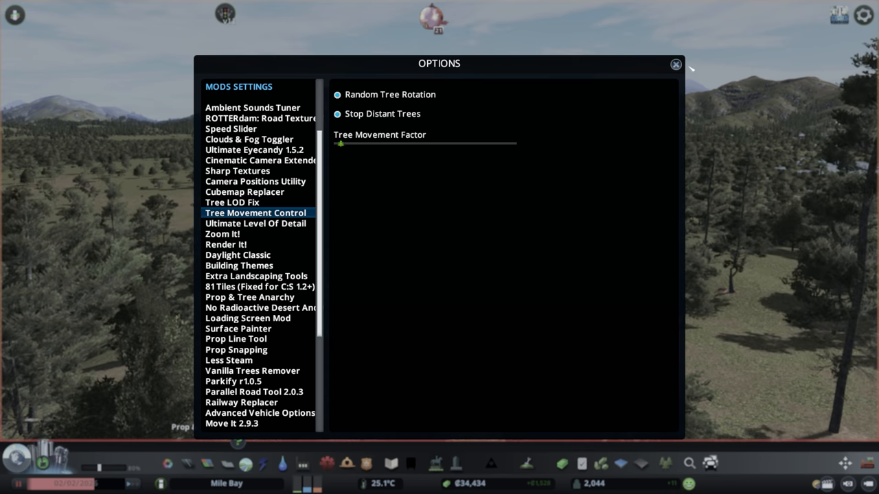
click(675, 65)
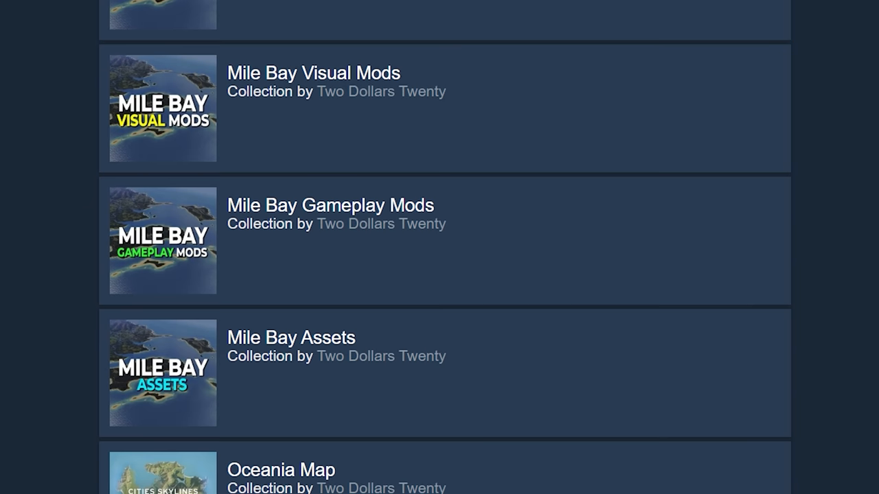
mouse_move(608, 215)
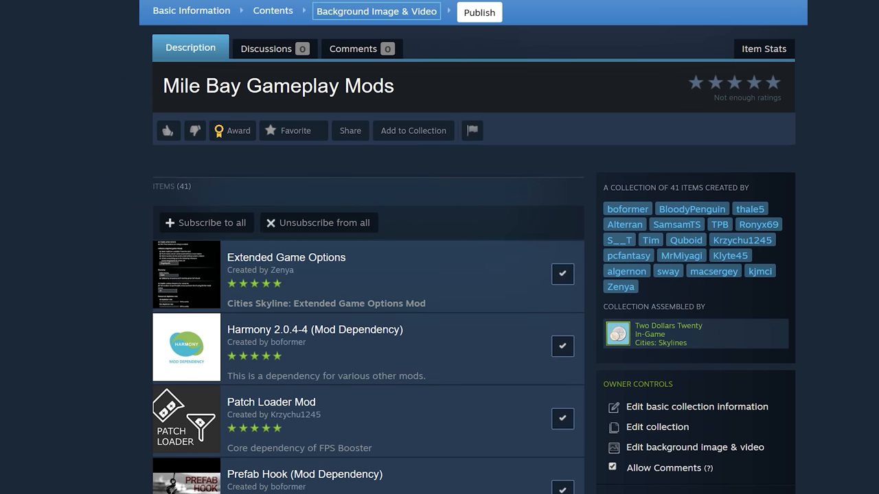
Step: Scroll down the collection and open the Extended Game Options mod page
scroll(down, 3)
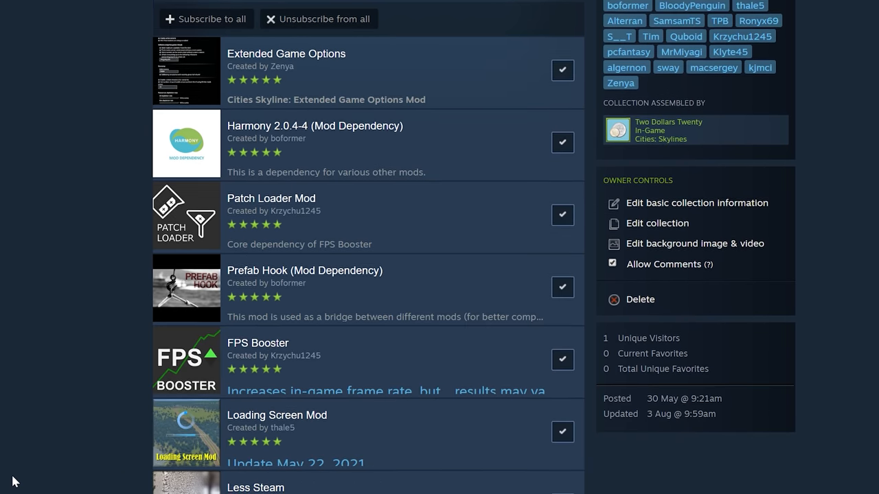
scroll(down, 3)
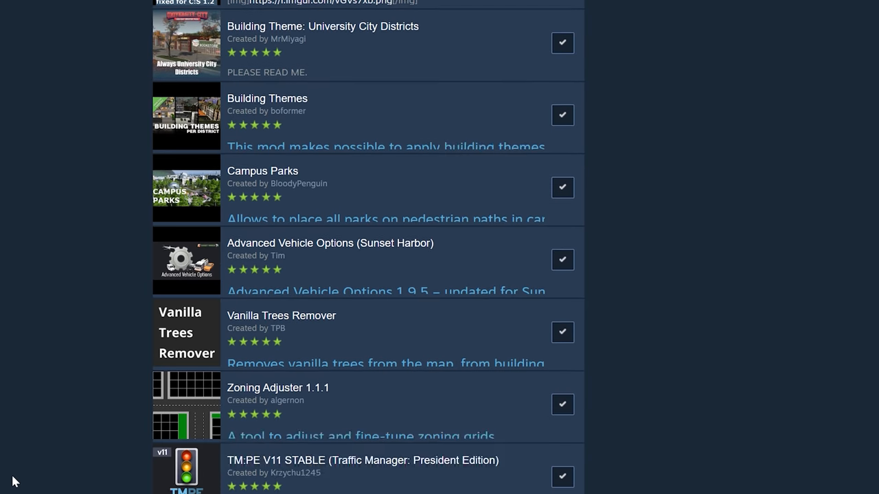
scroll(down, 3)
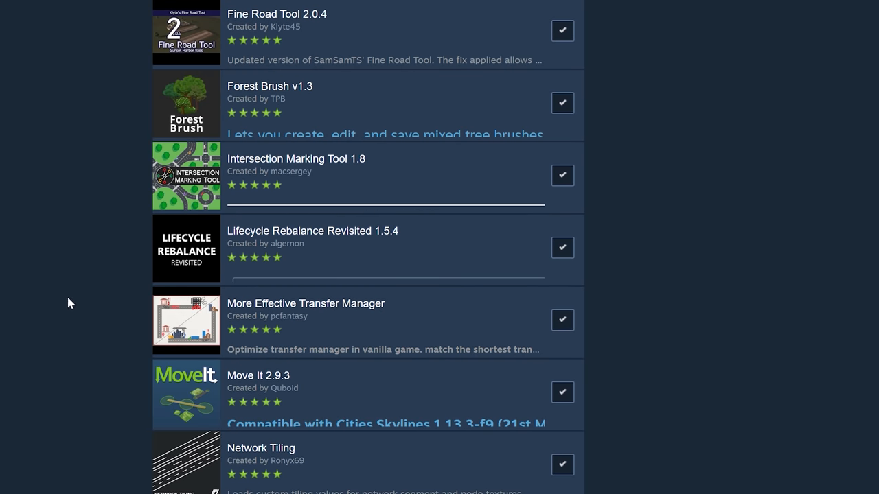
scroll(down, 3)
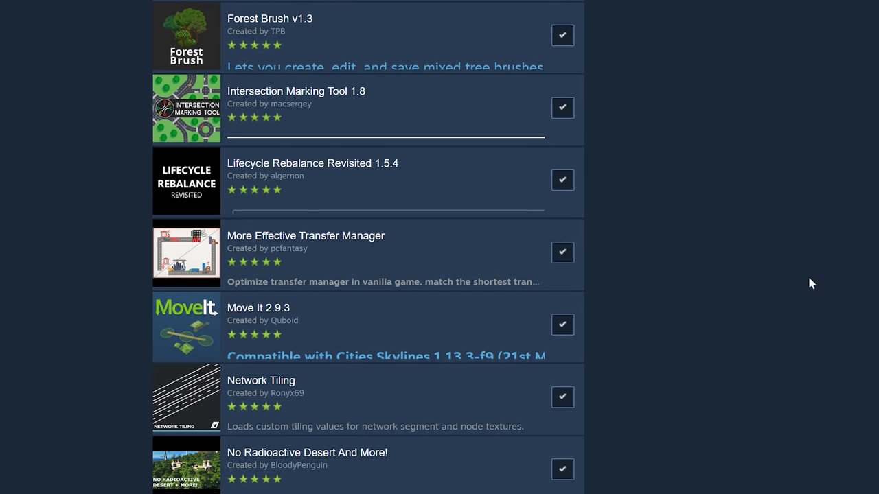
scroll(down, 3)
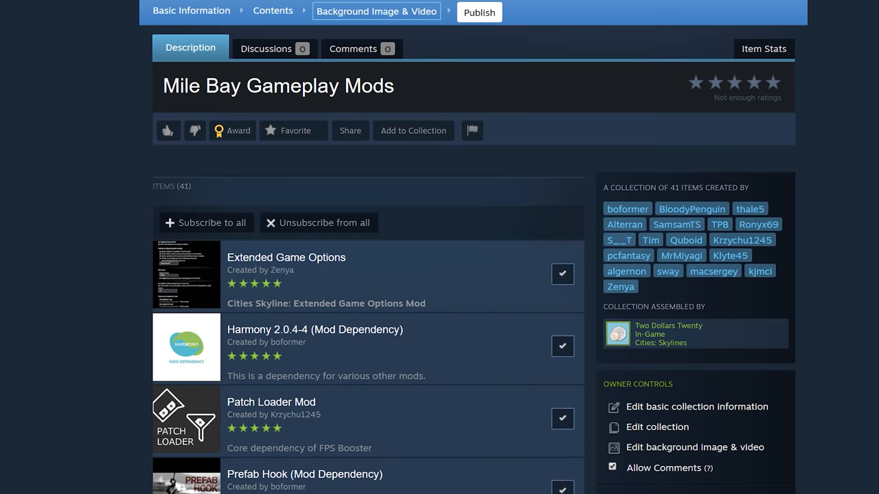
scroll(down, 3)
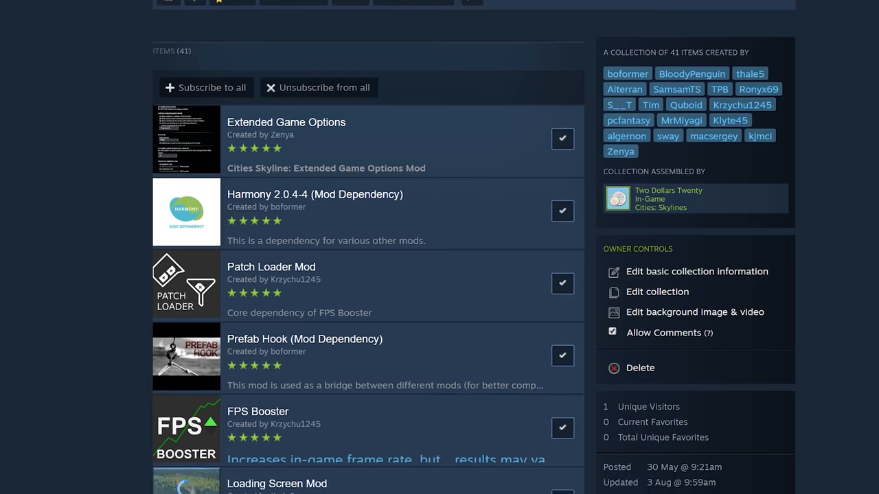
scroll(down, 3)
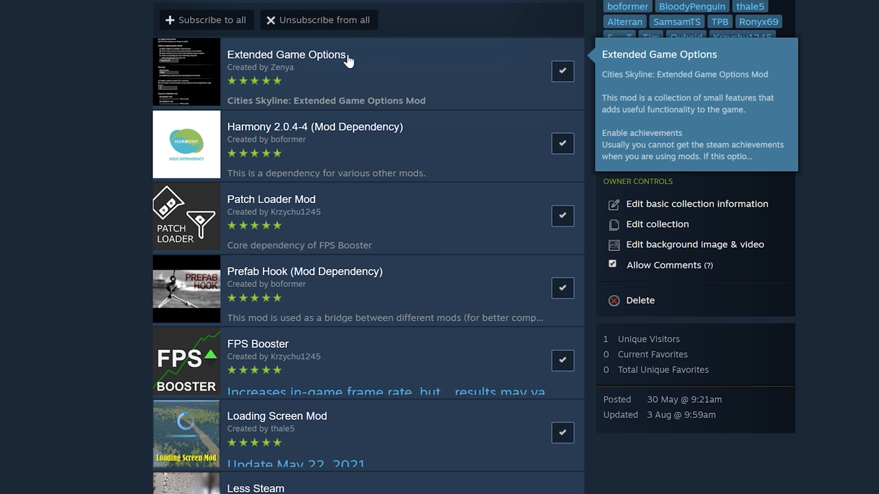
mouse_move(348, 61)
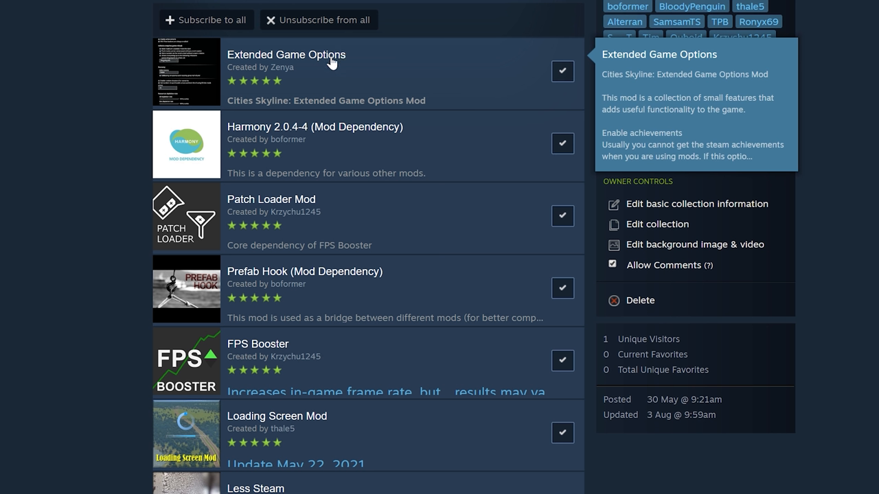
click(286, 55)
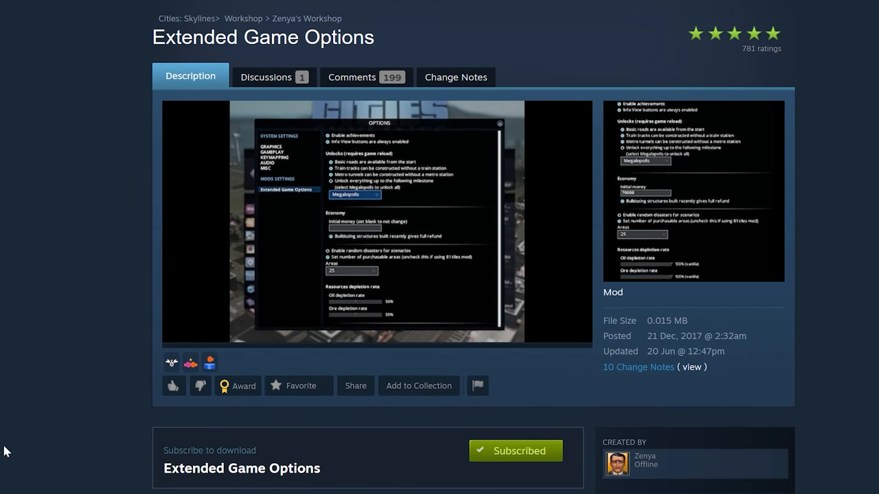
mouse_move(363, 250)
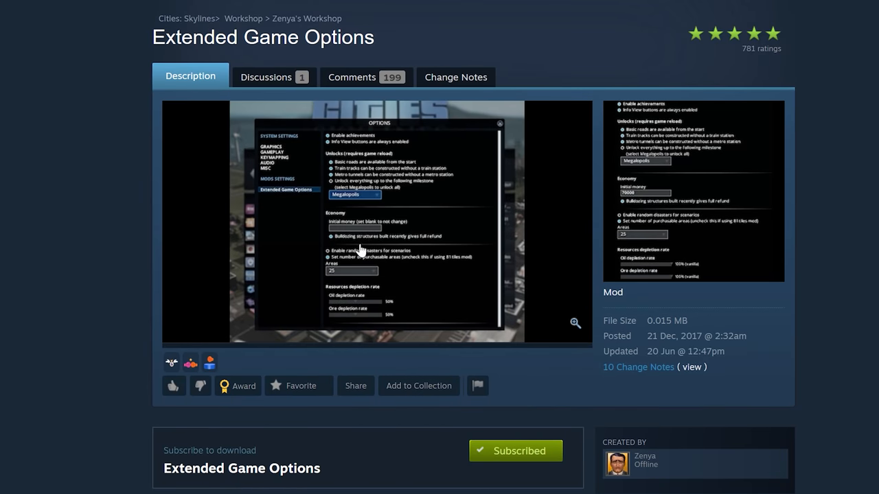
mouse_move(475, 158)
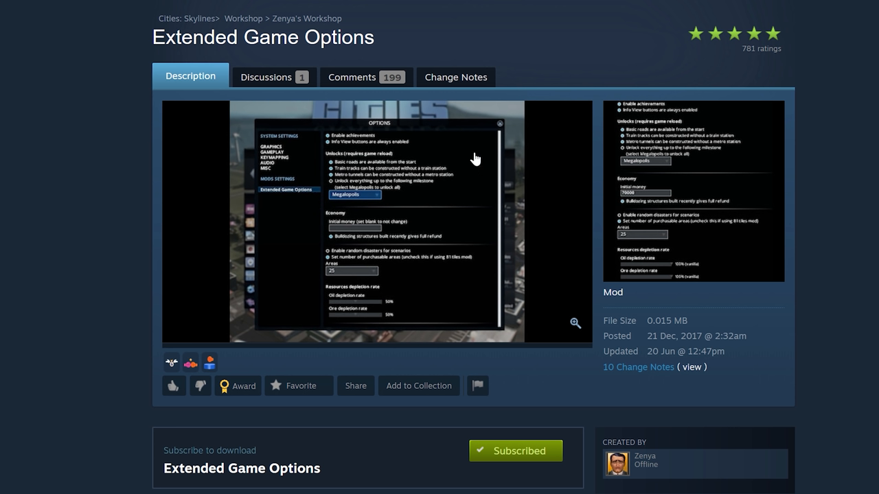
mouse_move(410, 200)
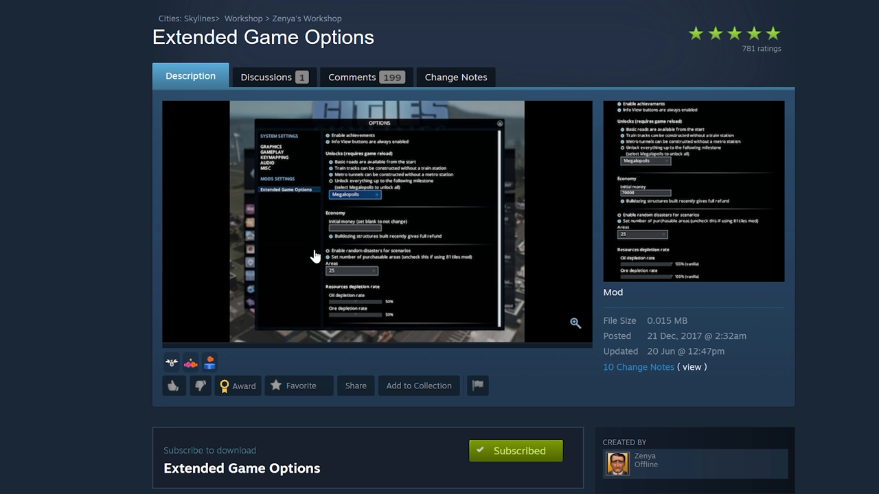
mouse_move(385, 282)
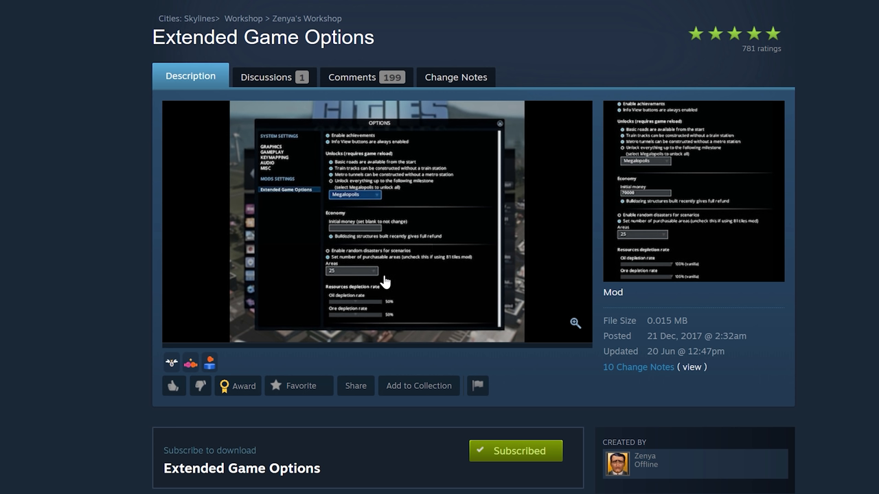
mouse_move(453, 263)
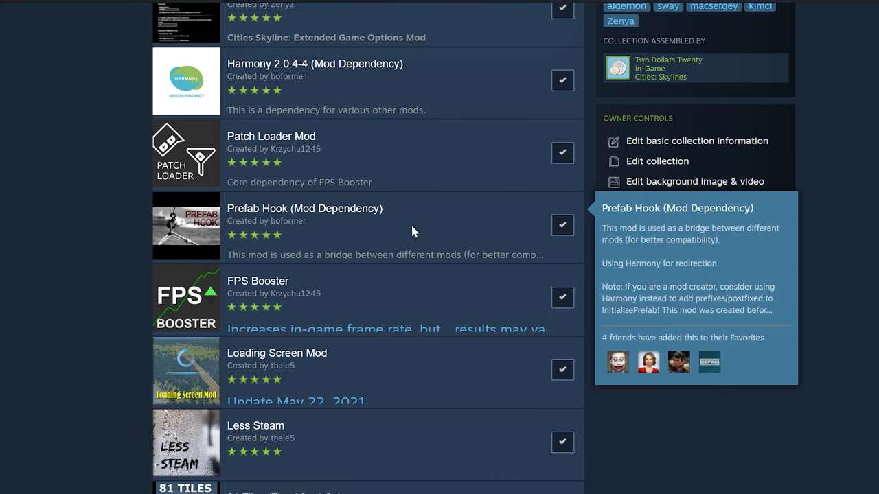
mouse_move(310, 281)
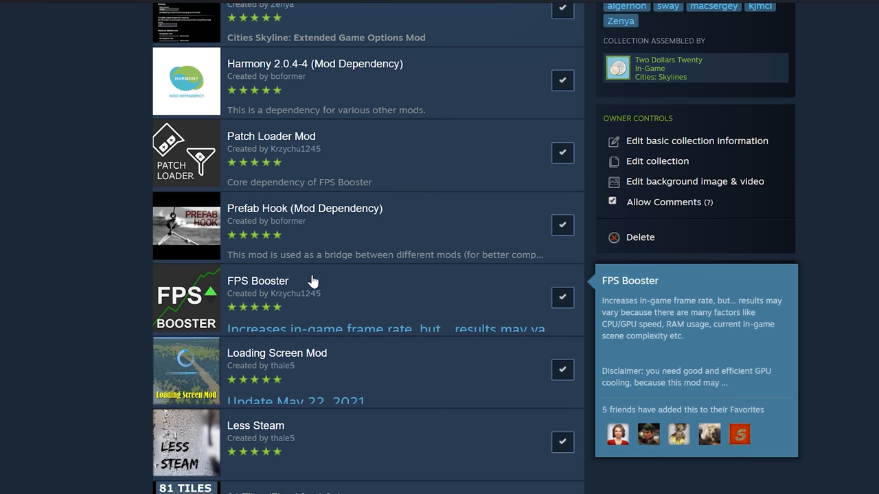
mouse_move(302, 368)
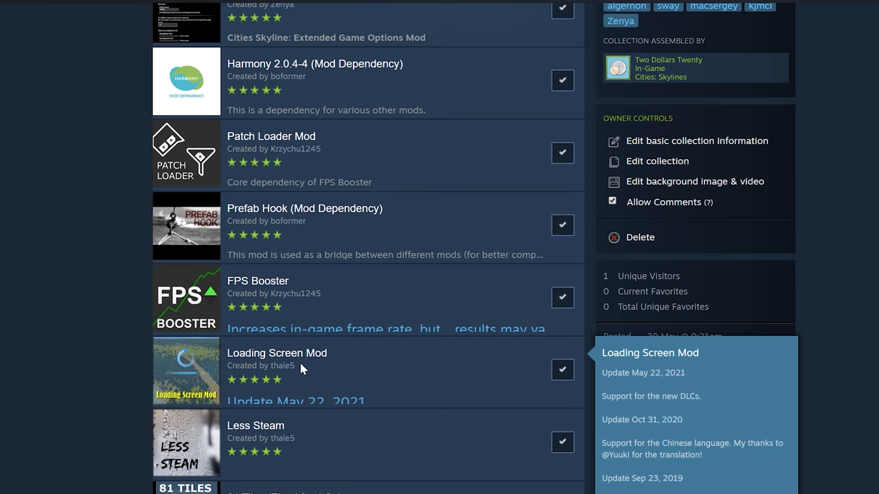
mouse_move(135, 401)
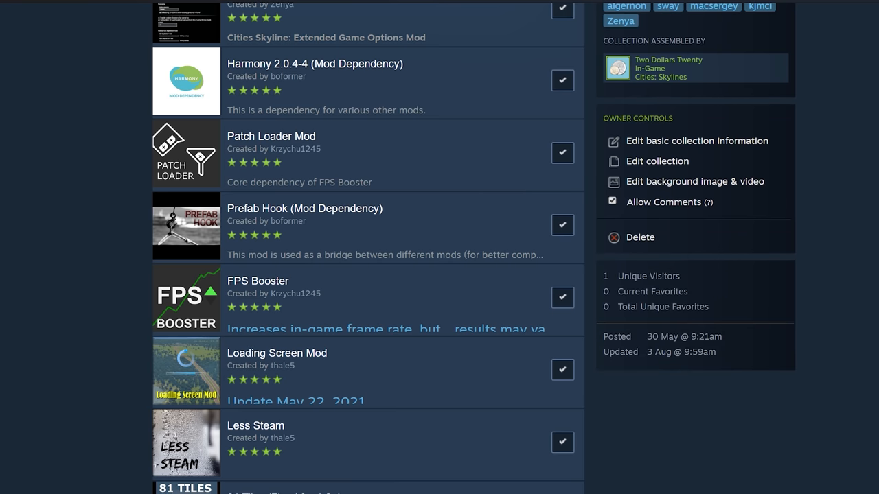
Step: Scroll further down the Gameplay Mods collection past FPS Booster, 81 Tiles and Campus Parks
scroll(down, 3)
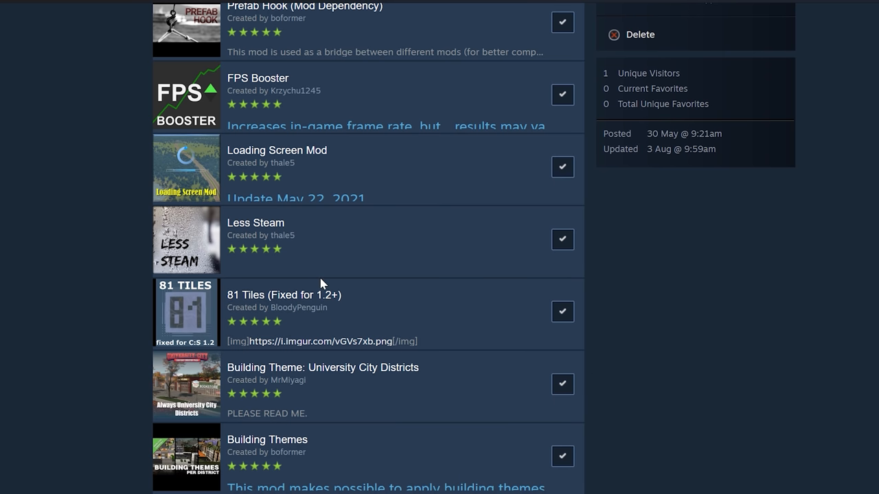
mouse_move(365, 305)
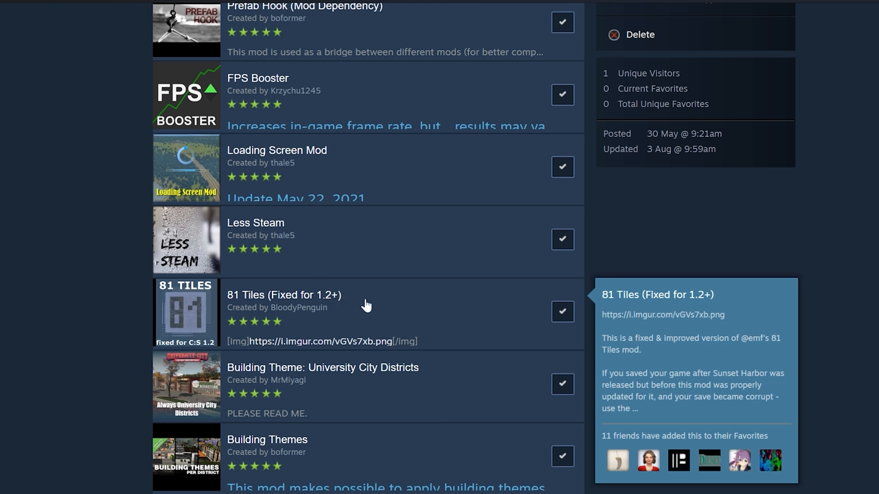
mouse_move(427, 300)
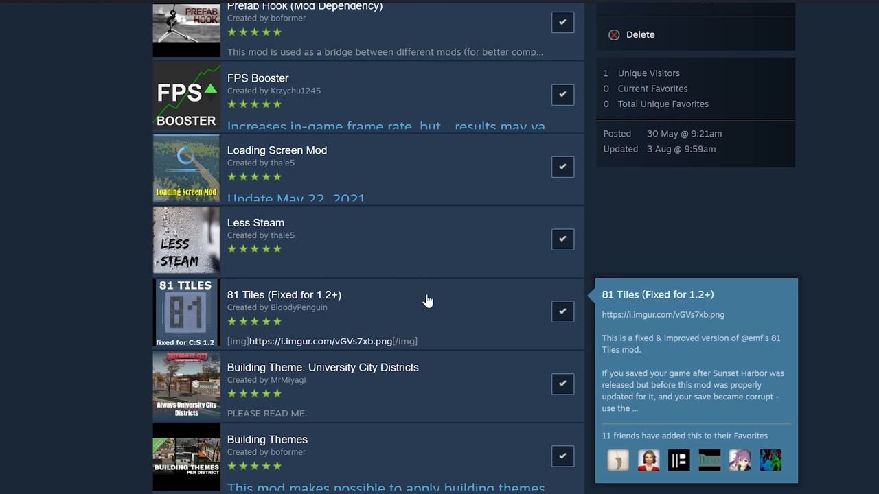
scroll(down, 3)
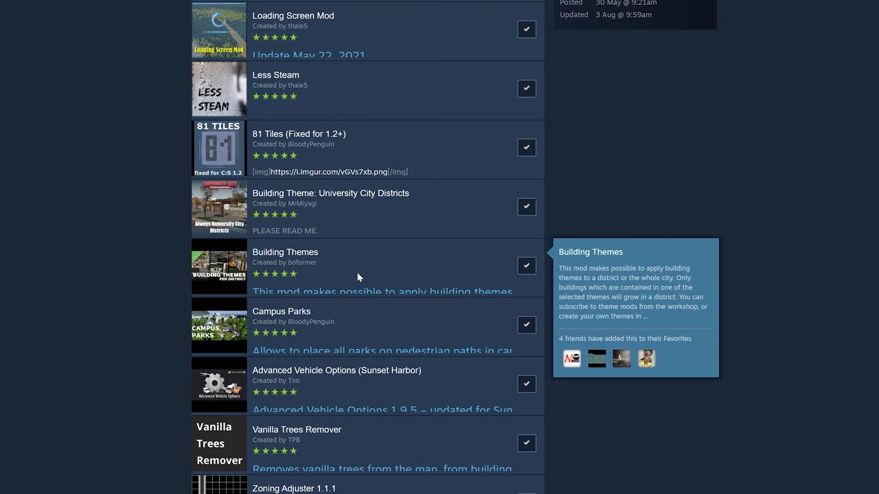
mouse_move(351, 251)
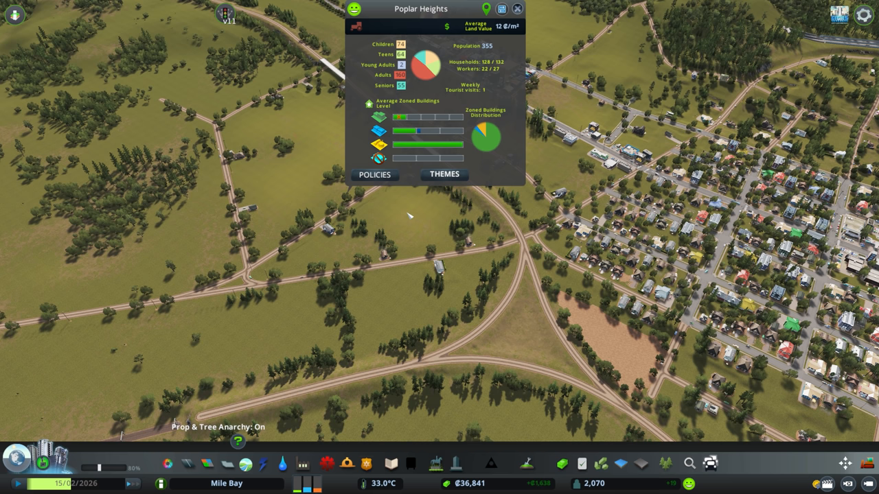
Step: Enable theme management for Poplar Heights with the Suburbs theme and open Theme Manager
click(443, 173)
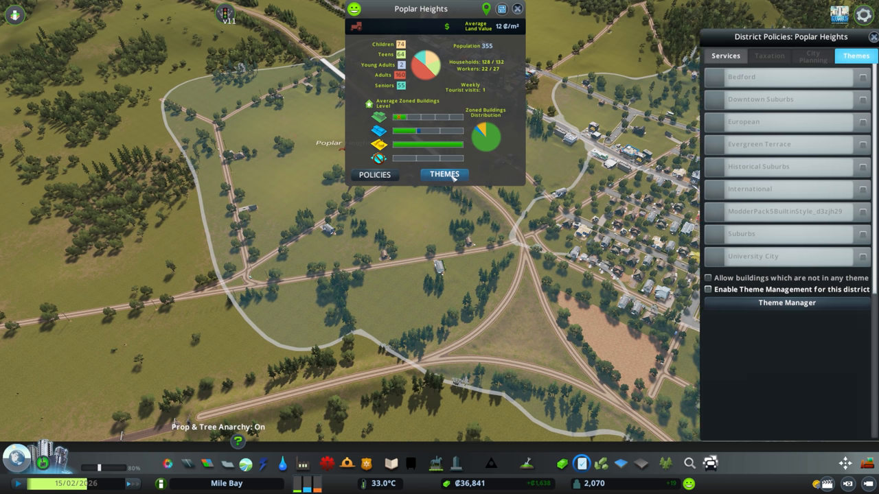
click(709, 289)
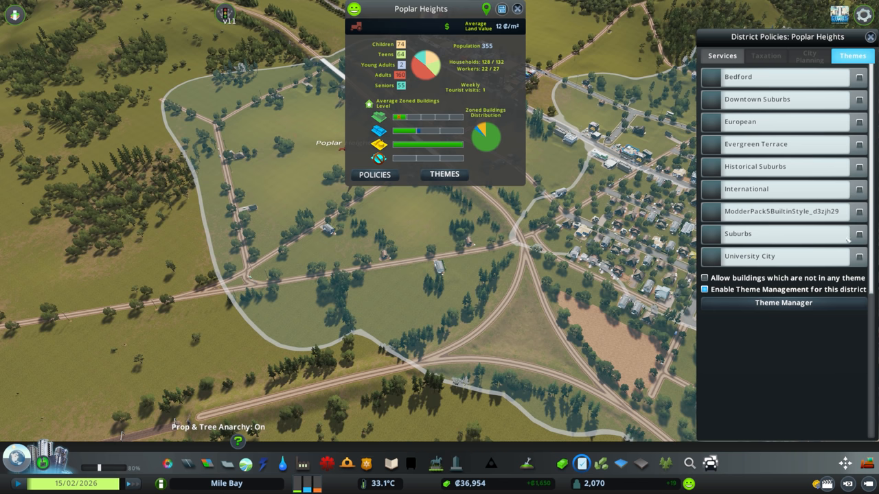
click(783, 303)
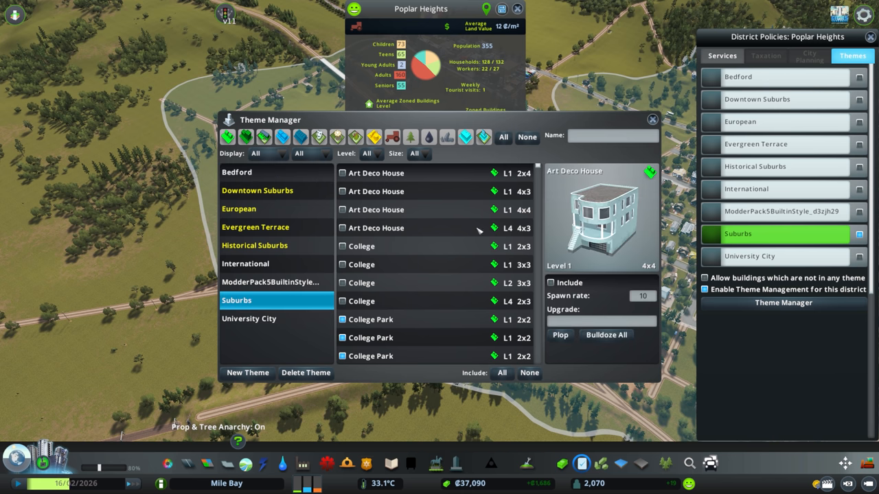
click(361, 246)
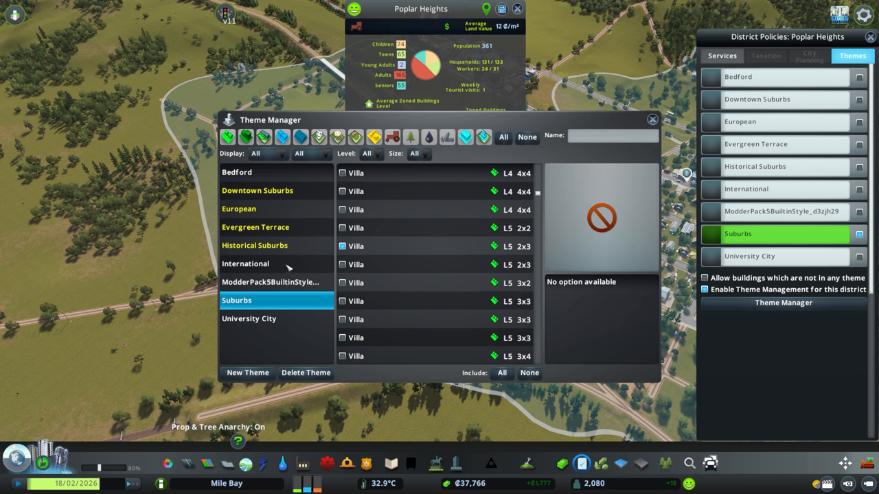
mouse_move(250, 233)
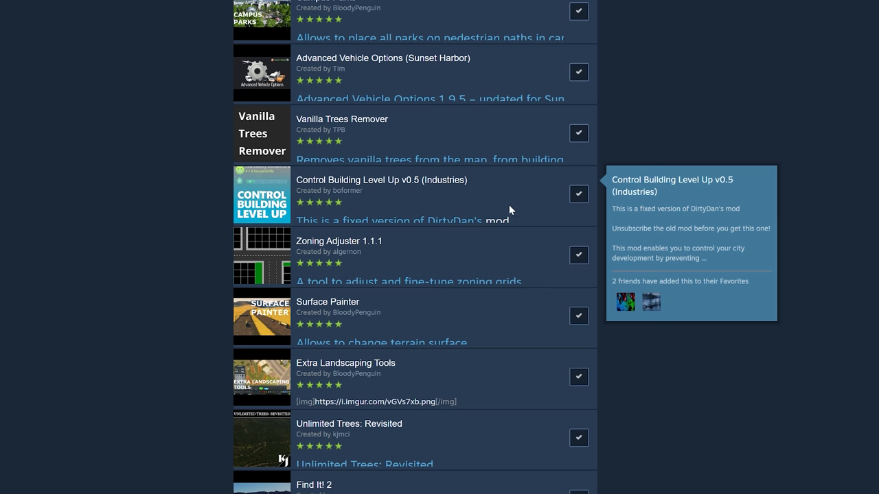
mouse_move(453, 252)
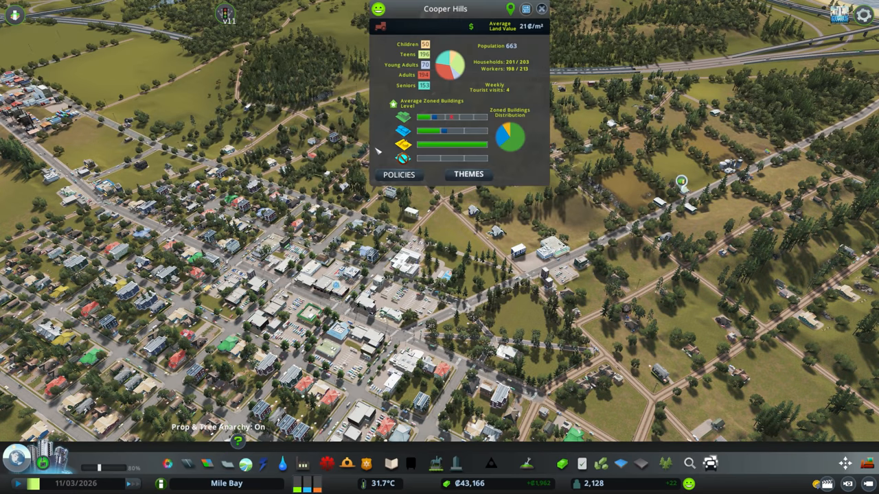
mouse_move(453, 116)
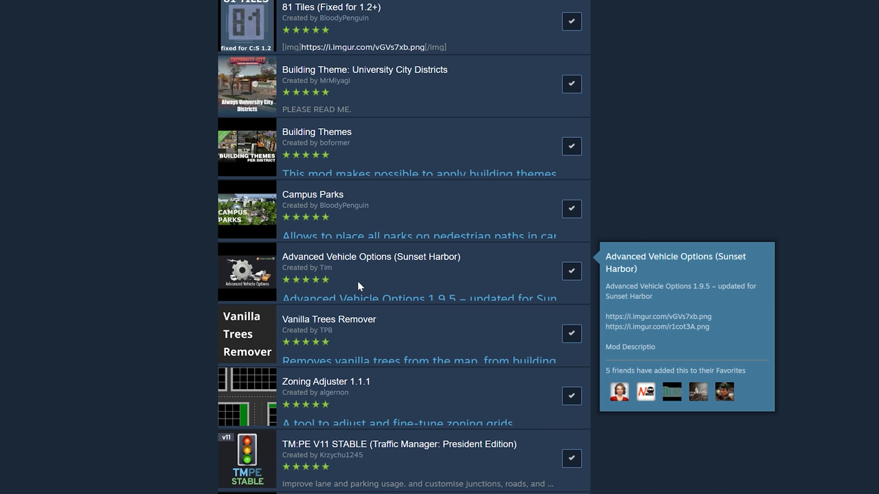
mouse_move(396, 280)
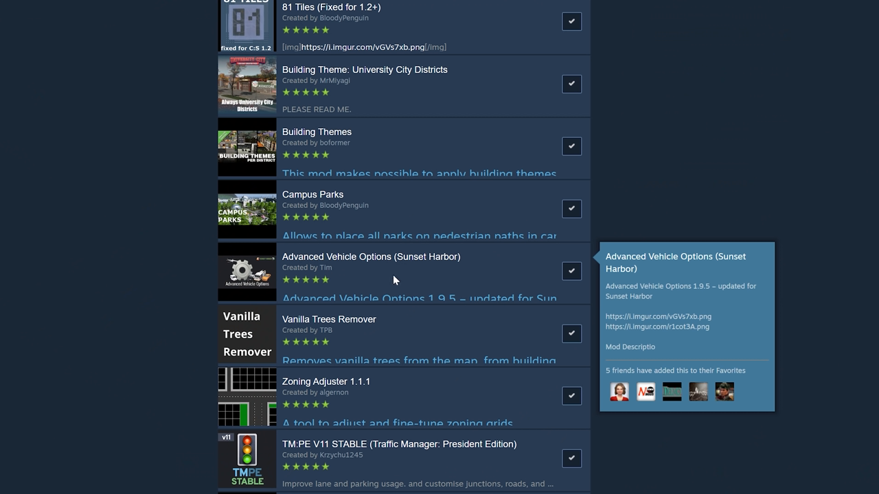
mouse_move(495, 287)
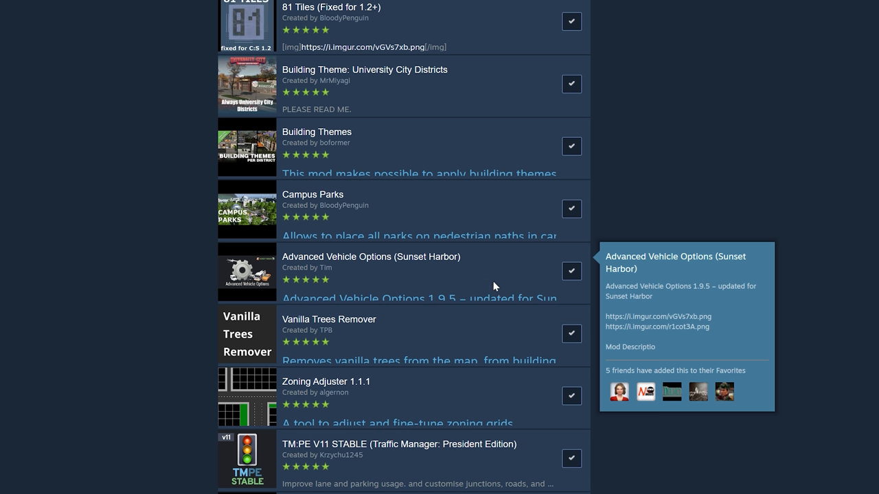
mouse_move(520, 269)
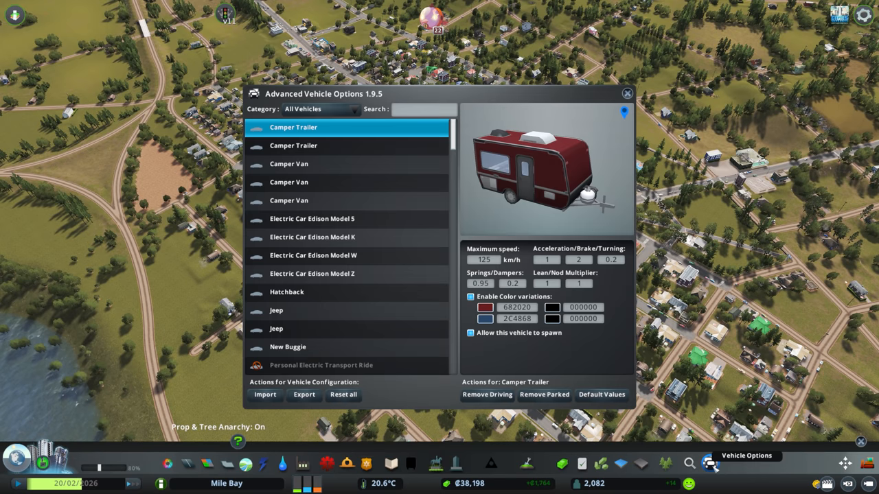
Step: Review the Passenger Train, X'Trapolis (3) train and trailer settings in Advanced Vehicle Options
scroll(down, 3)
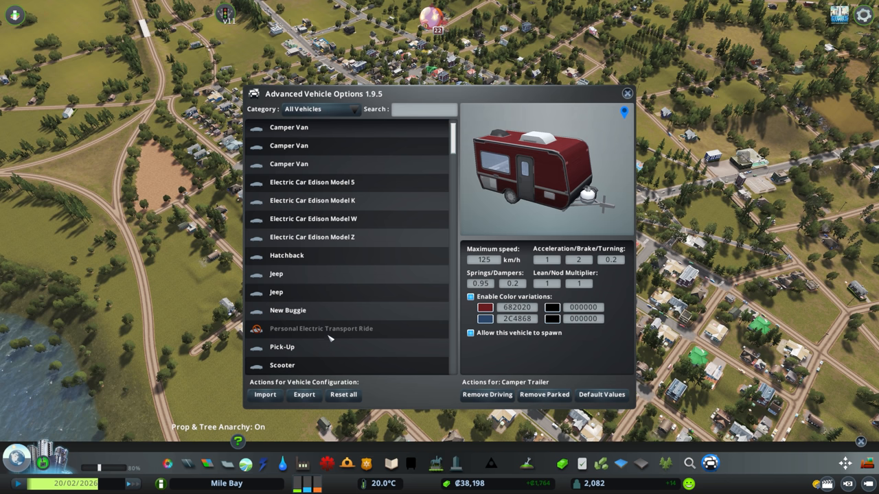
click(321, 328)
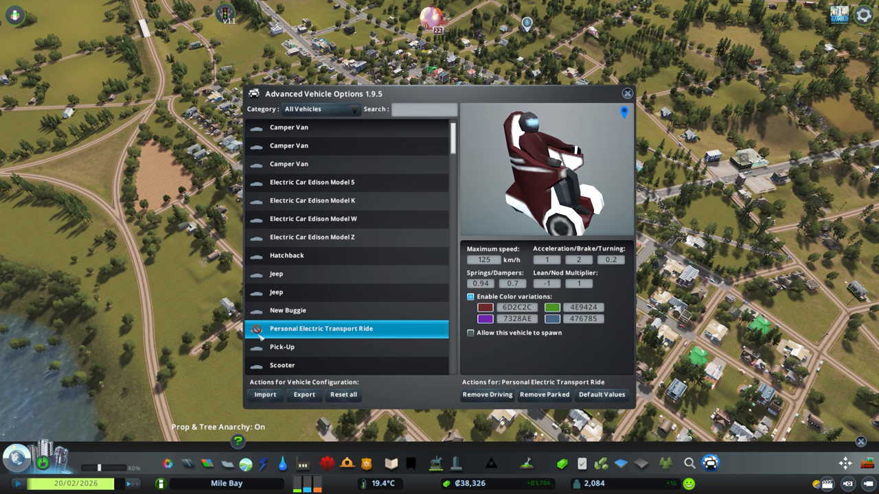
click(318, 109)
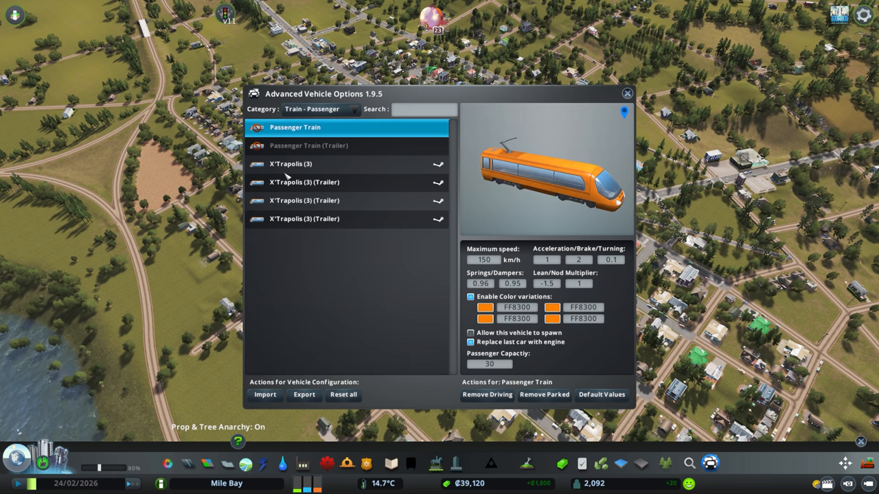
click(291, 163)
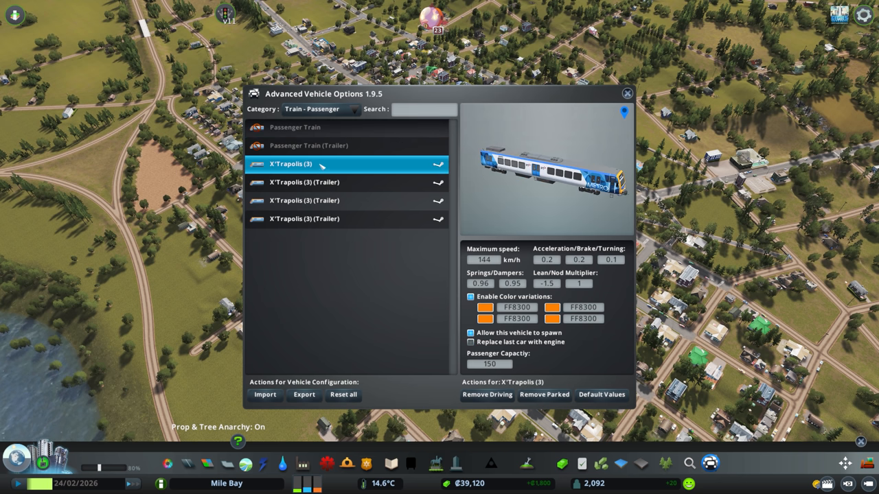
click(294, 126)
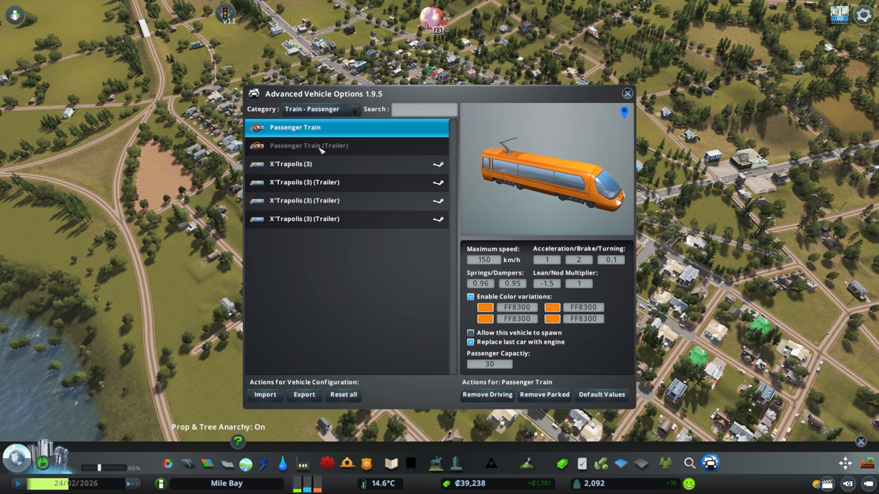
click(309, 181)
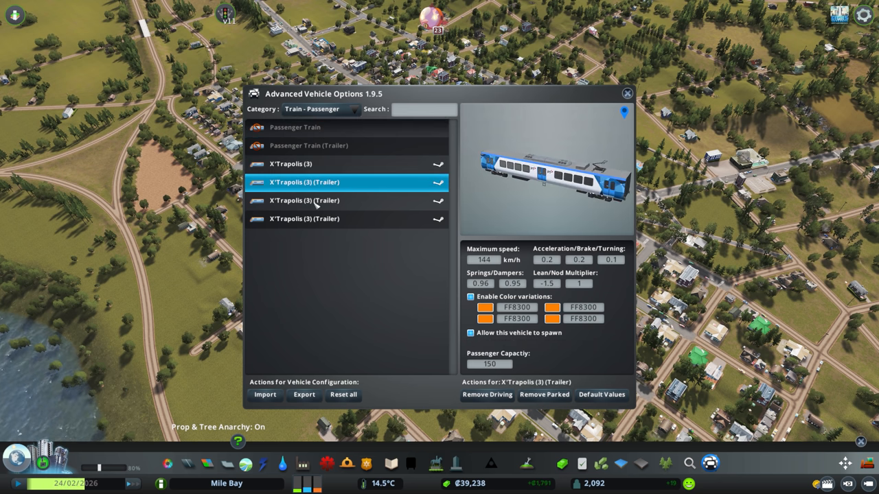
Step: Check the cargo train vehicles, then switch the category to Plane - Cargo showing the Cargo Airplane
click(318, 109)
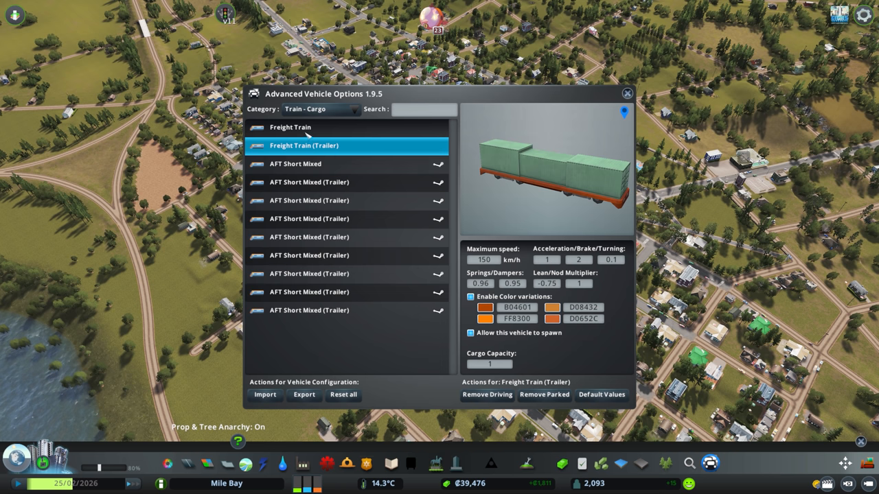
click(289, 126)
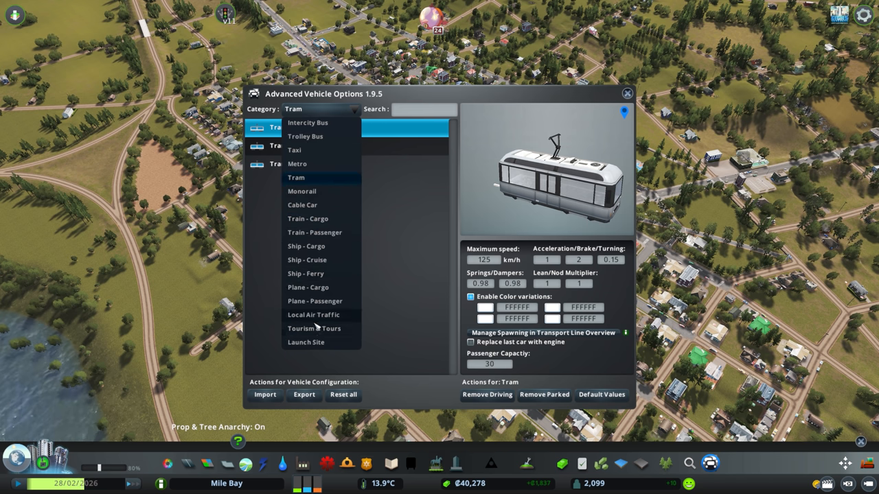
click(307, 287)
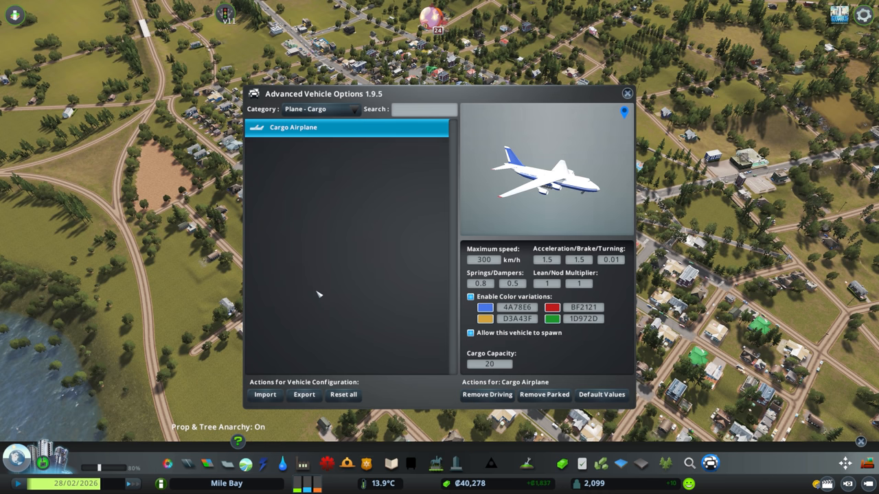
click(321, 108)
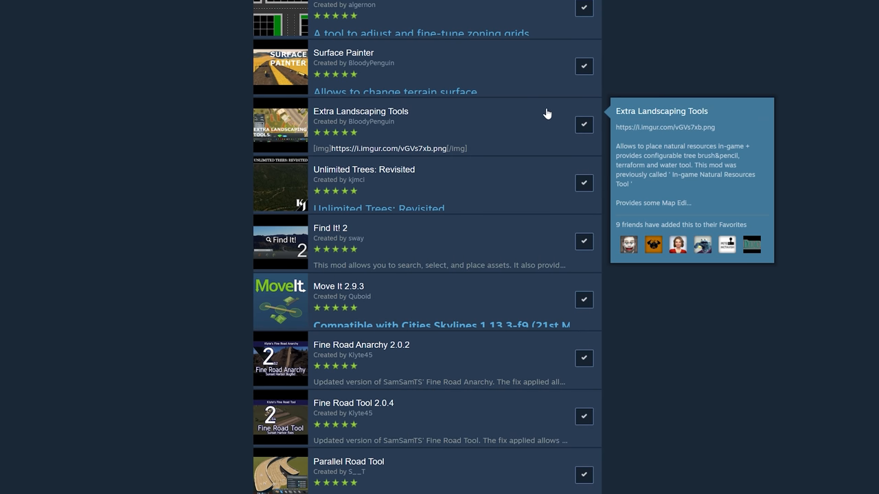
mouse_move(538, 187)
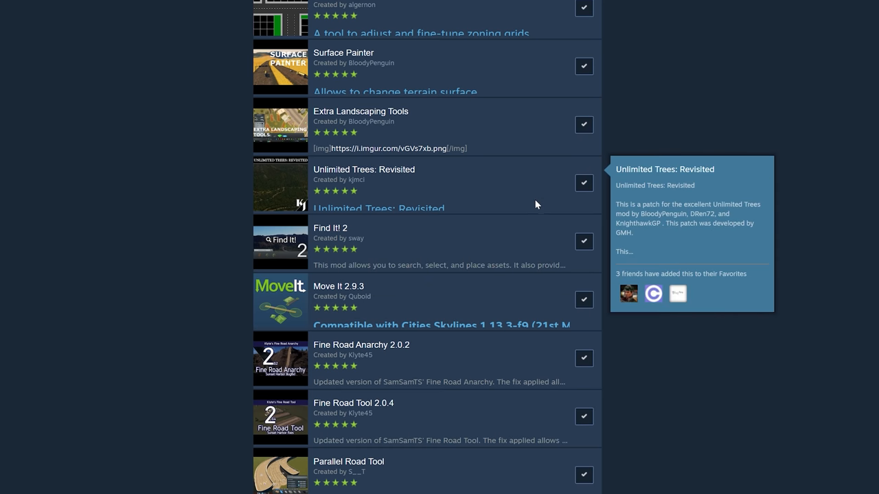
Step: Scroll the Mile Bay Assets collection down to Prop Snapping, Quay Anarchy and Node Controller Renewal
scroll(down, 3)
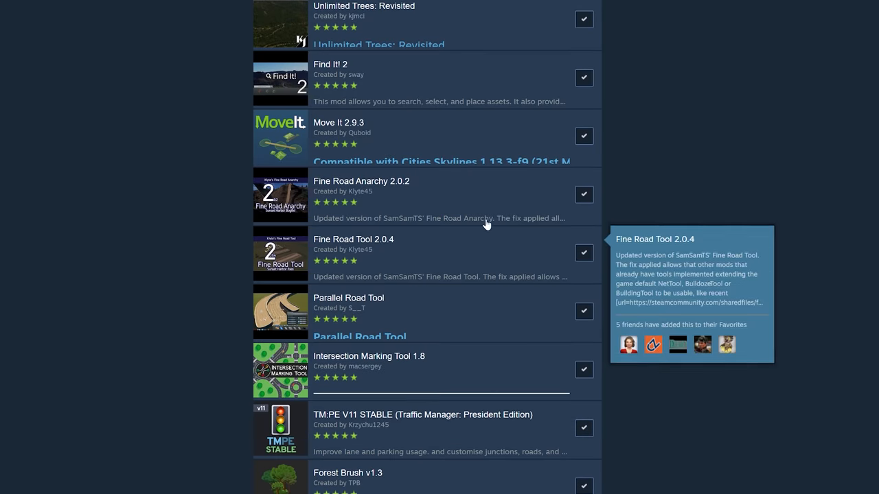
scroll(down, 3)
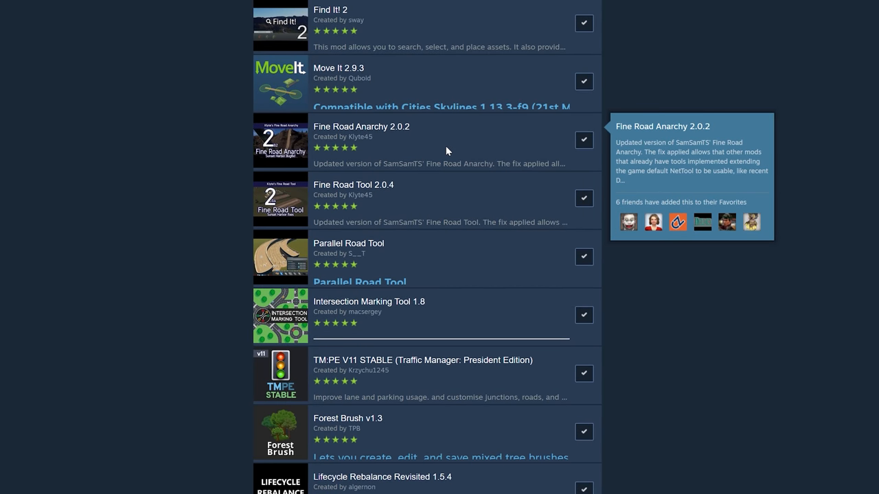
scroll(down, 3)
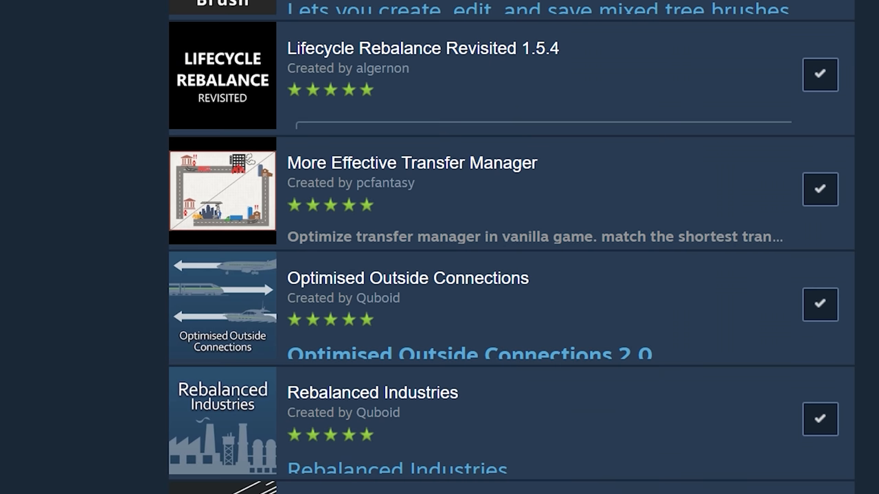
mouse_move(774, 197)
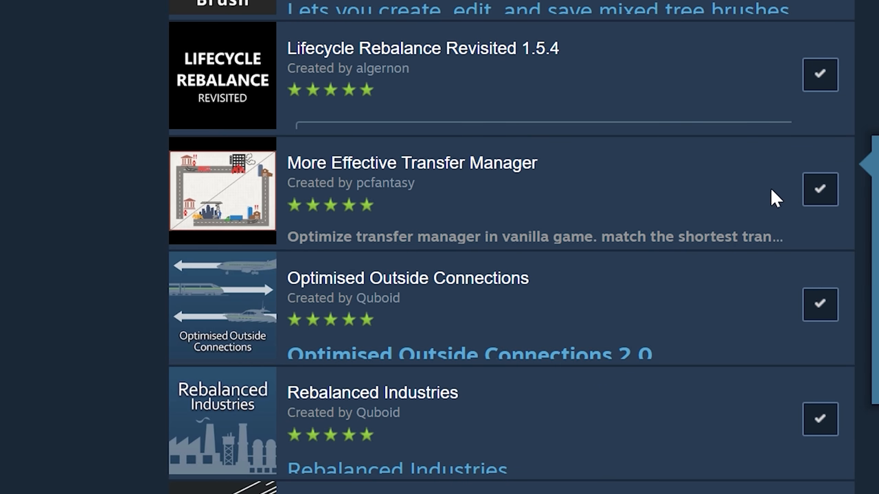
mouse_move(751, 222)
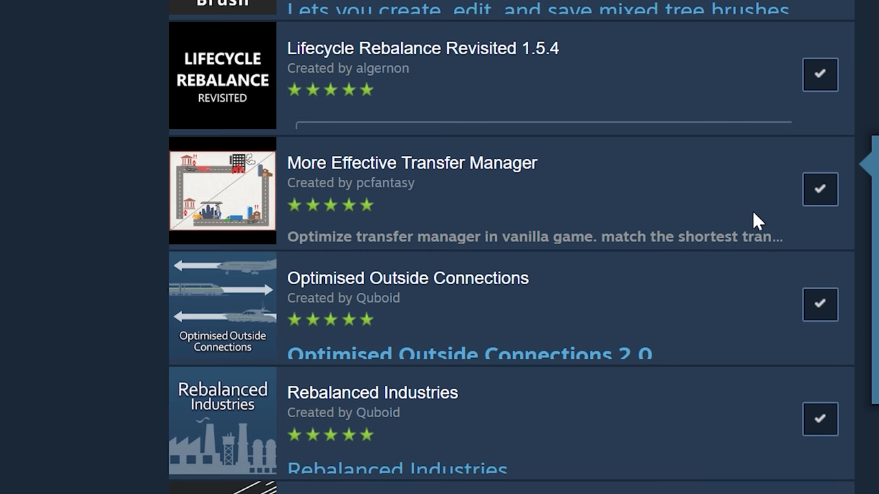
mouse_move(727, 355)
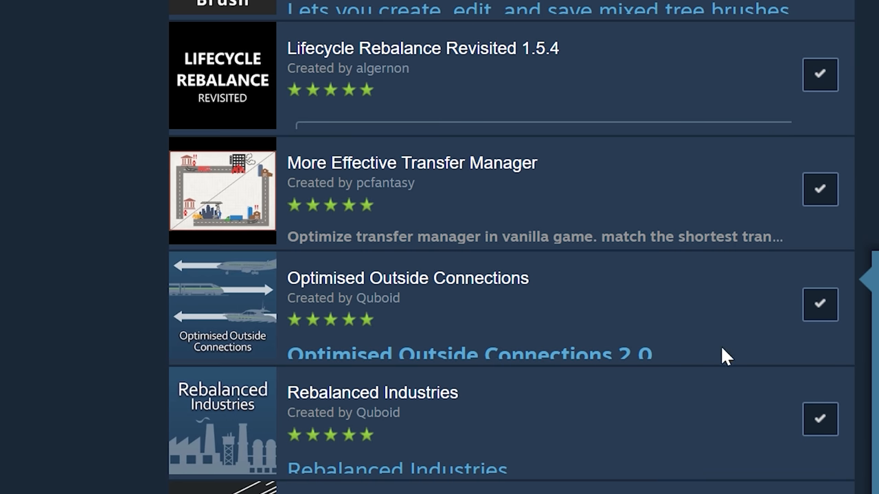
mouse_move(500, 342)
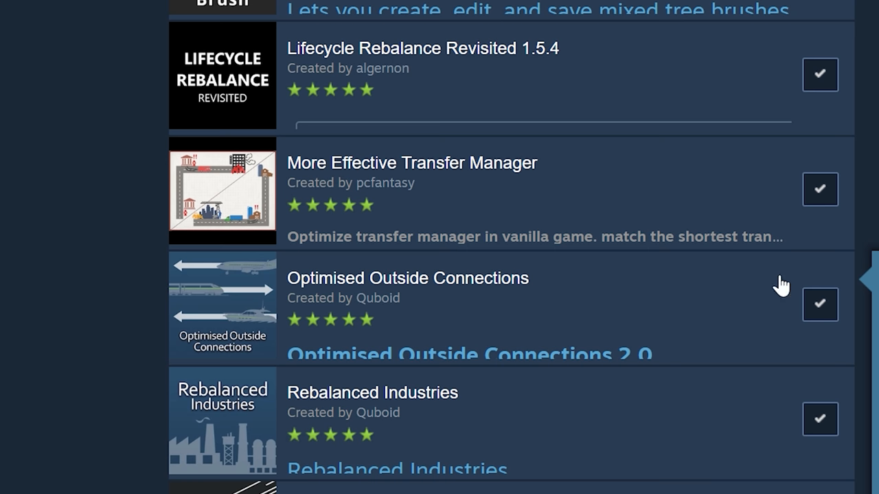
mouse_move(609, 209)
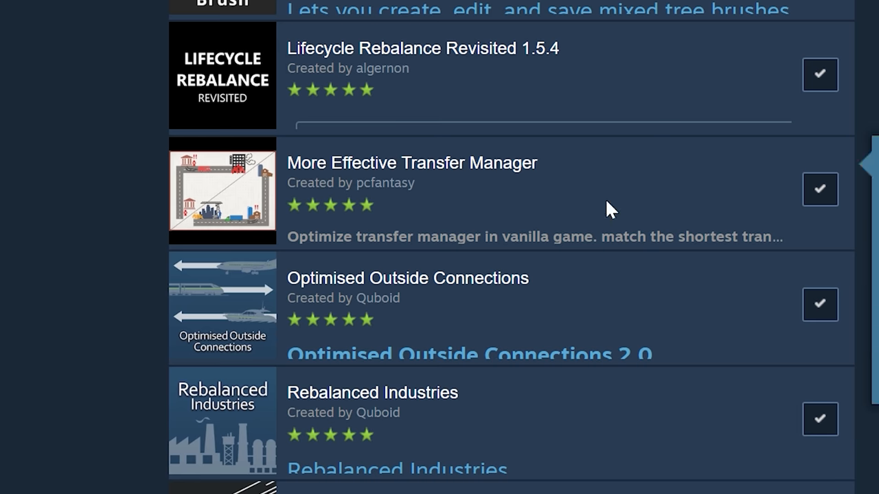
scroll(down, 3)
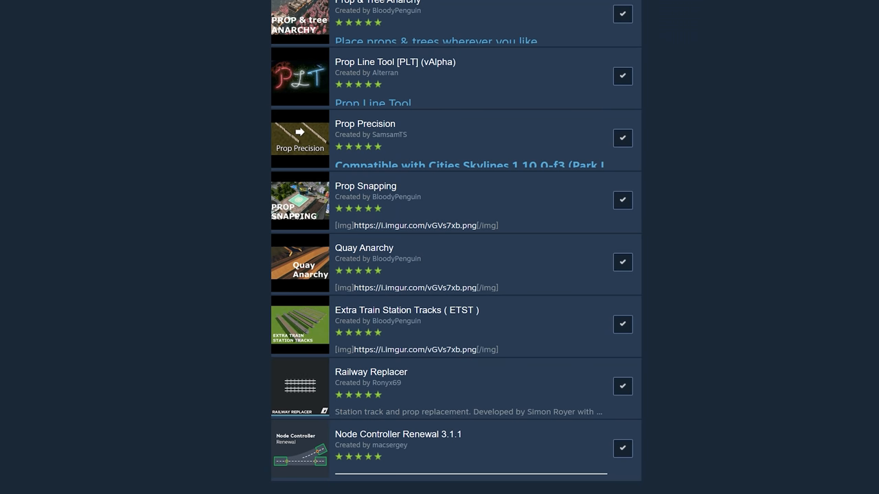
mouse_move(247, 203)
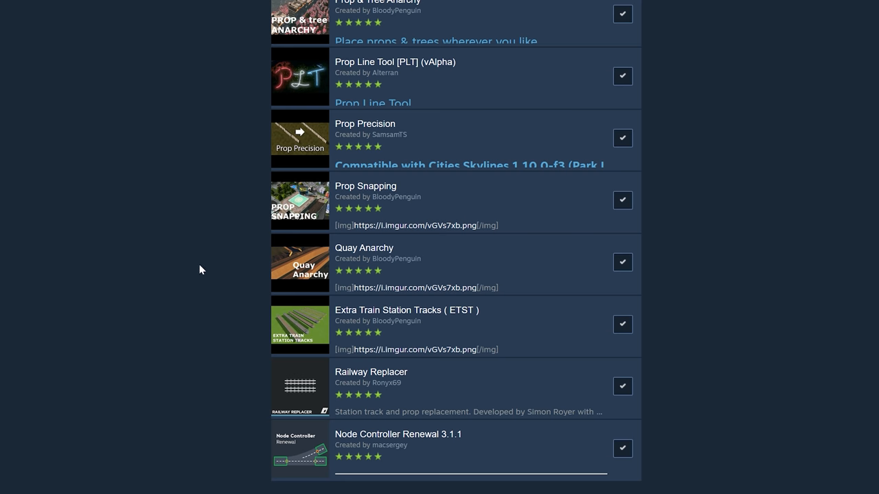
mouse_move(357, 392)
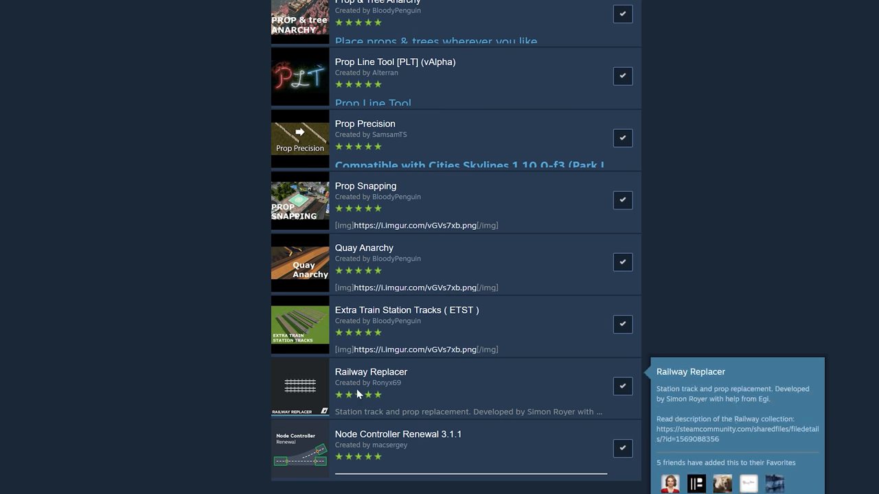
mouse_move(444, 394)
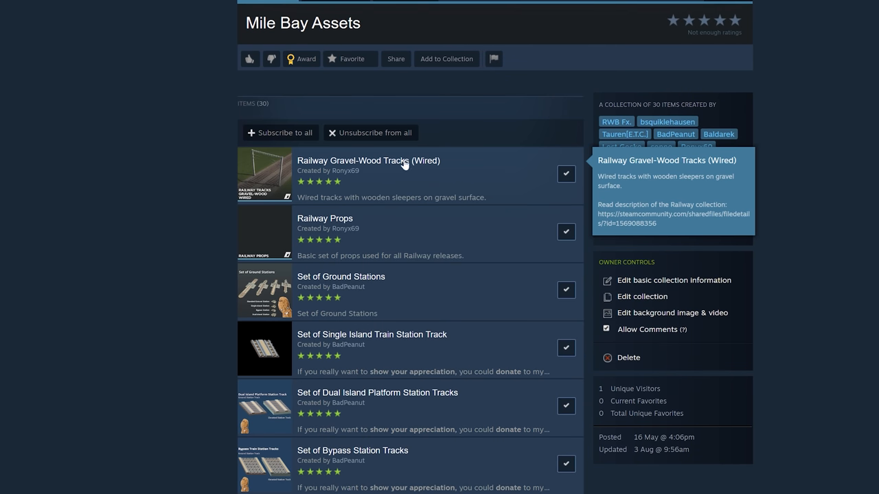
Step: View the Railway Gravel-Wood Tracks (Wired) page and read through the Railway collection description
click(368, 159)
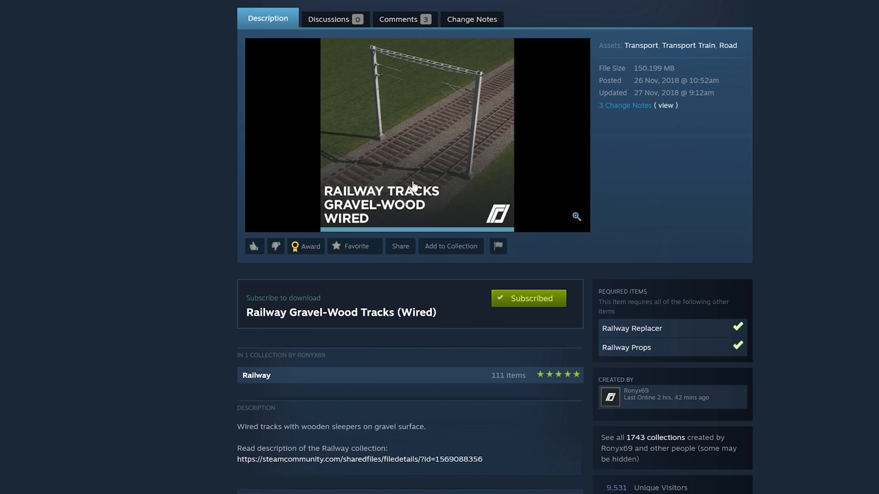
mouse_move(434, 186)
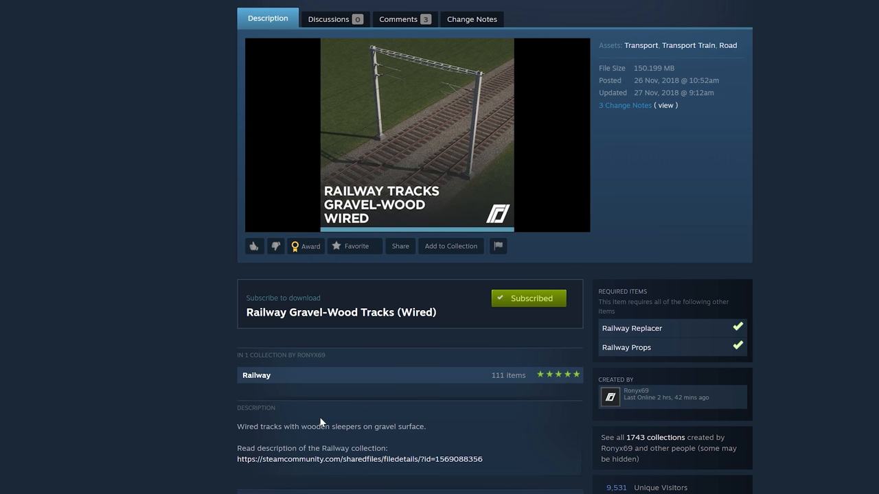
mouse_move(401, 459)
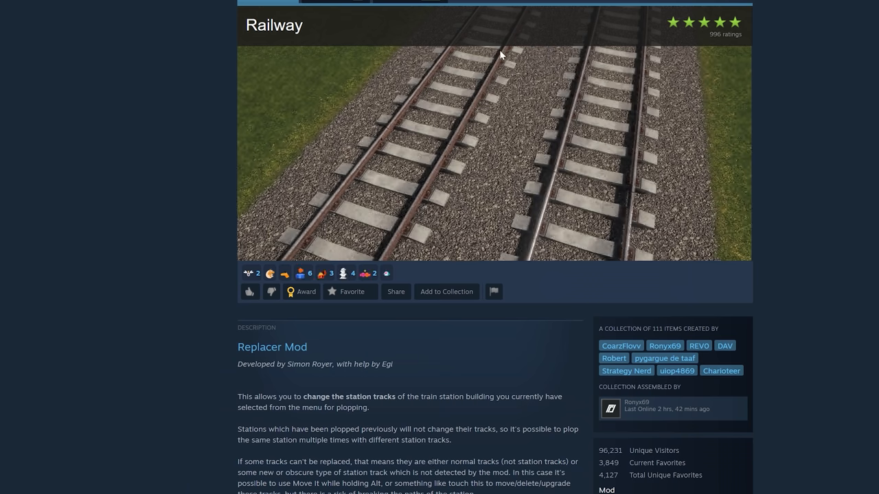
scroll(down, 3)
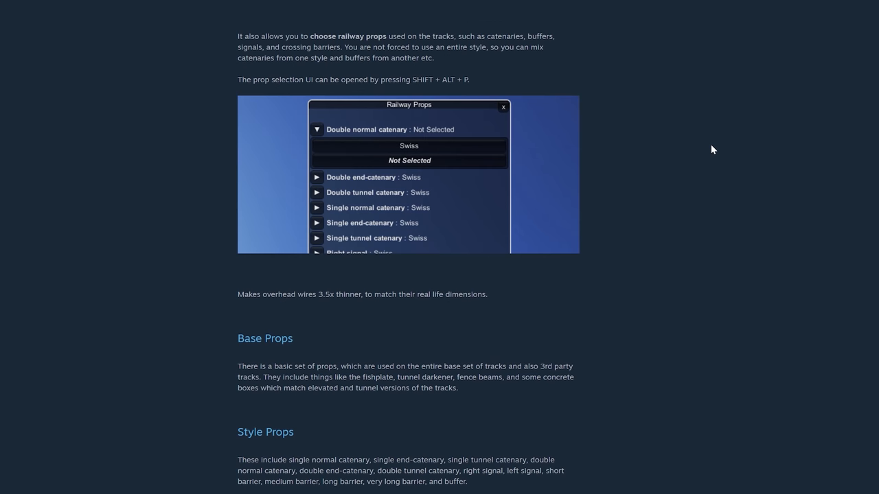
scroll(down, 3)
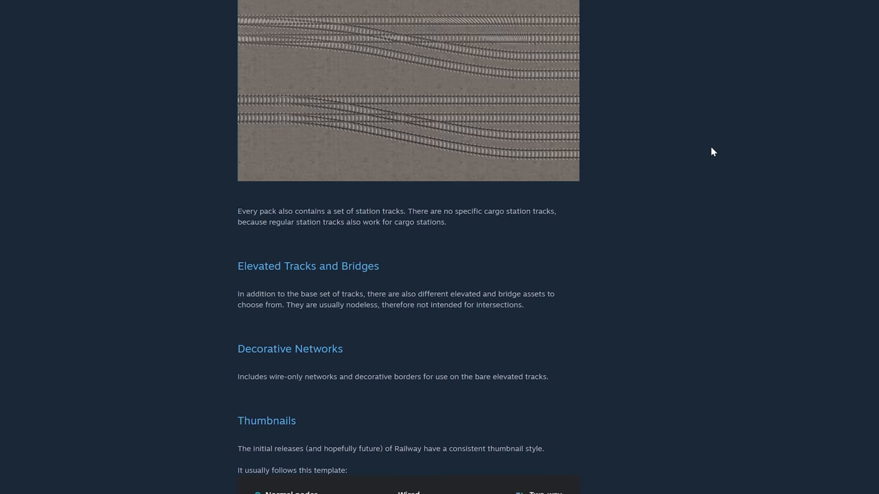
scroll(down, 3)
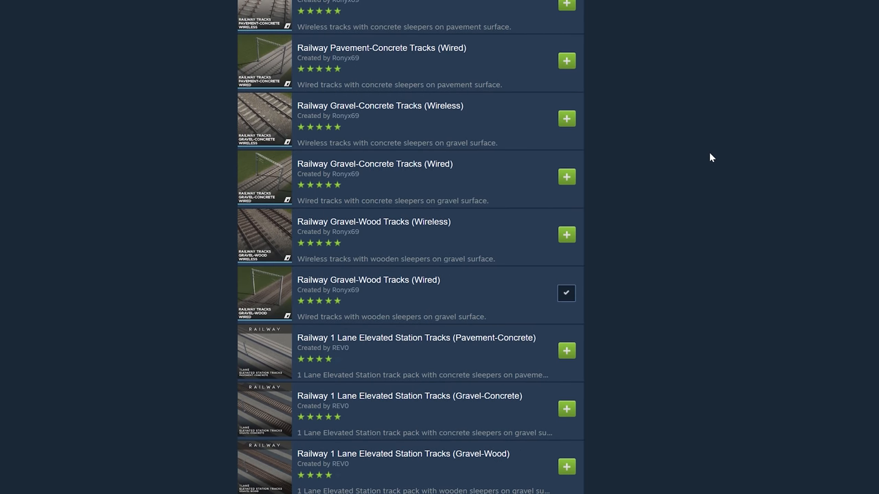
scroll(down, 3)
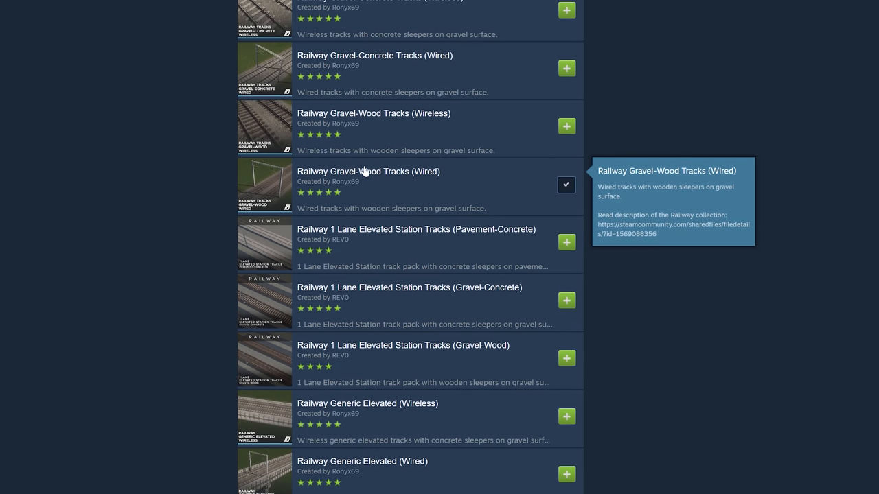
scroll(down, 3)
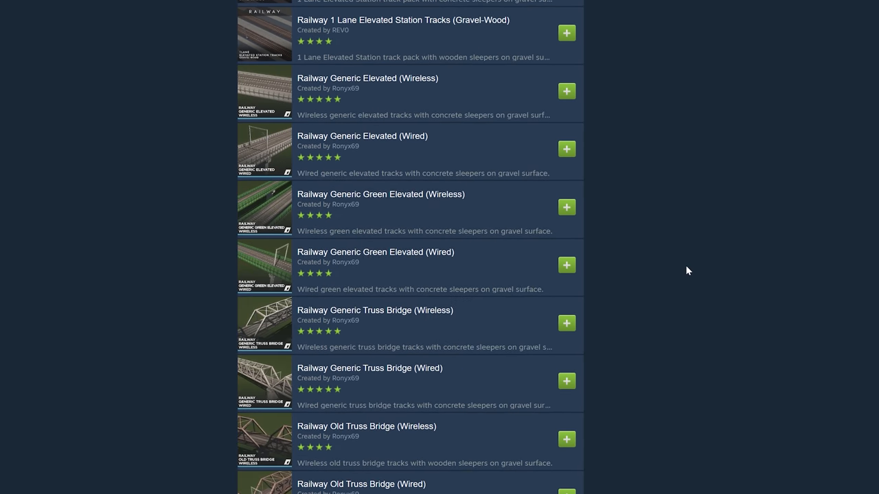
scroll(down, 3)
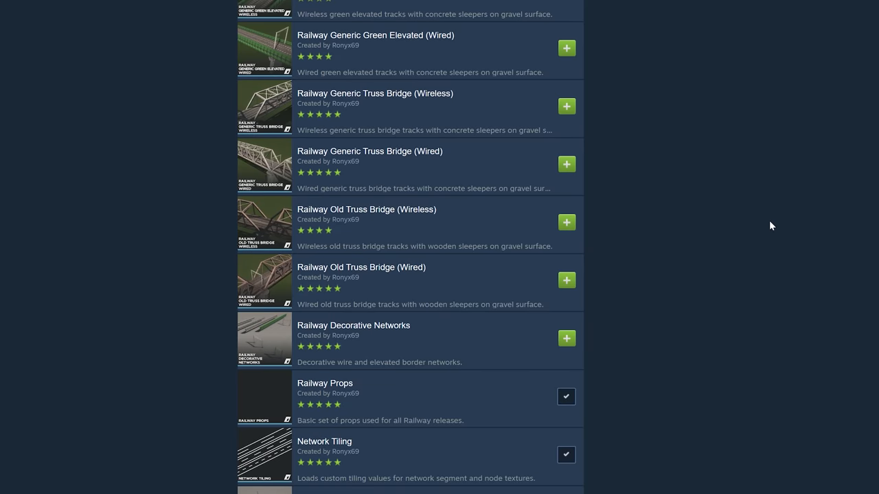
scroll(down, 3)
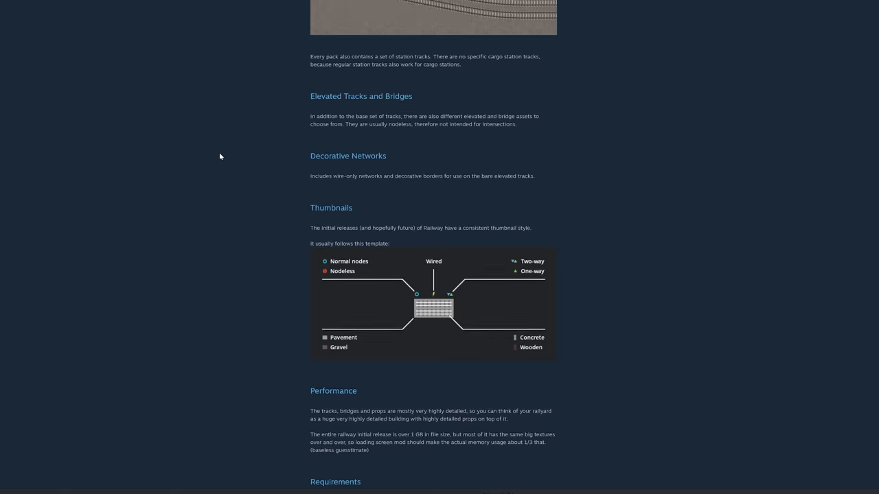
scroll(down, 3)
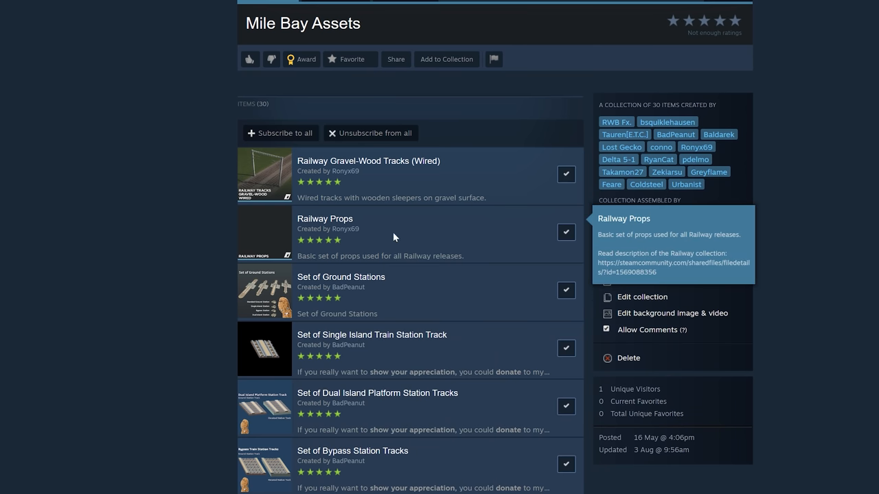
mouse_move(304, 168)
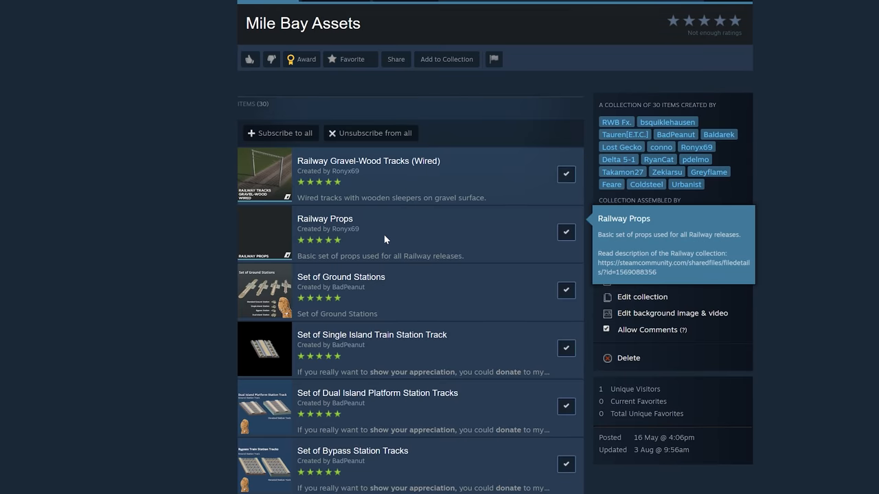
Step: Scroll the Mile Bay Assets list past Railway Props and Set of Ground Stations and select an item
scroll(down, 3)
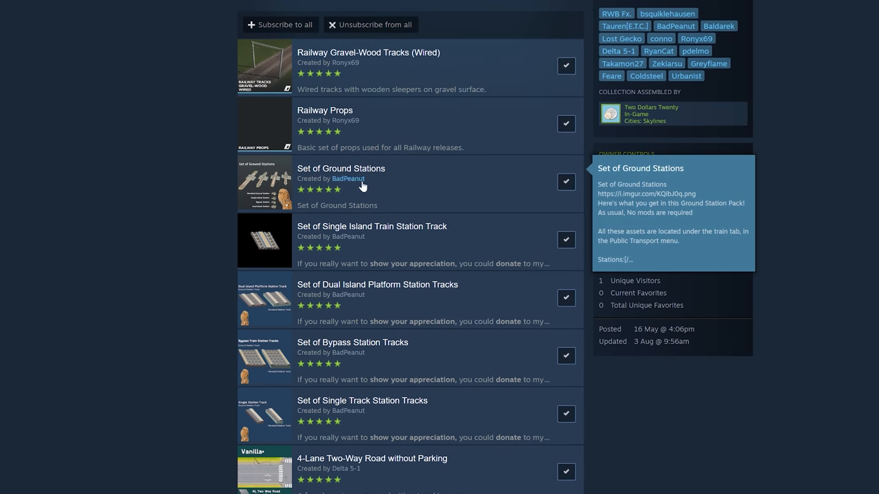
mouse_move(384, 173)
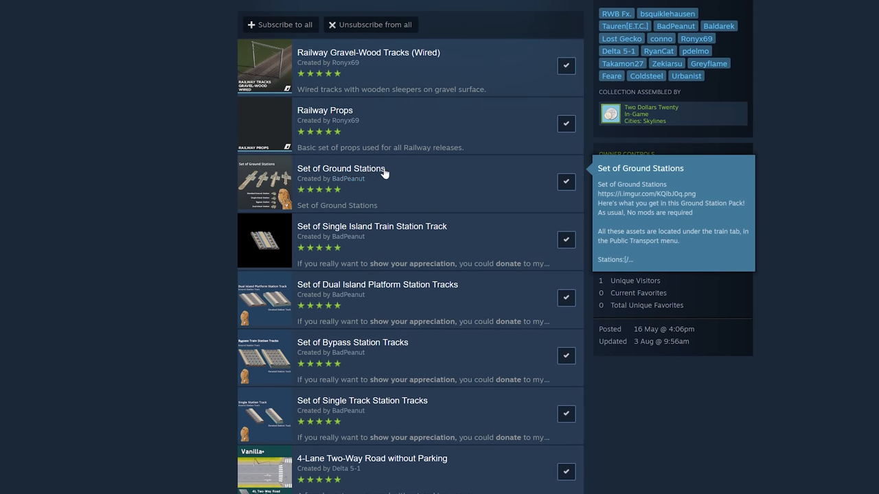
click(340, 167)
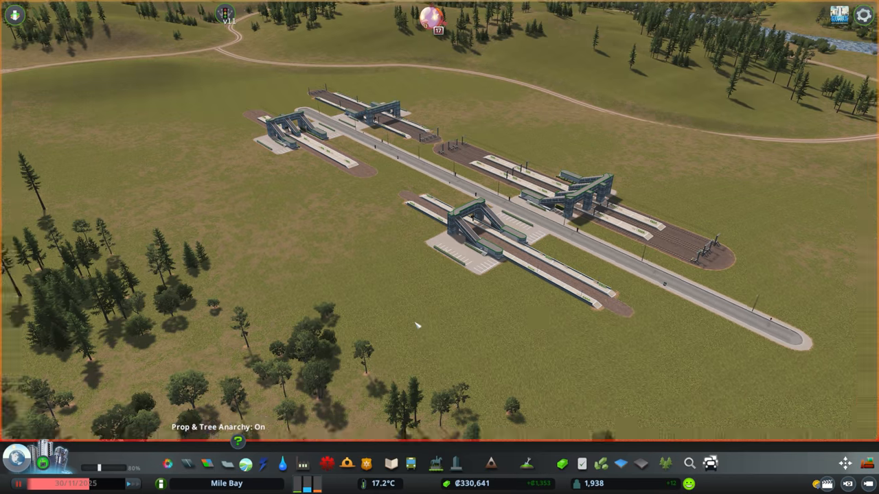
Step: Scroll the collection to Set of Dual Island Platform Station Tracks after viewing the placed stations
scroll(down, 3)
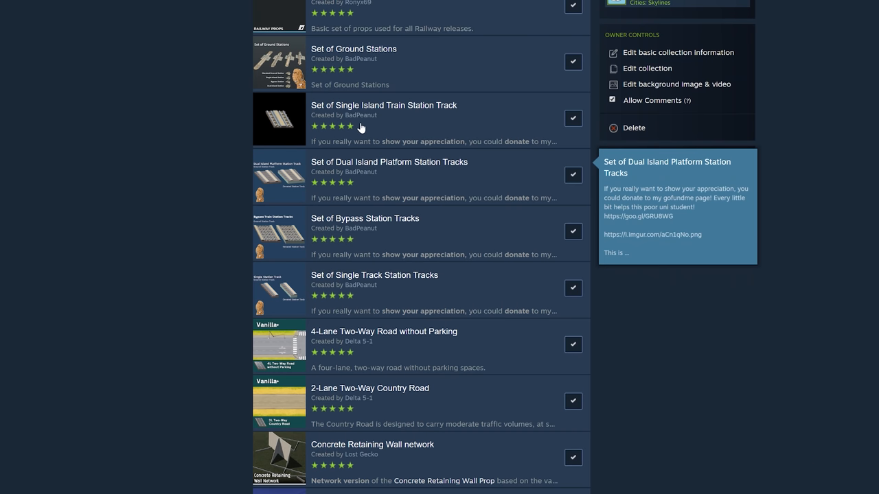
mouse_move(421, 188)
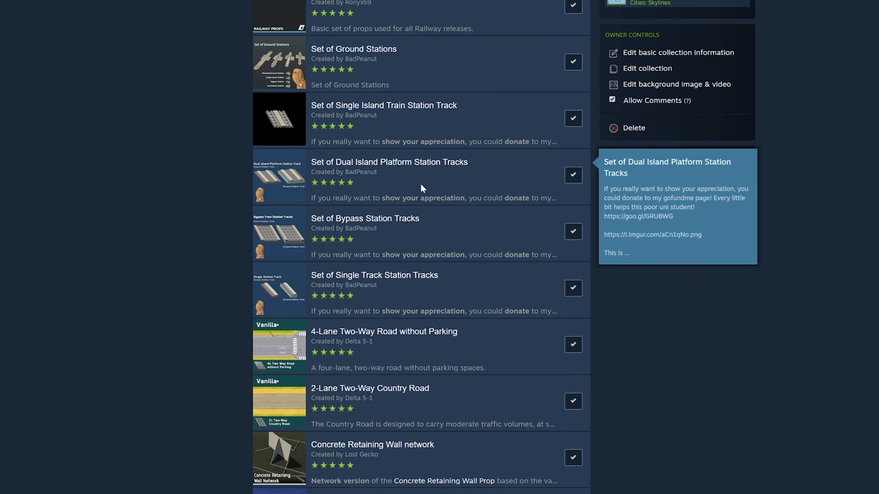
mouse_move(354, 50)
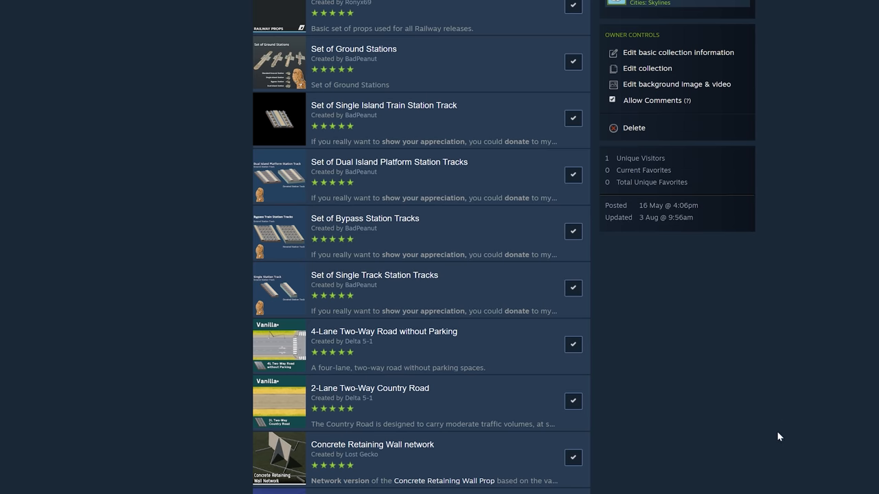
Step: View the 2-Lane Two-Way Country Road item page and return to the Mile Bay Assets list
scroll(down, 3)
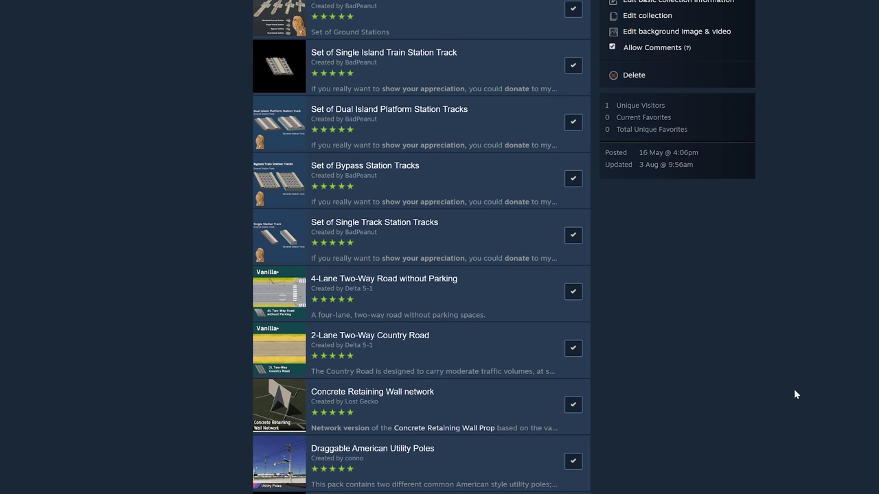
scroll(down, 3)
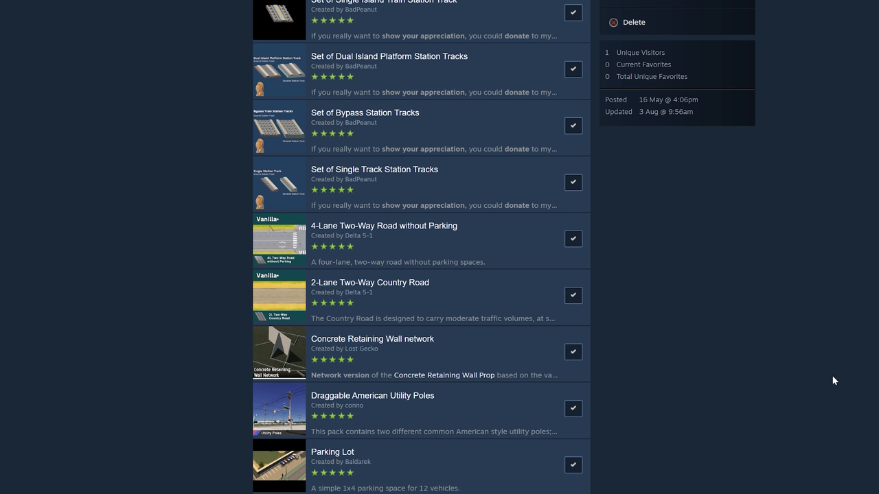
mouse_move(832, 362)
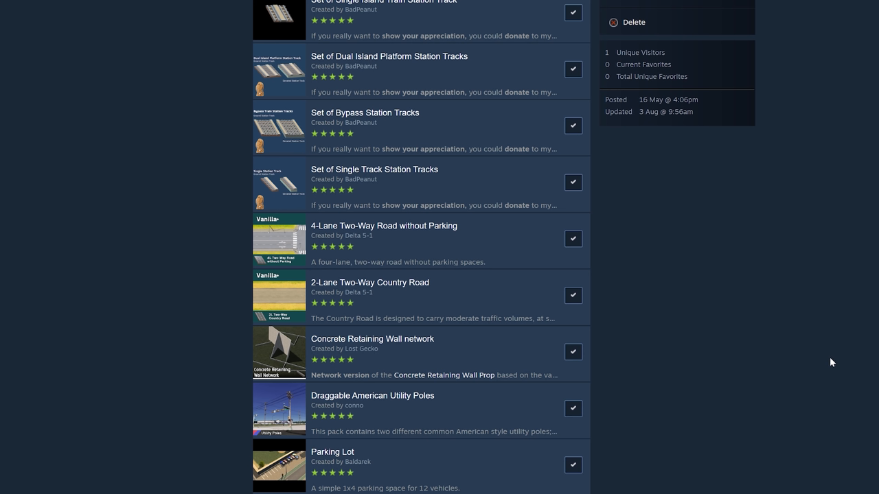
mouse_move(774, 313)
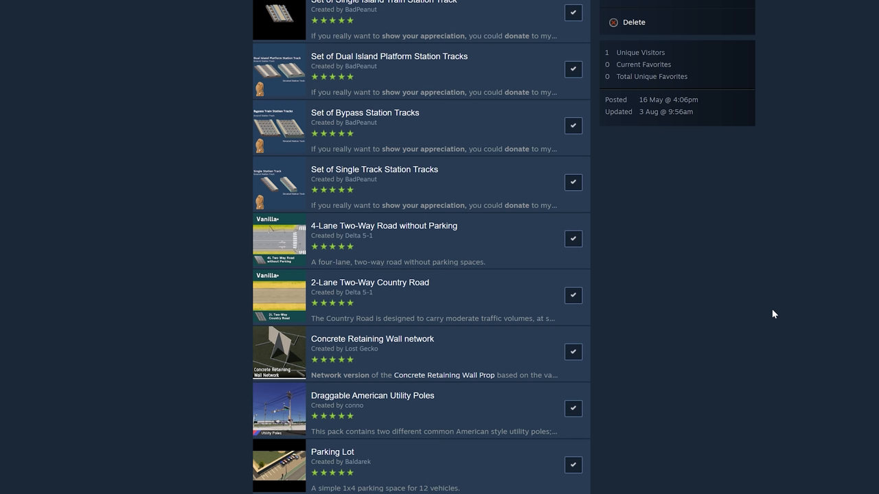
mouse_move(580, 253)
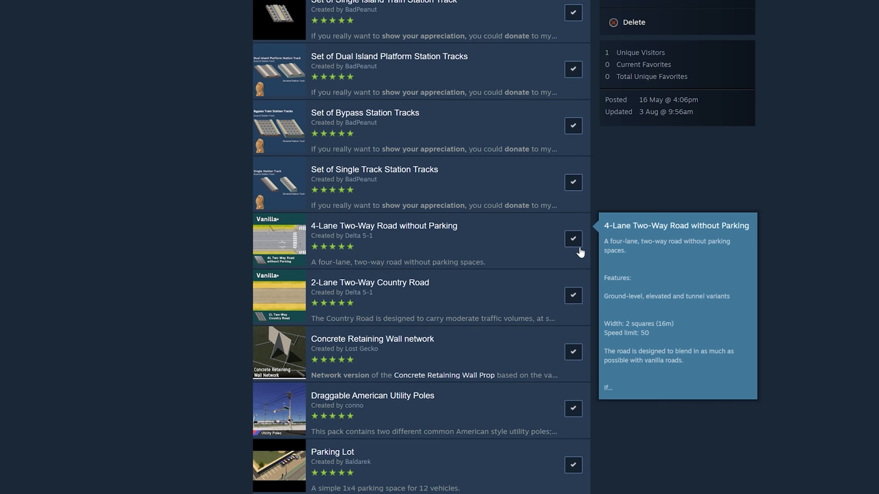
mouse_move(414, 299)
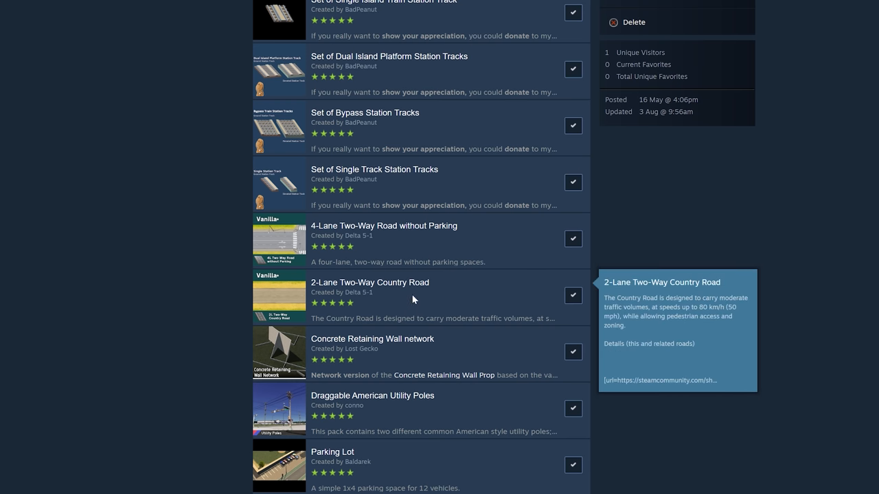
click(369, 283)
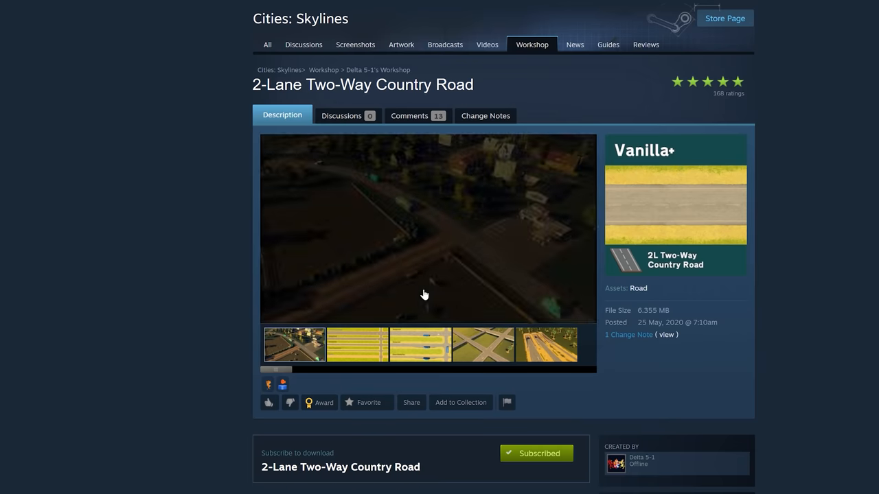
click(420, 343)
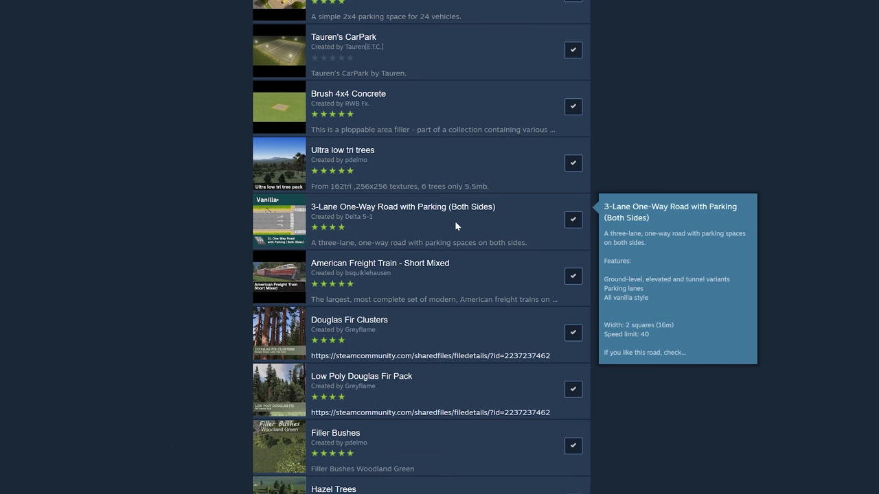
Step: View the Suburban Street v2 page and its preview images, then return to the collection list
scroll(down, 3)
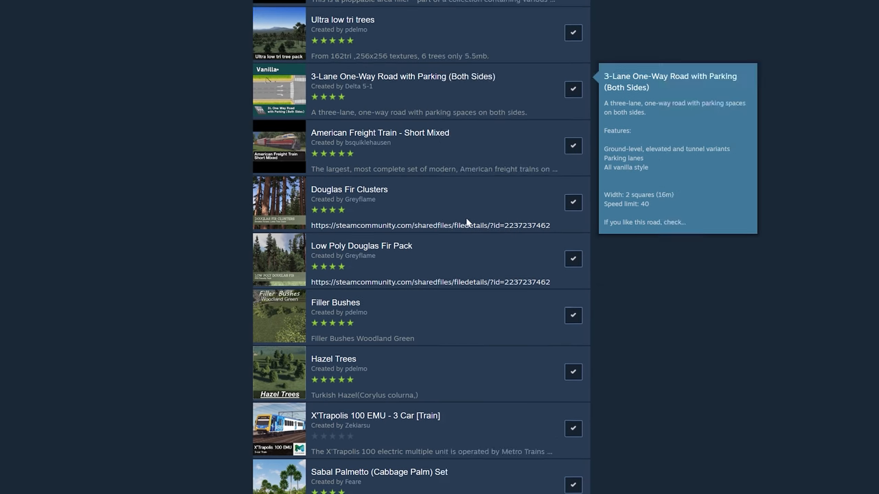
scroll(down, 3)
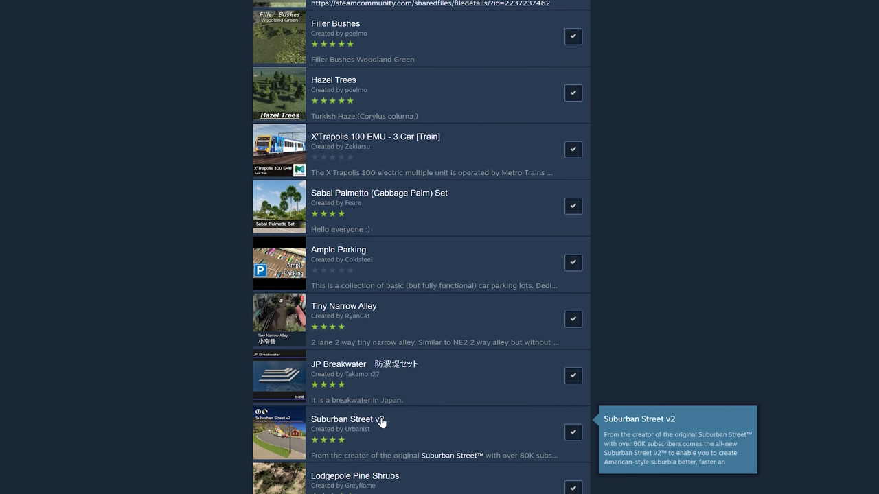
click(344, 419)
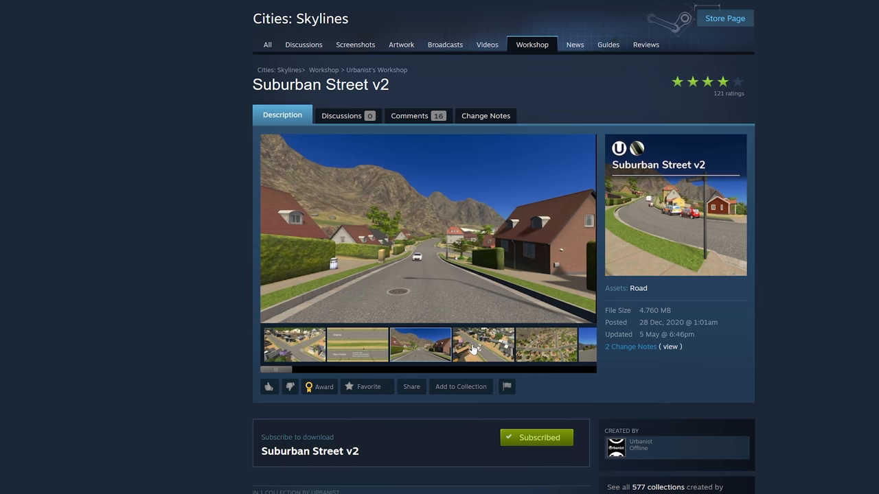
click(483, 343)
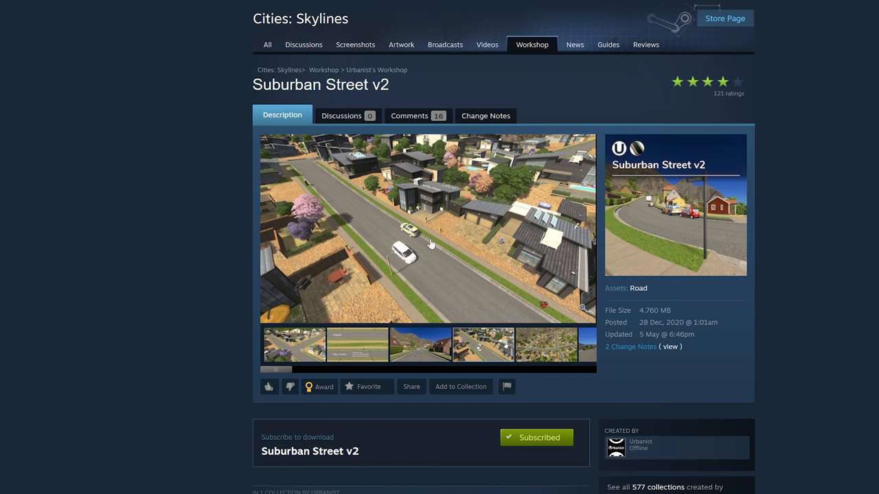
click(541, 345)
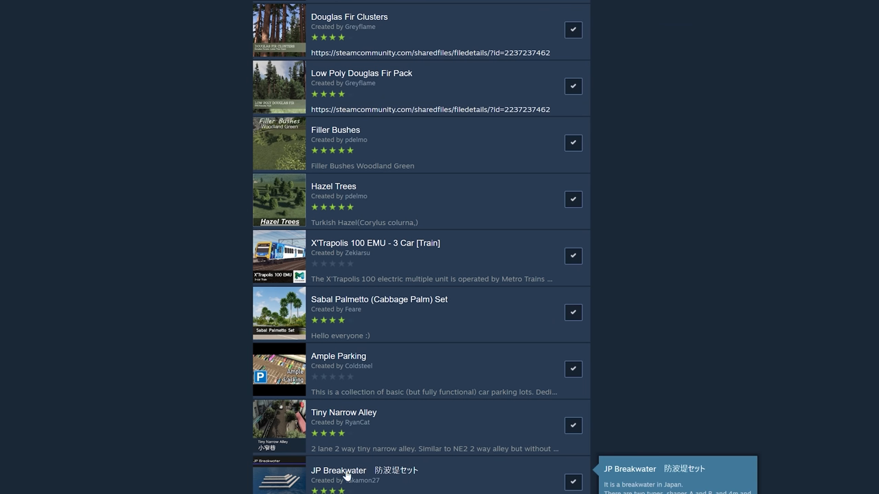
click(365, 469)
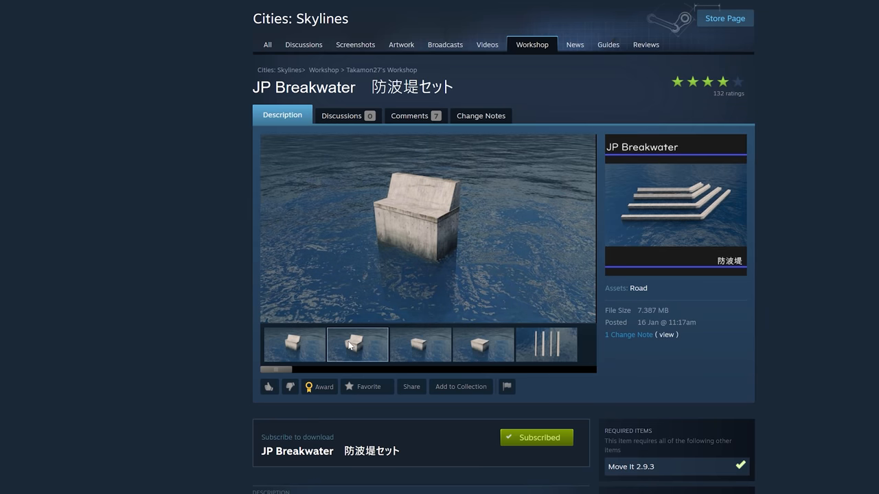
click(547, 344)
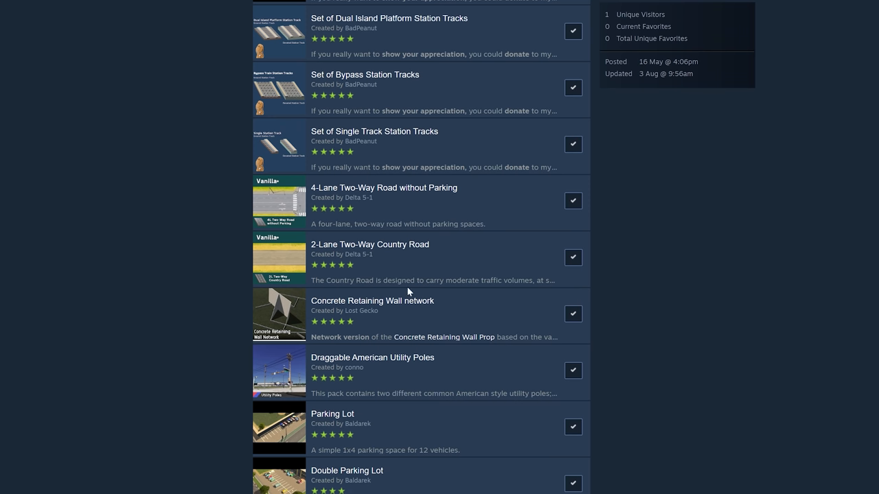
mouse_move(397, 305)
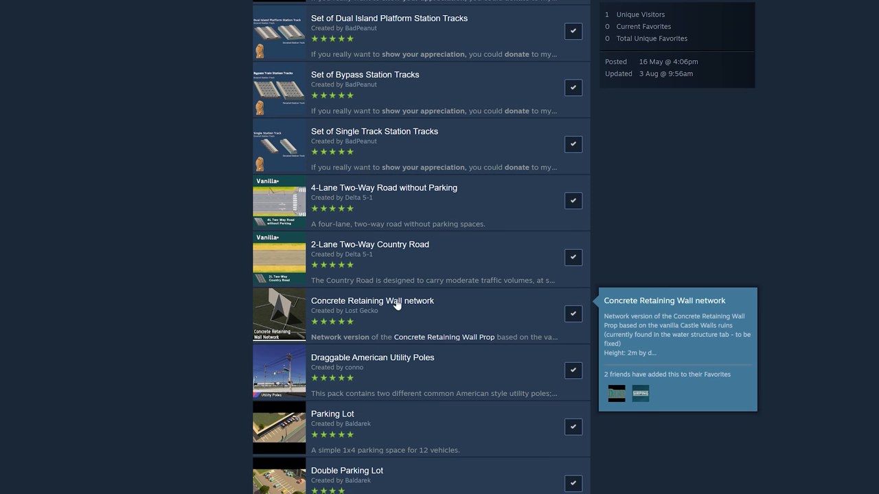
click(372, 301)
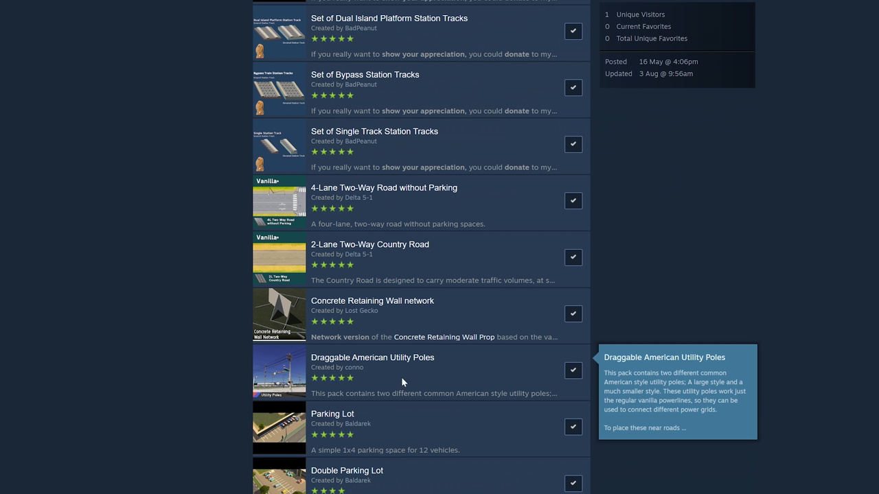
click(372, 357)
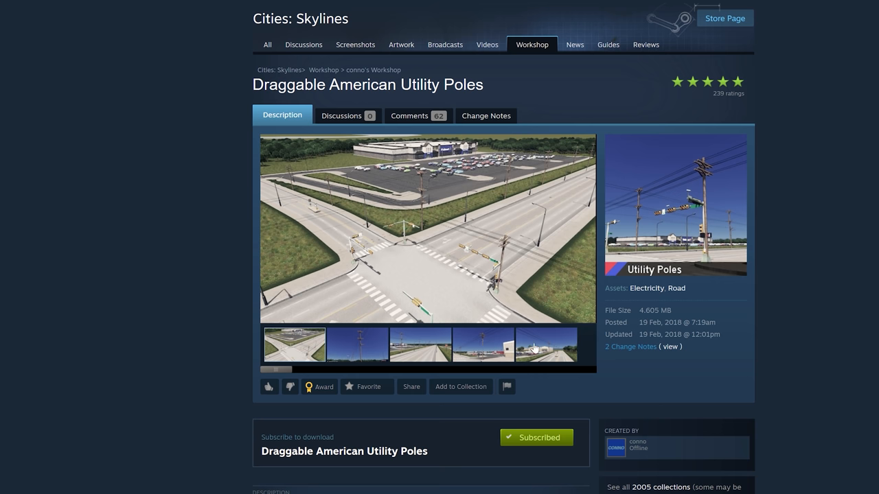
click(477, 344)
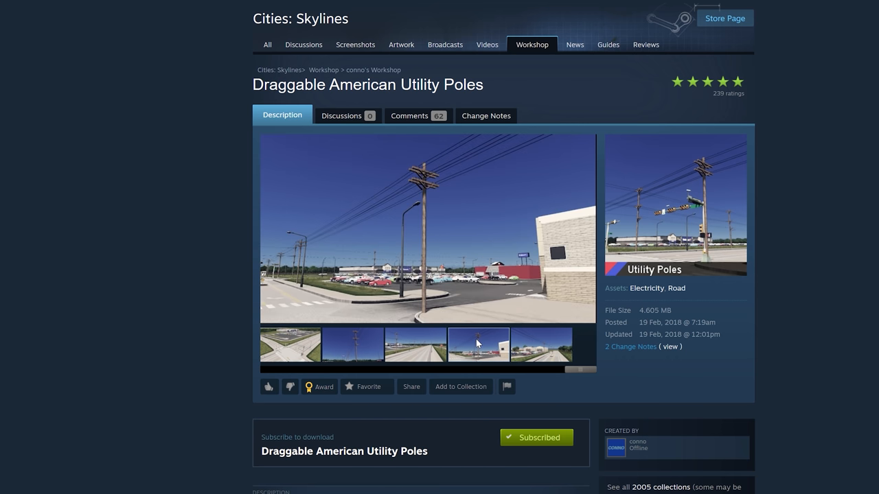
click(351, 343)
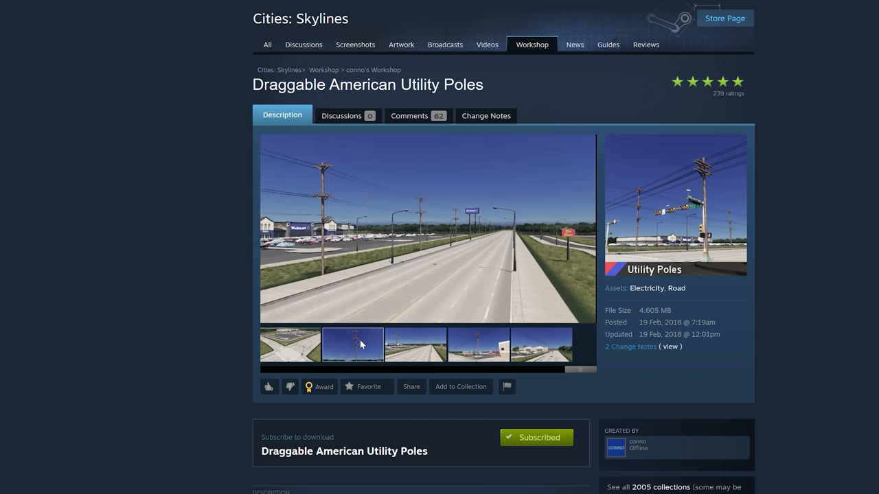
click(352, 344)
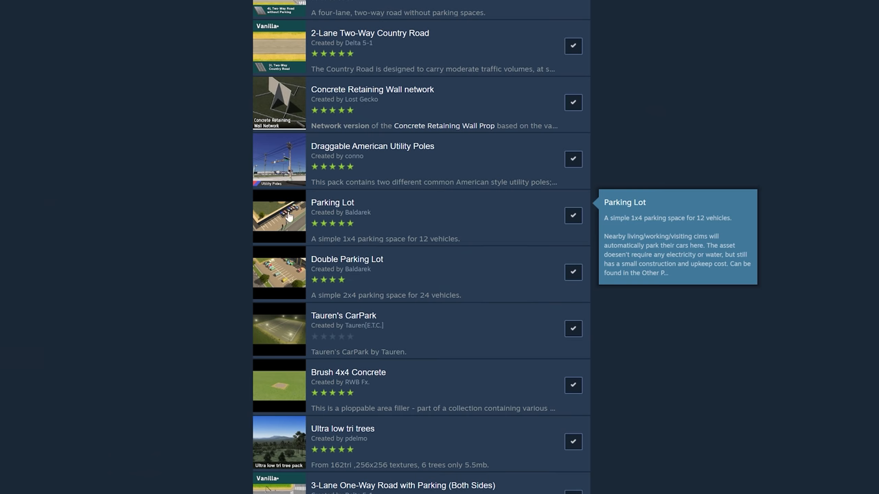
mouse_move(357, 243)
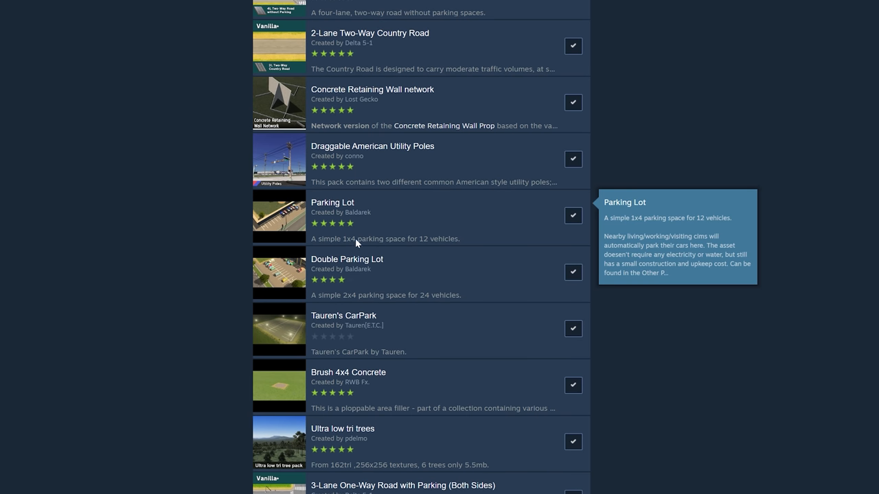
mouse_move(357, 318)
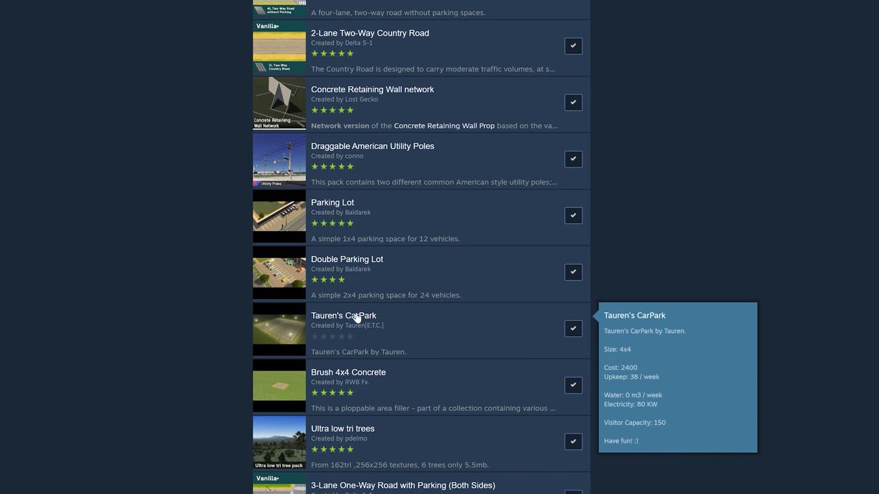
mouse_move(371, 265)
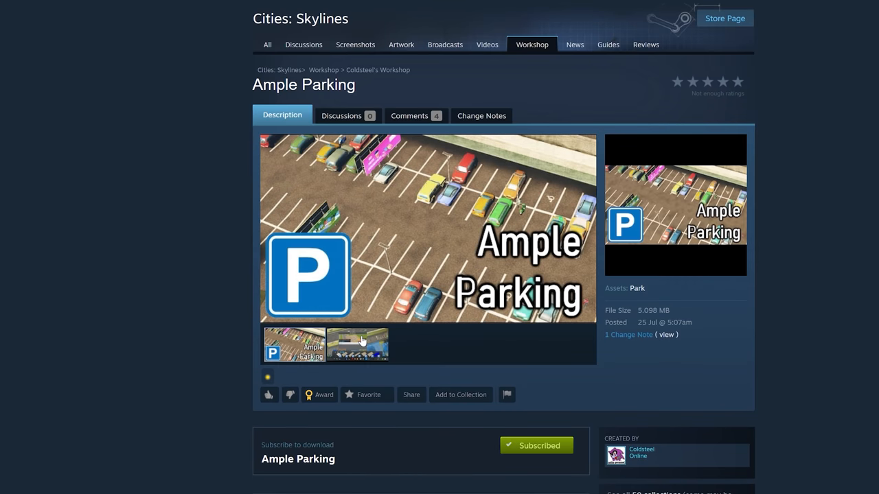
click(357, 344)
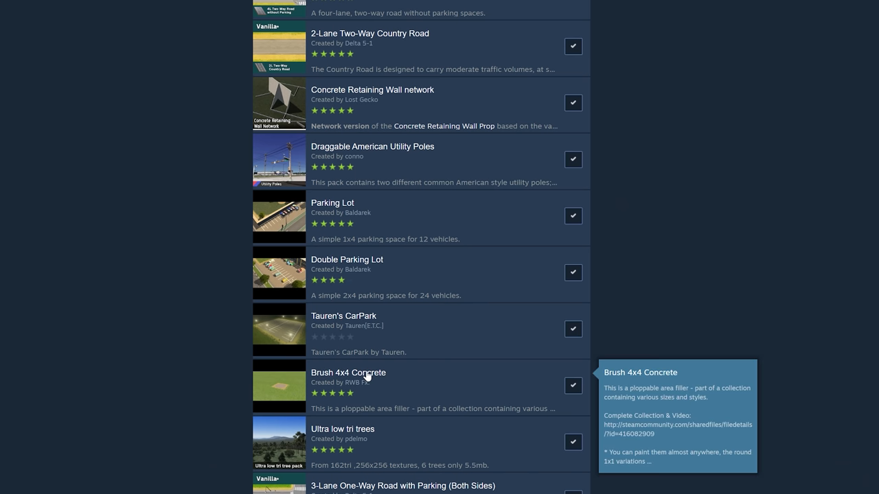
click(349, 372)
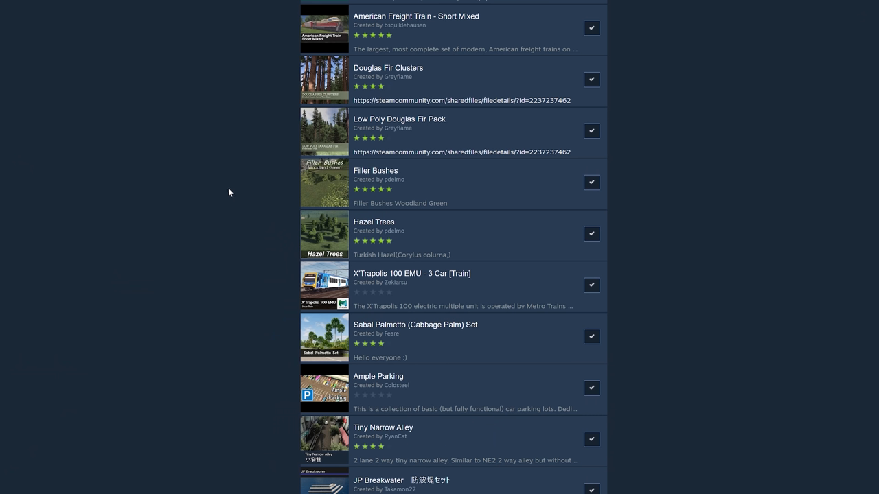
mouse_move(220, 199)
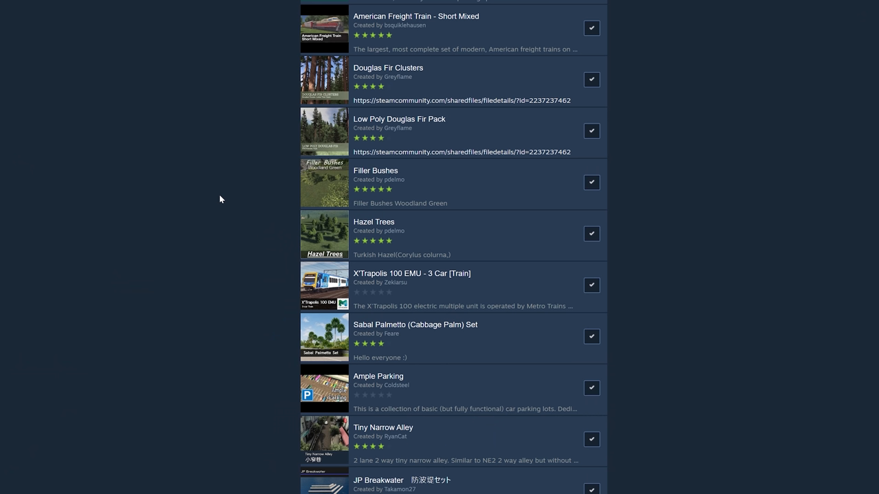
mouse_move(648, 93)
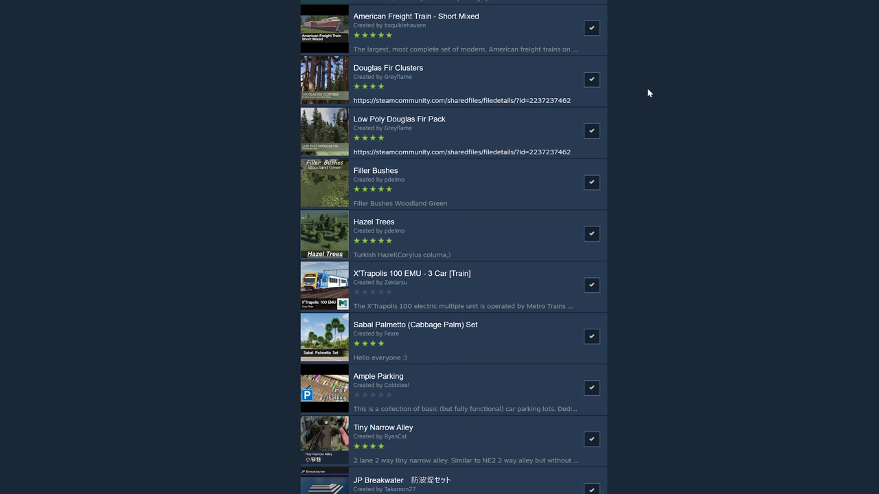
mouse_move(676, 93)
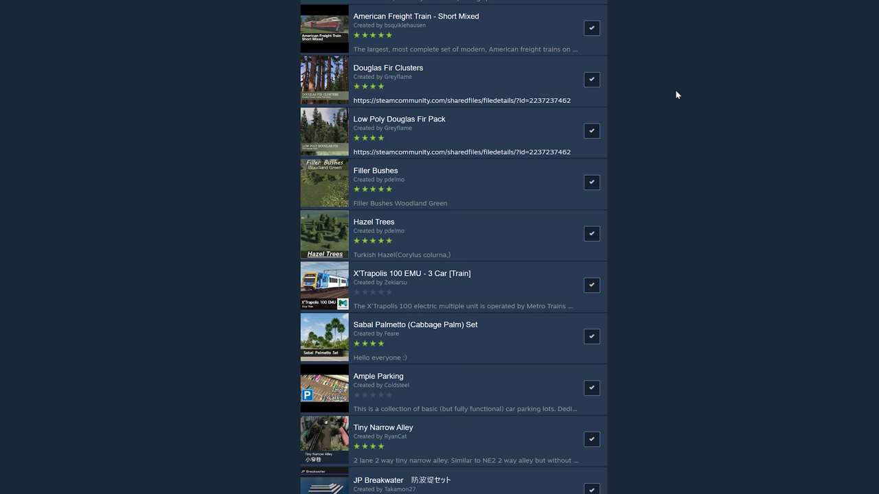
mouse_move(707, 126)
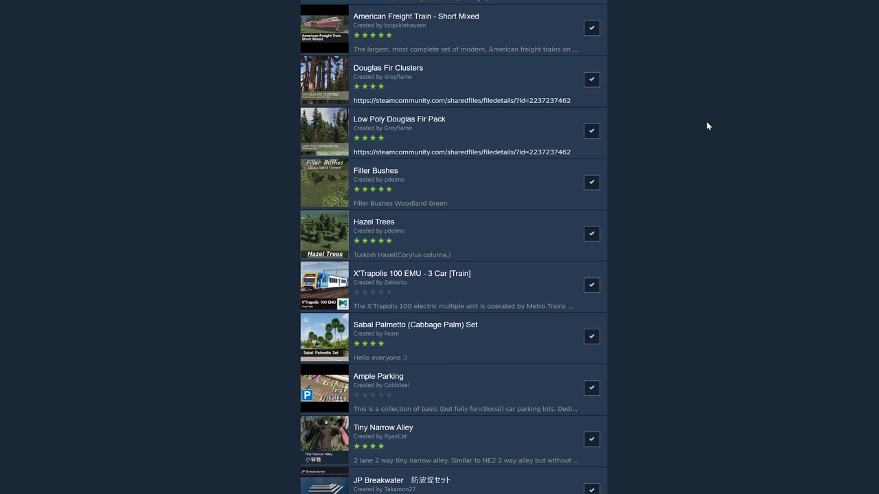
mouse_move(729, 149)
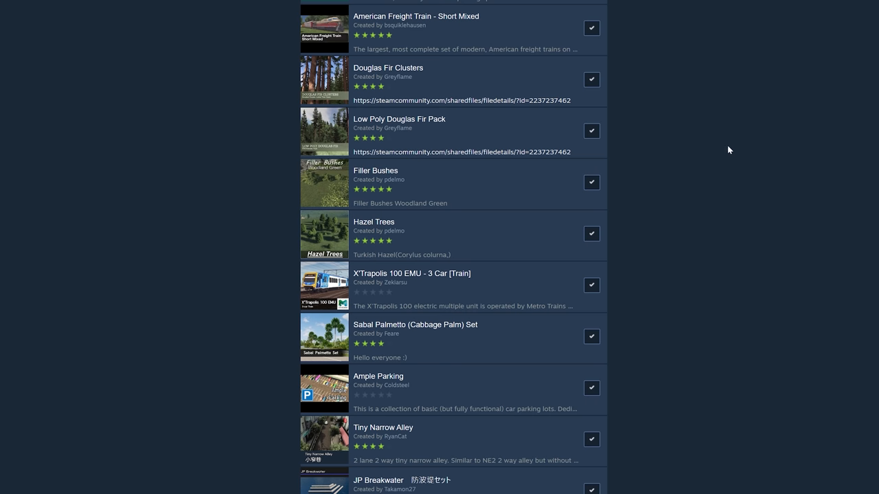
mouse_move(208, 163)
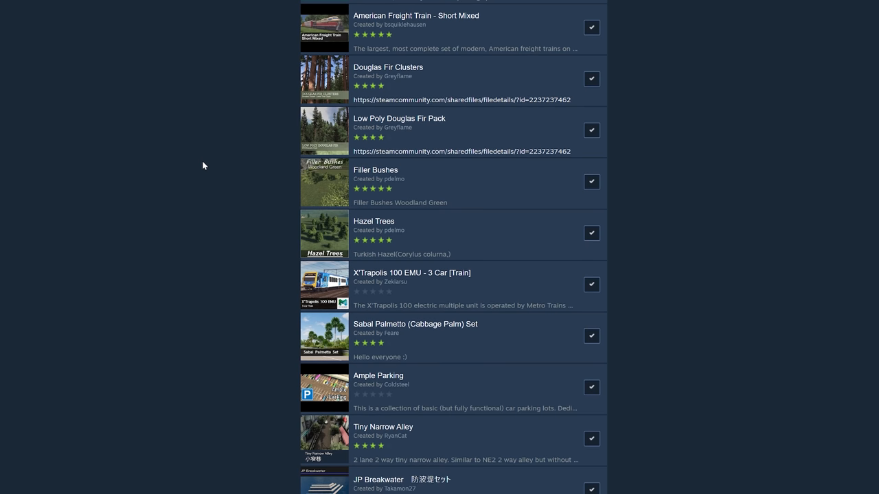
mouse_move(492, 91)
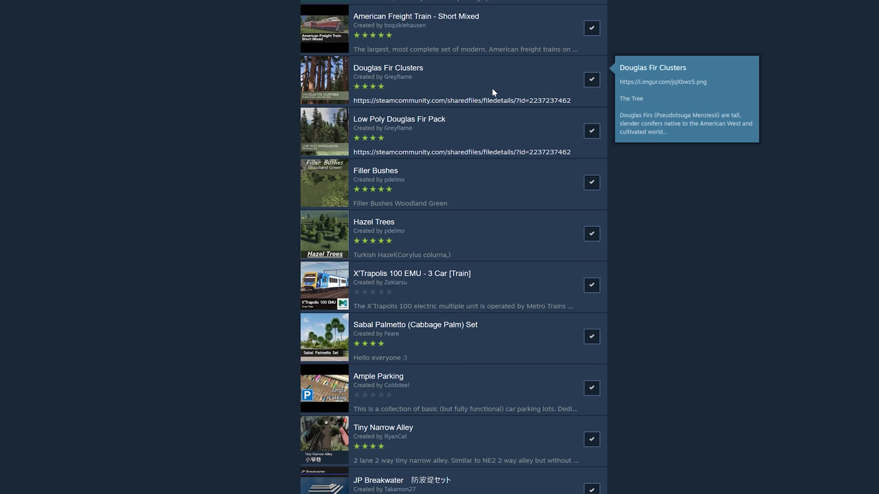
mouse_move(467, 127)
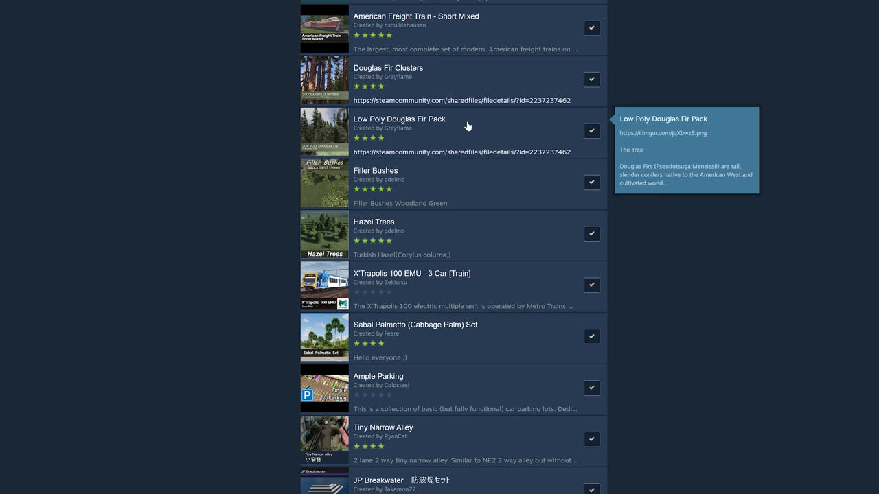
Step: Scroll the collection to the tree packs such as Lodgepole Pine Shrubs and Shore Pines
scroll(down, 3)
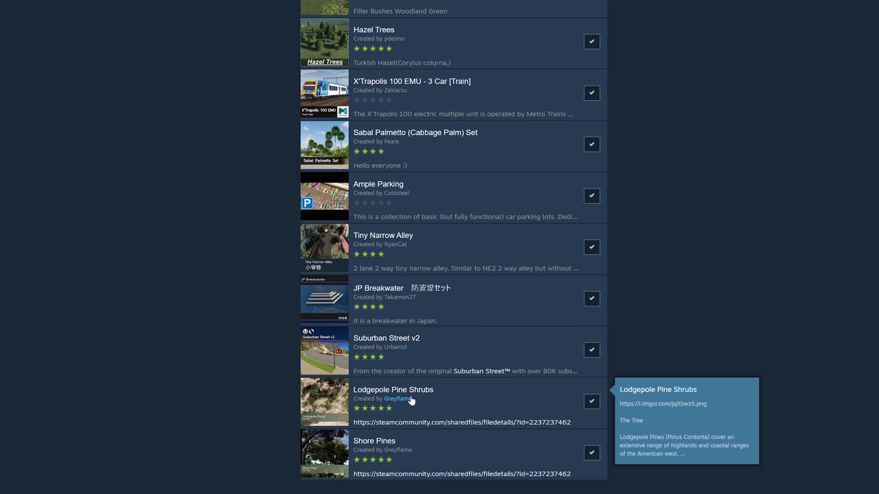
mouse_move(409, 403)
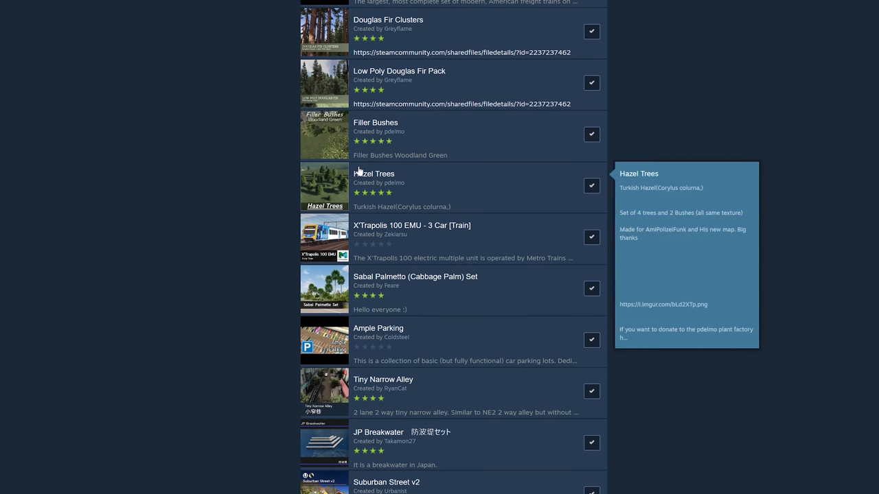
mouse_move(376, 182)
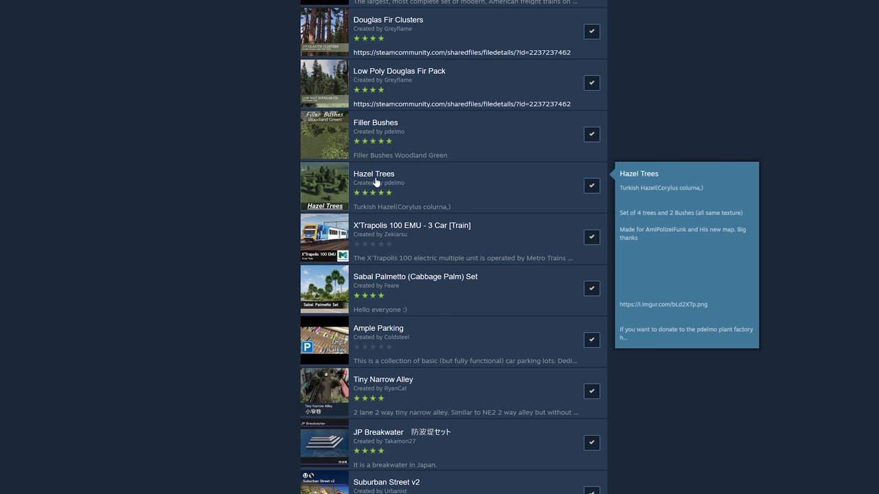
mouse_move(415, 283)
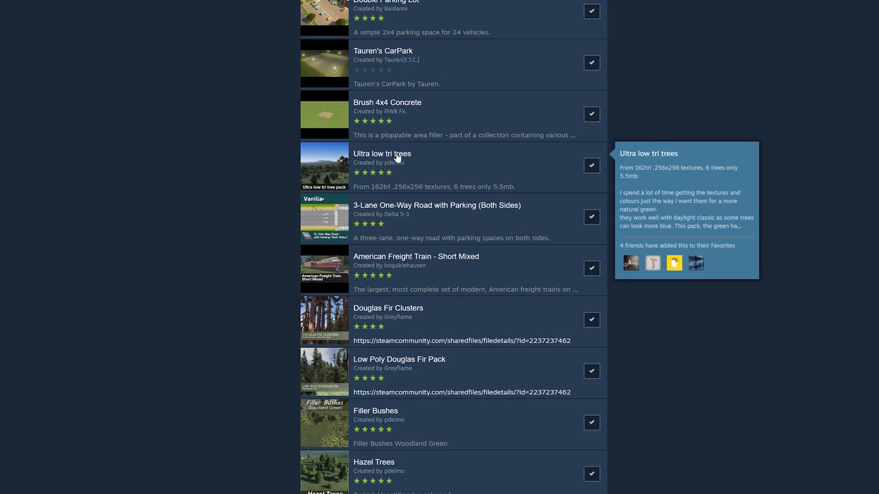
mouse_move(375, 411)
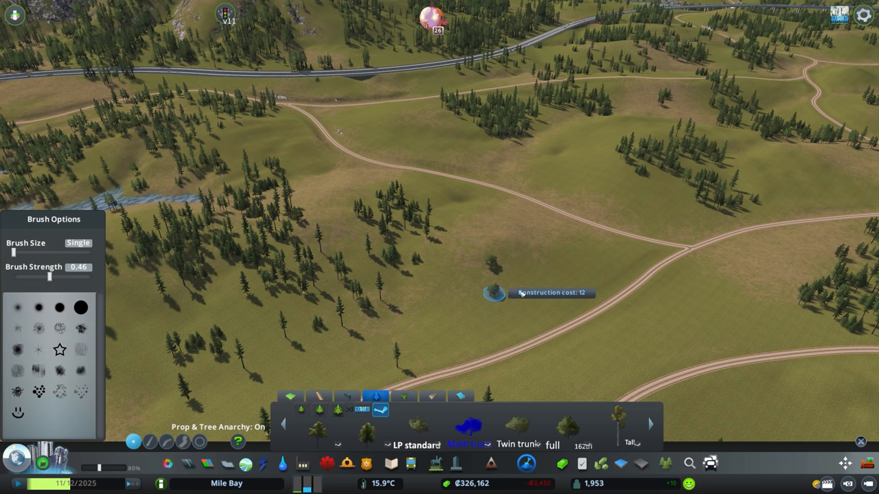
Step: Plant an LP standard tree beside the winding dirt road in Mile Bay
click(495, 291)
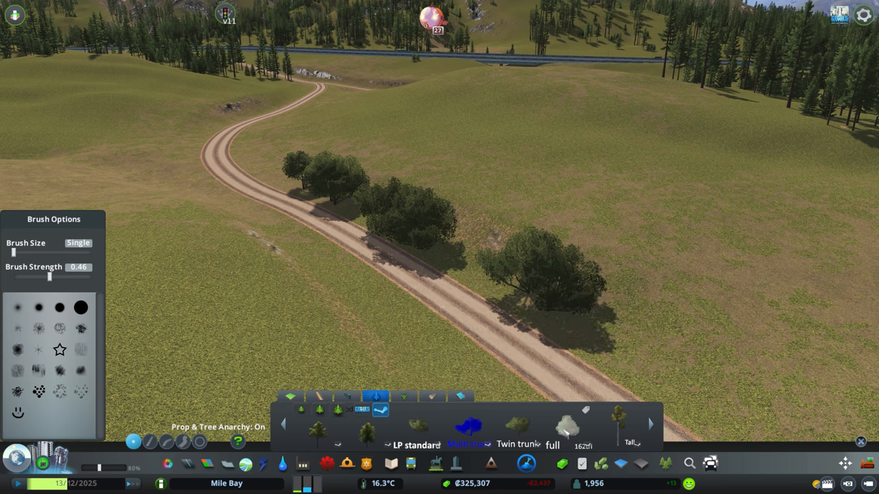
mouse_move(565, 428)
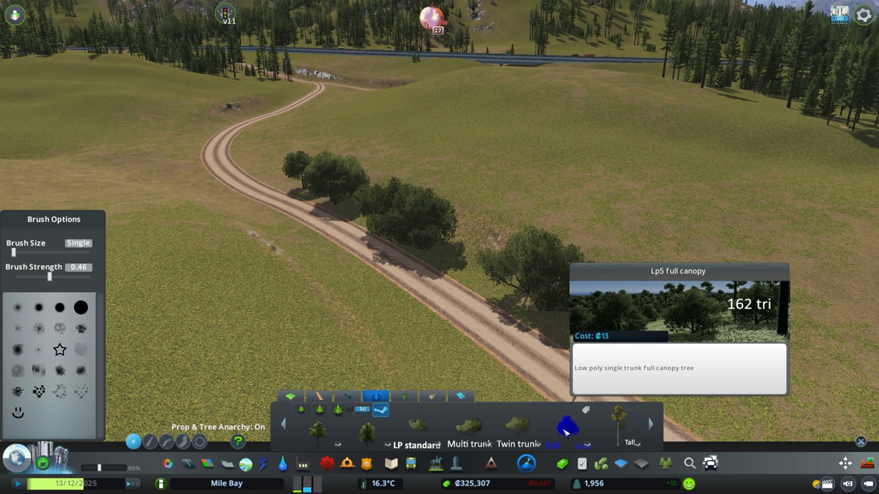
mouse_move(277, 200)
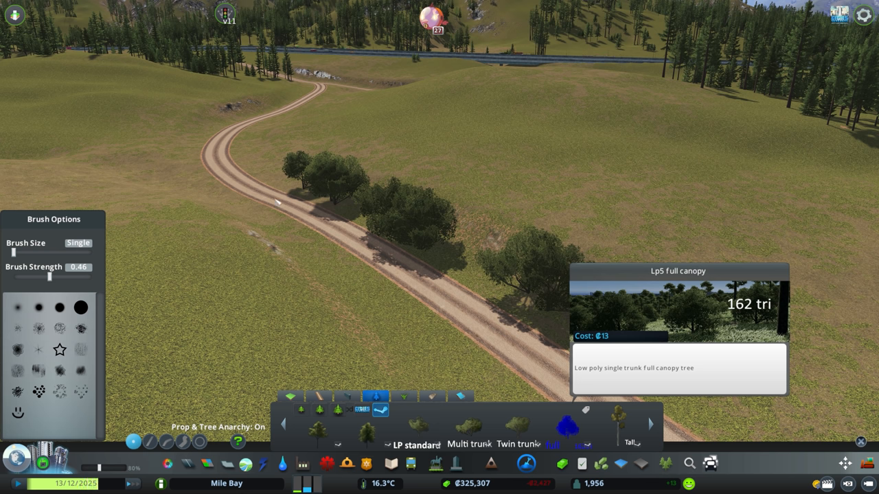